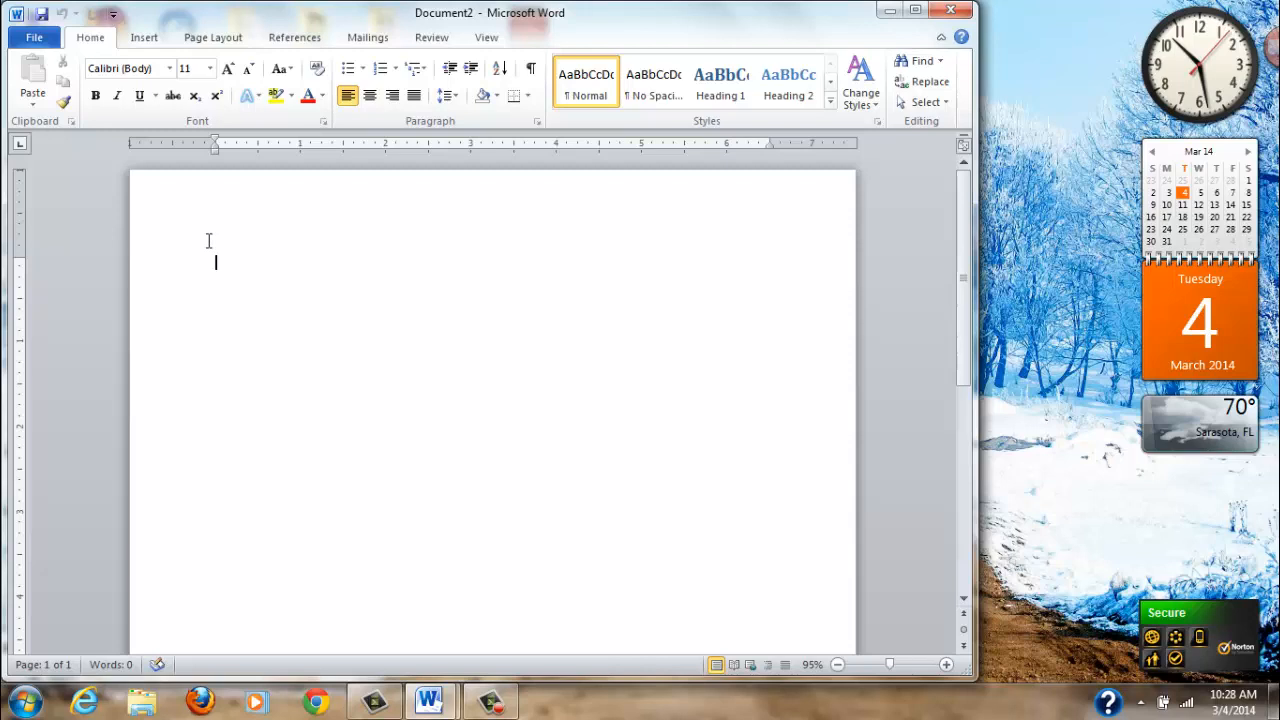
Type 'Name' on the first line and 'Homeroom Teacher' on the second
text(Name)
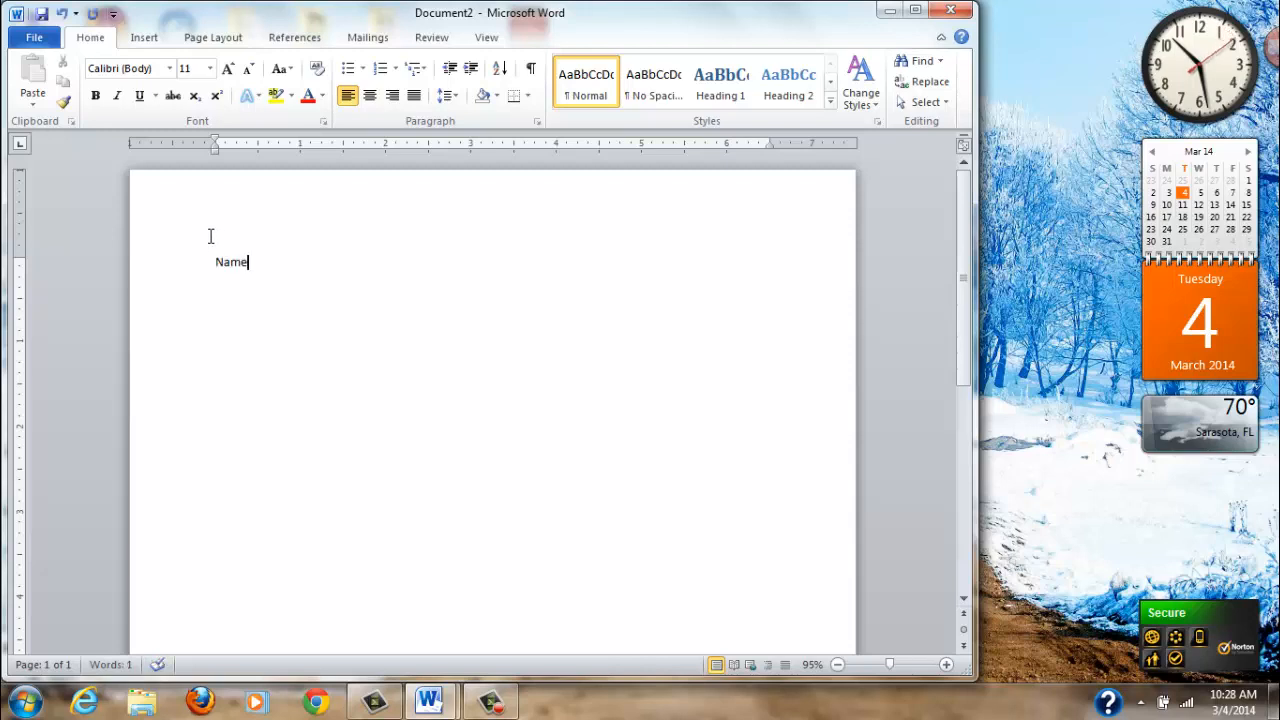
key(enter)
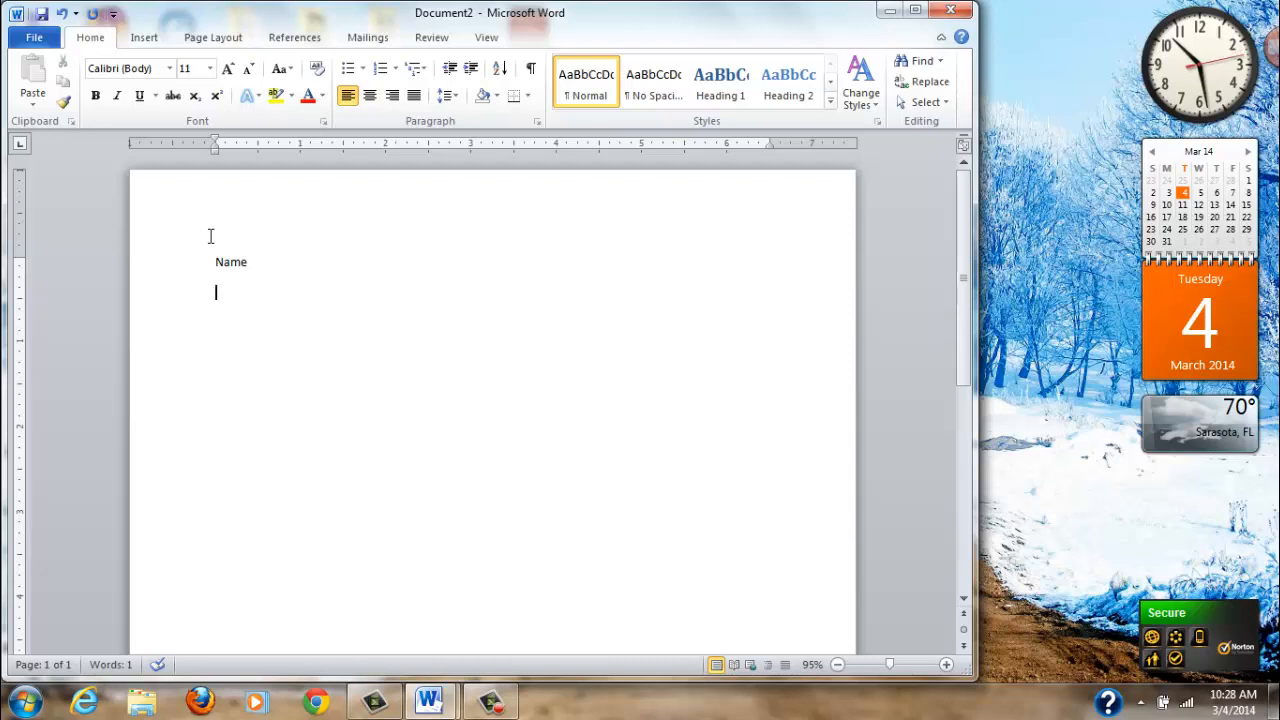
text(Homew)
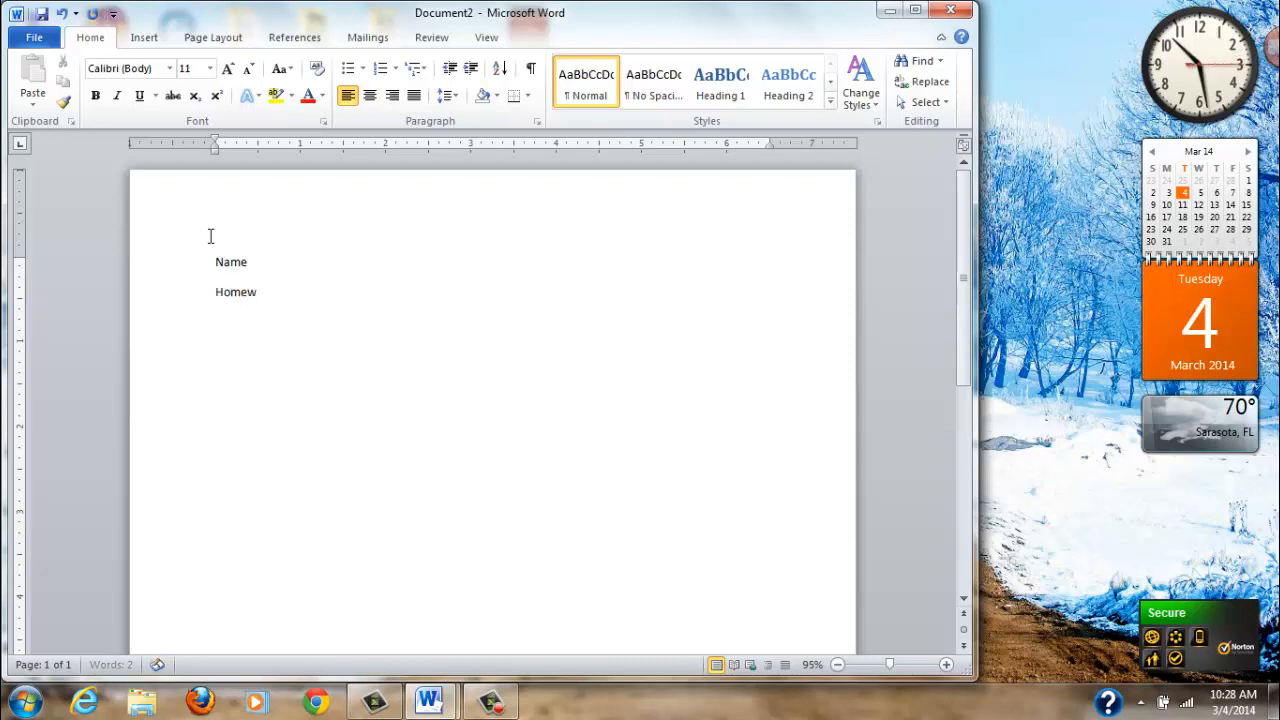
text(room)
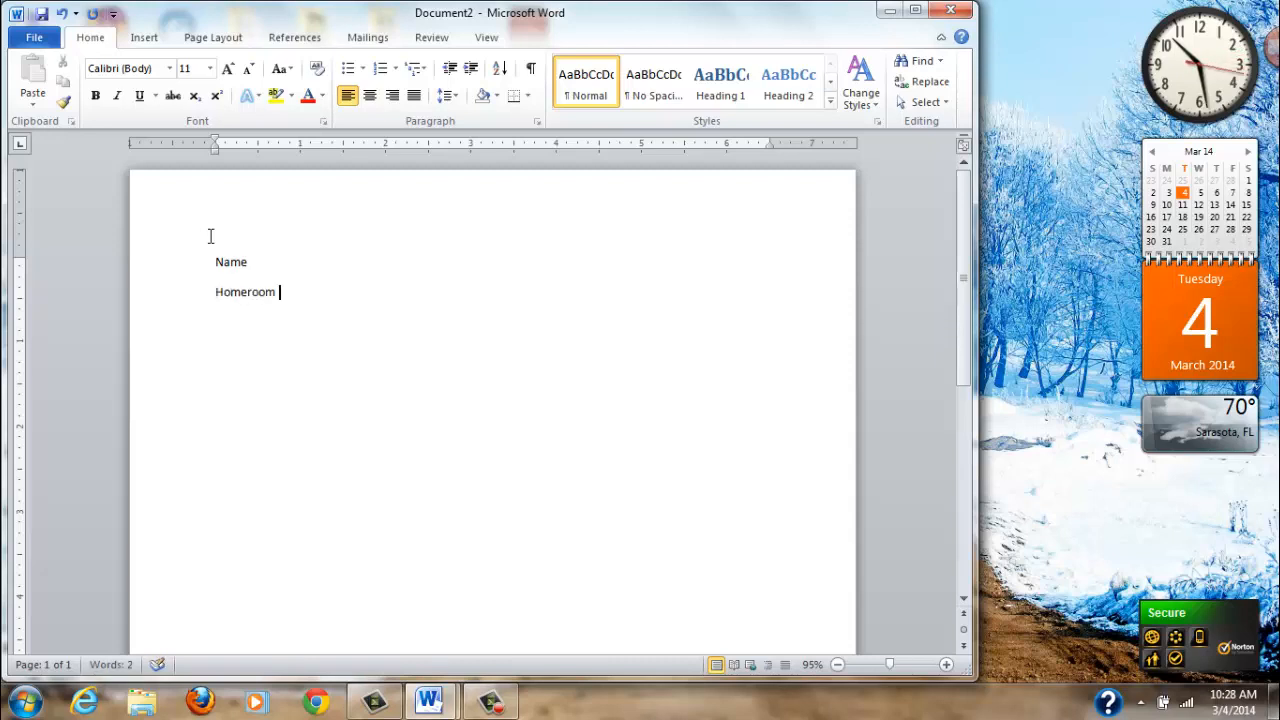
text(Teacher)
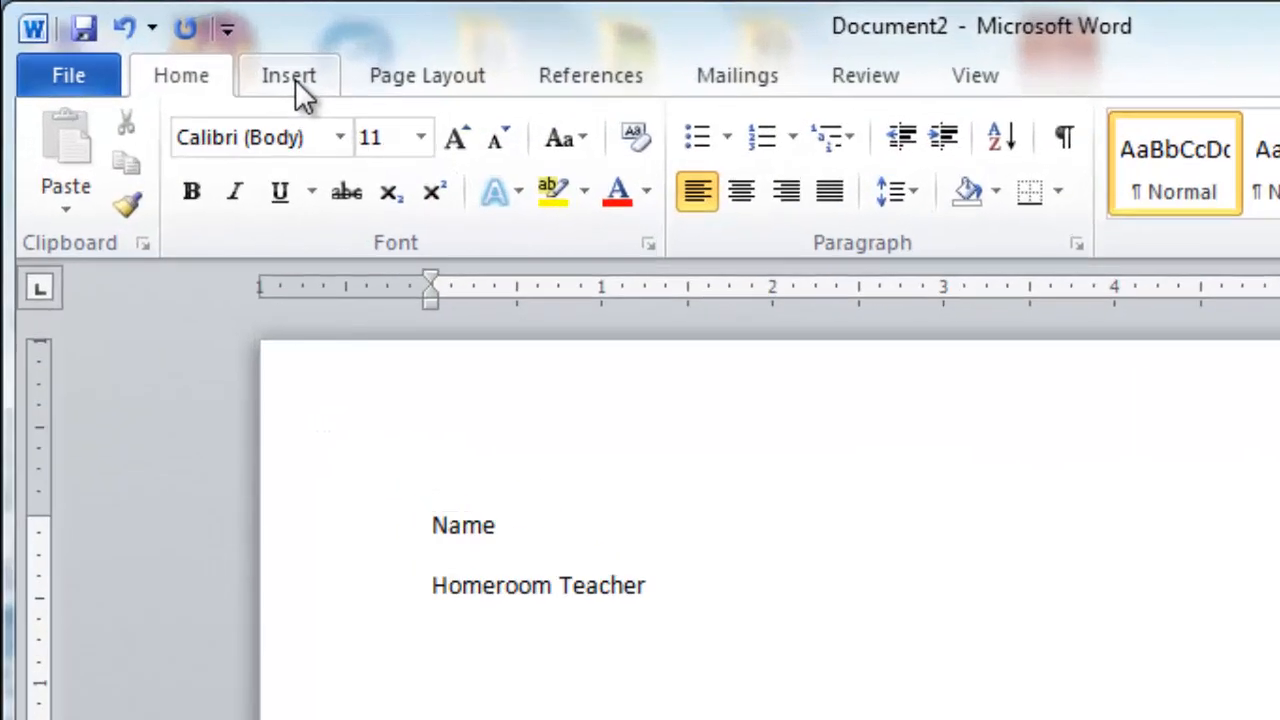
Open the Insert Table dialog from the Insert tab's Table menu
click(288, 75)
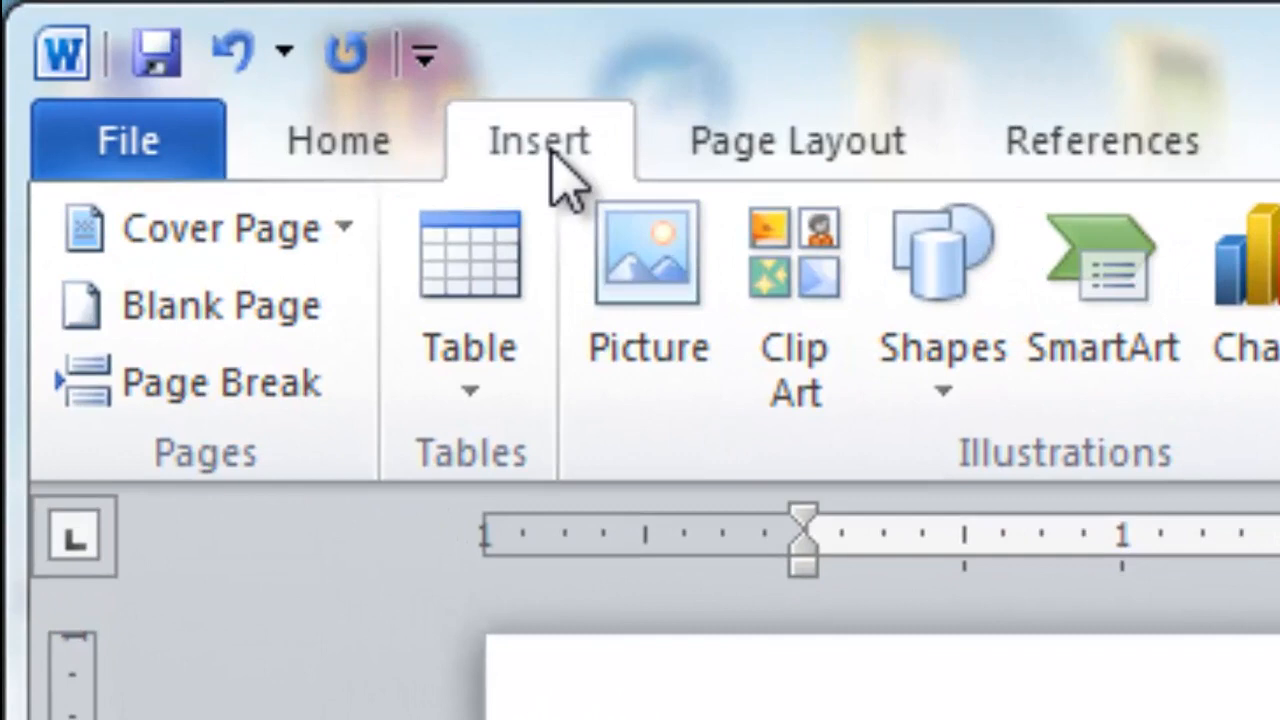
mouse_move(480, 290)
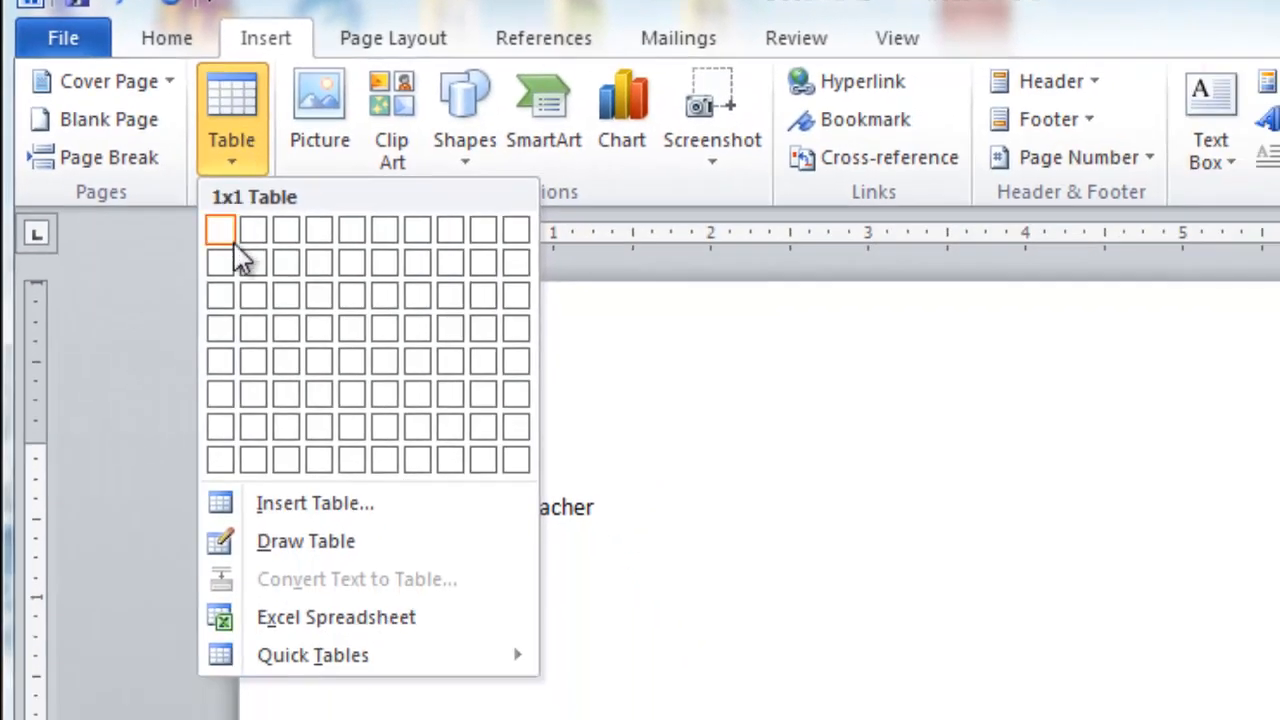
mouse_move(314, 503)
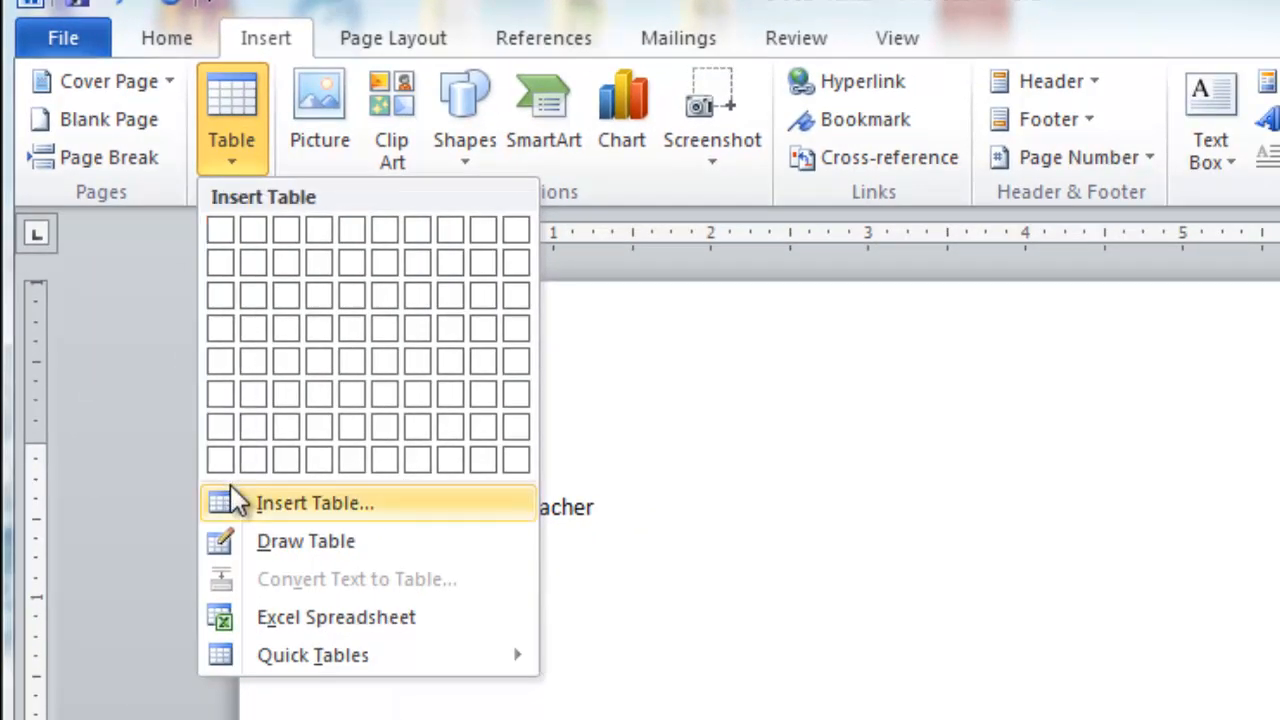
mouse_move(333, 518)
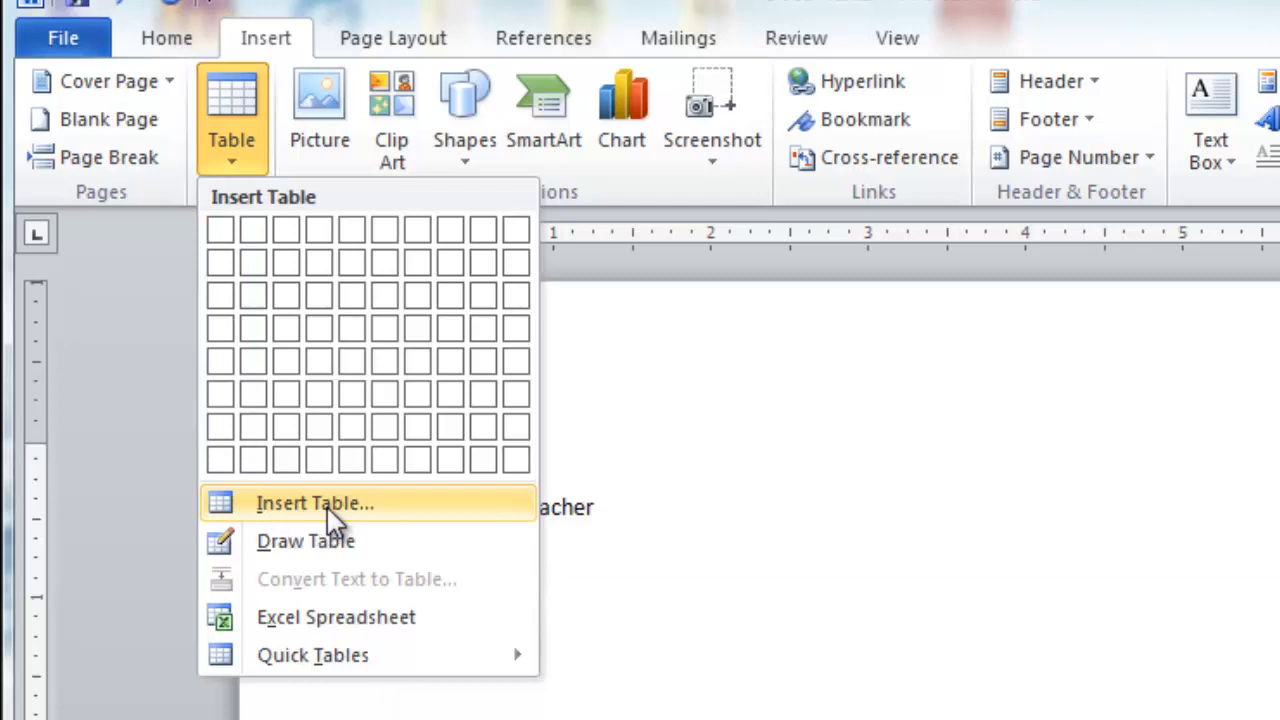
click(314, 503)
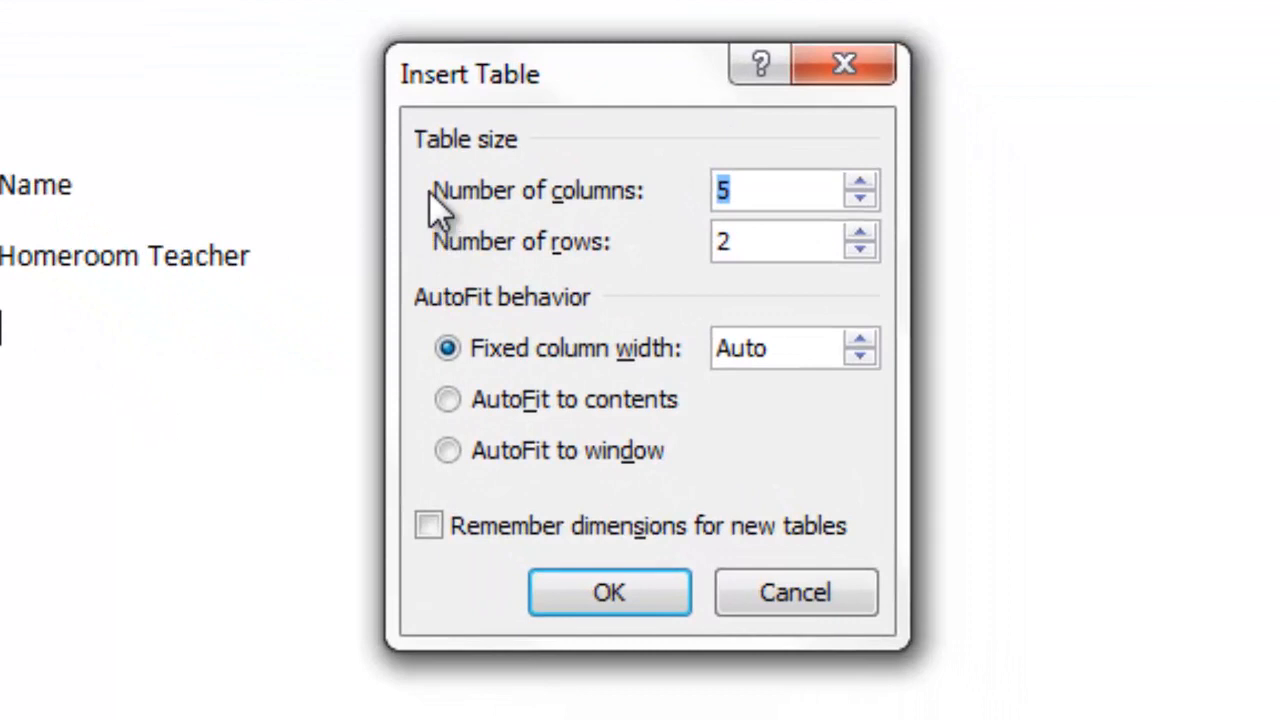
mouse_move(445, 135)
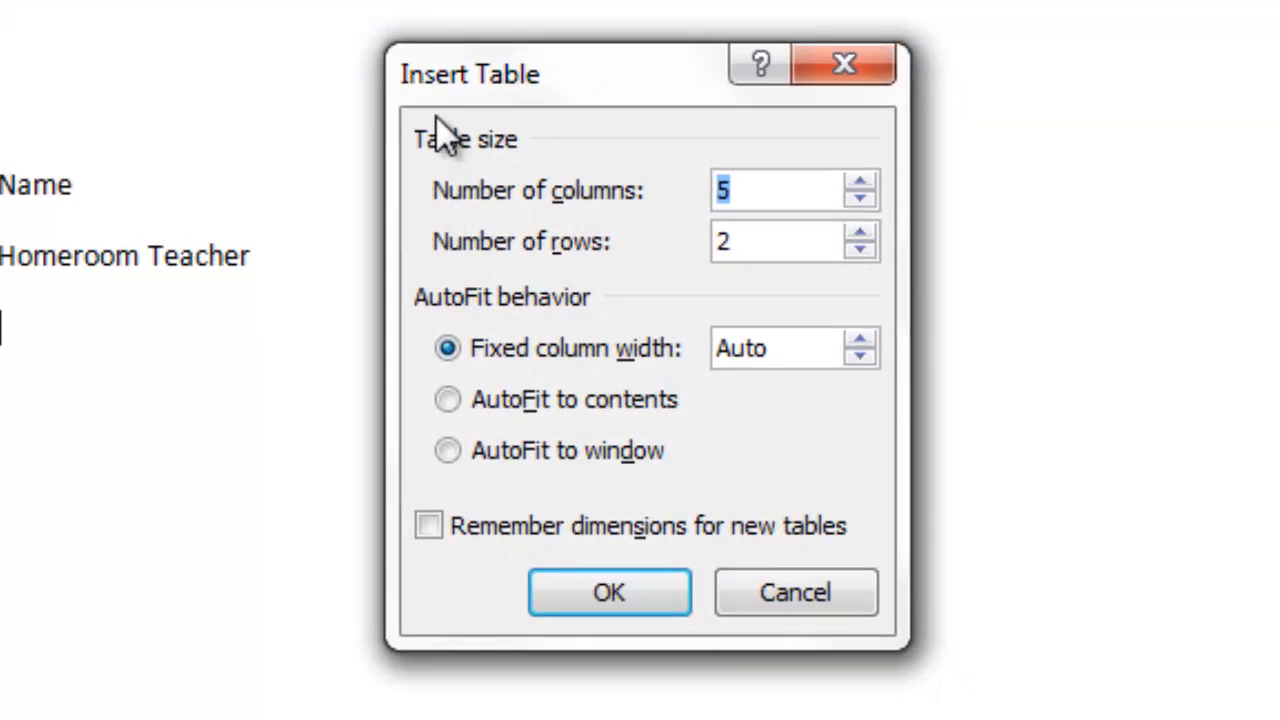
mouse_move(505, 180)
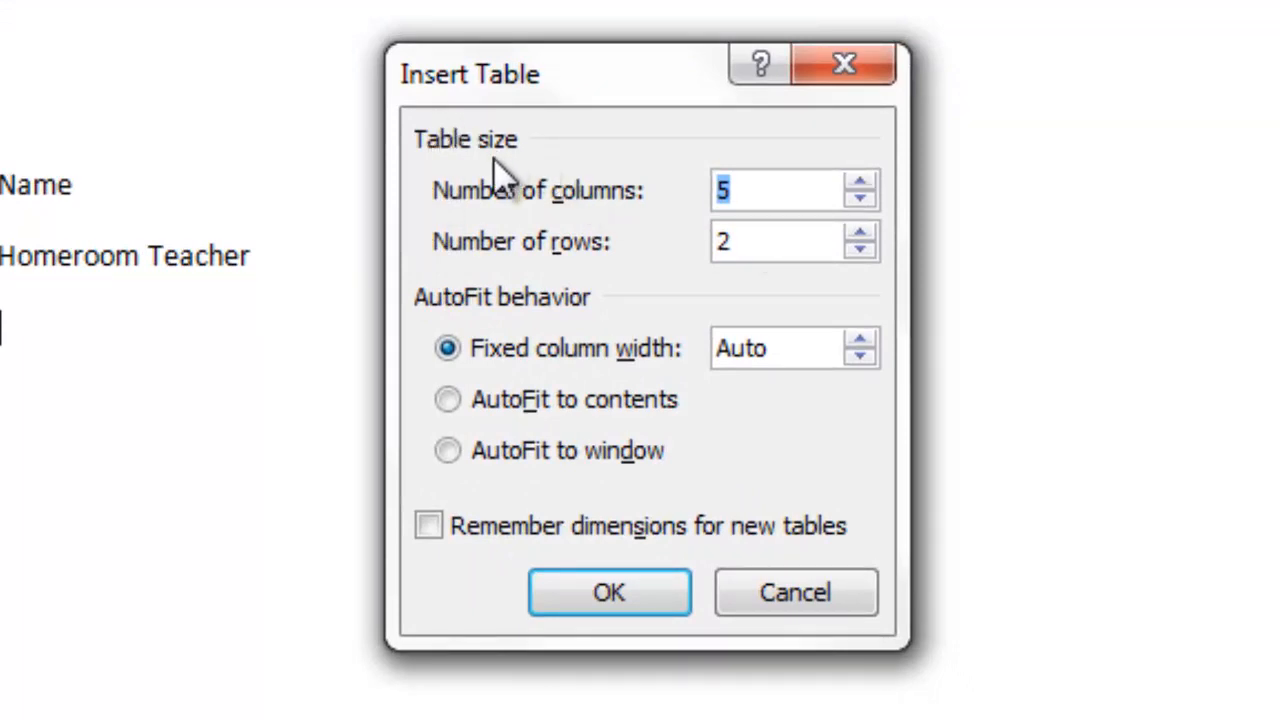
mouse_move(600, 265)
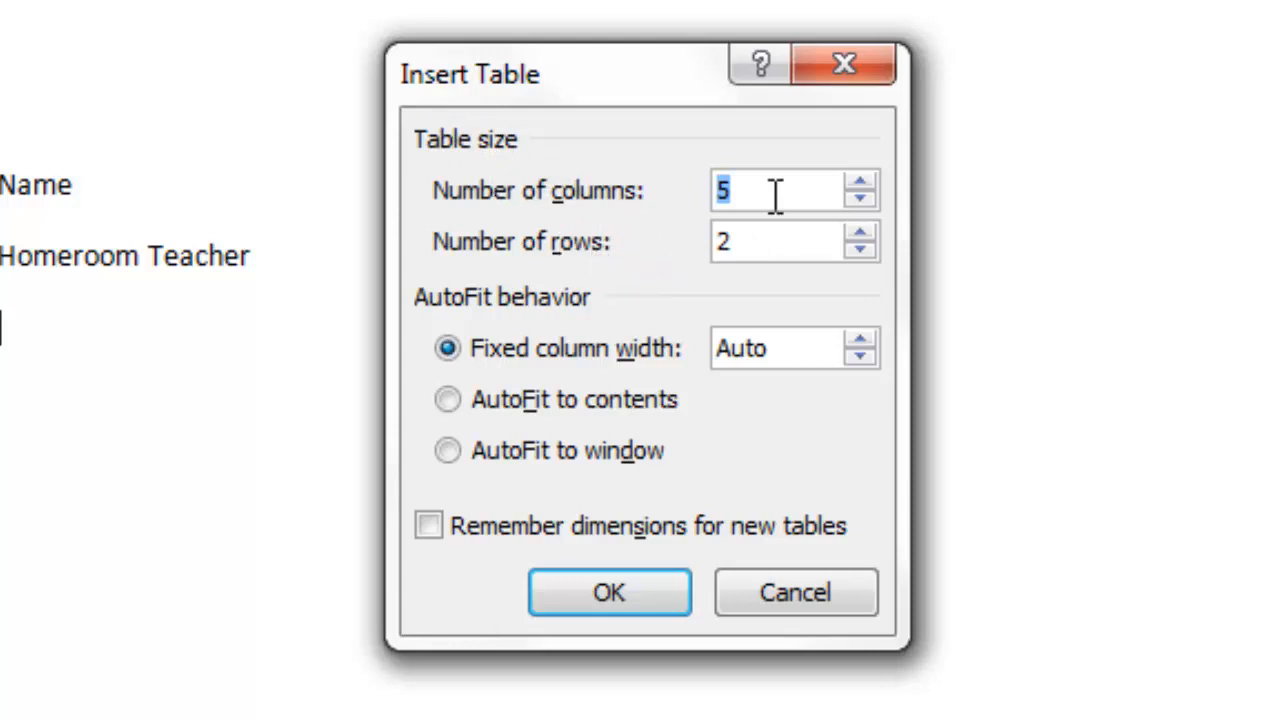
Create a table with 10 columns and 10 rows in the Insert Table dialog
text(10)
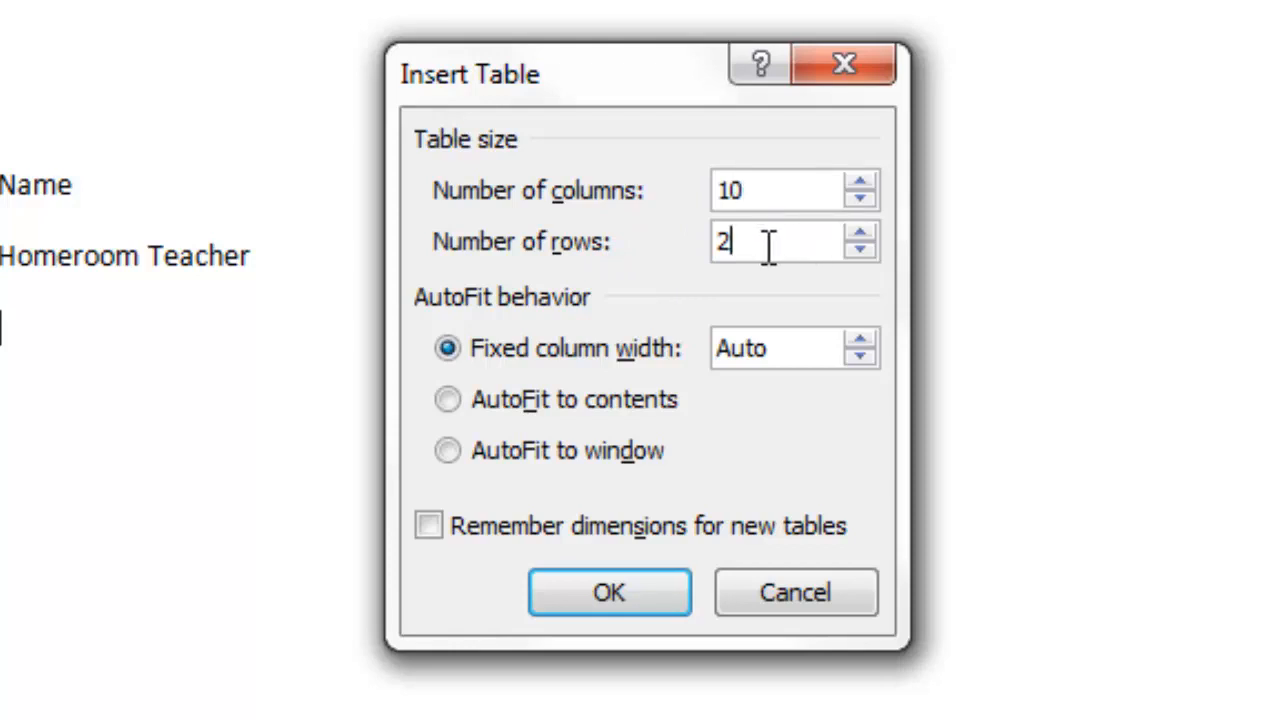
double_click(722, 241)
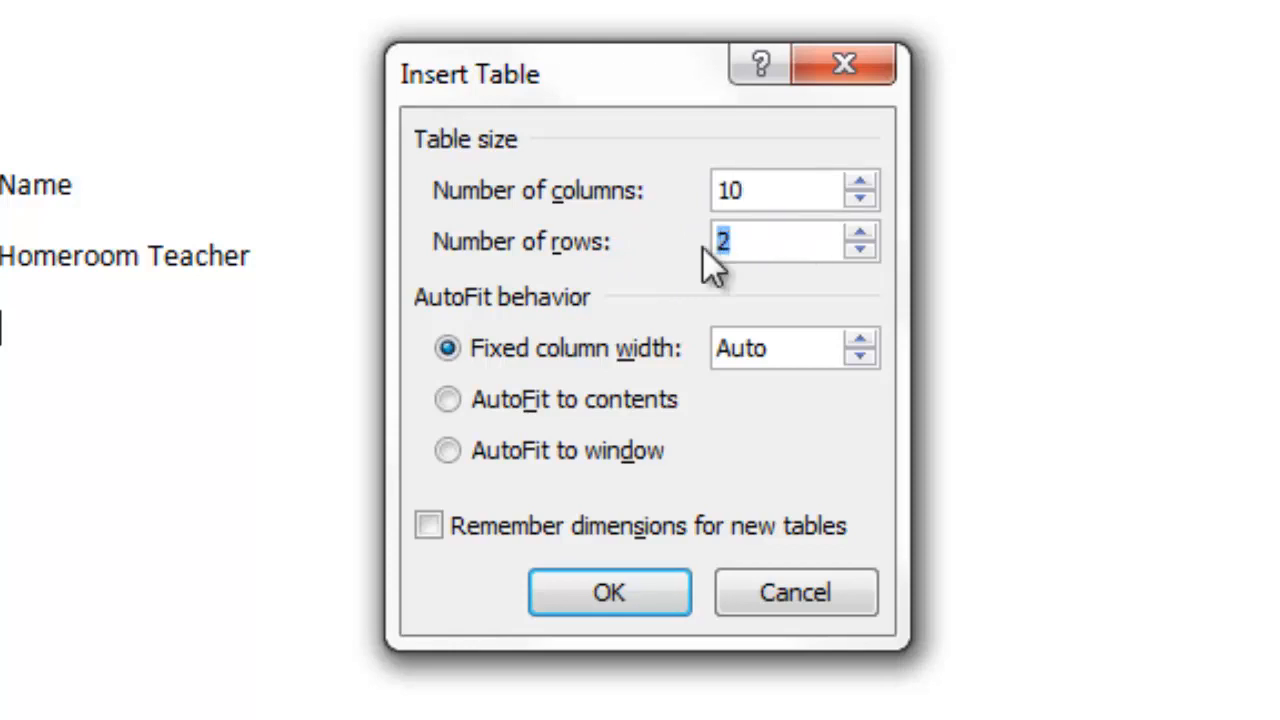
text(10)
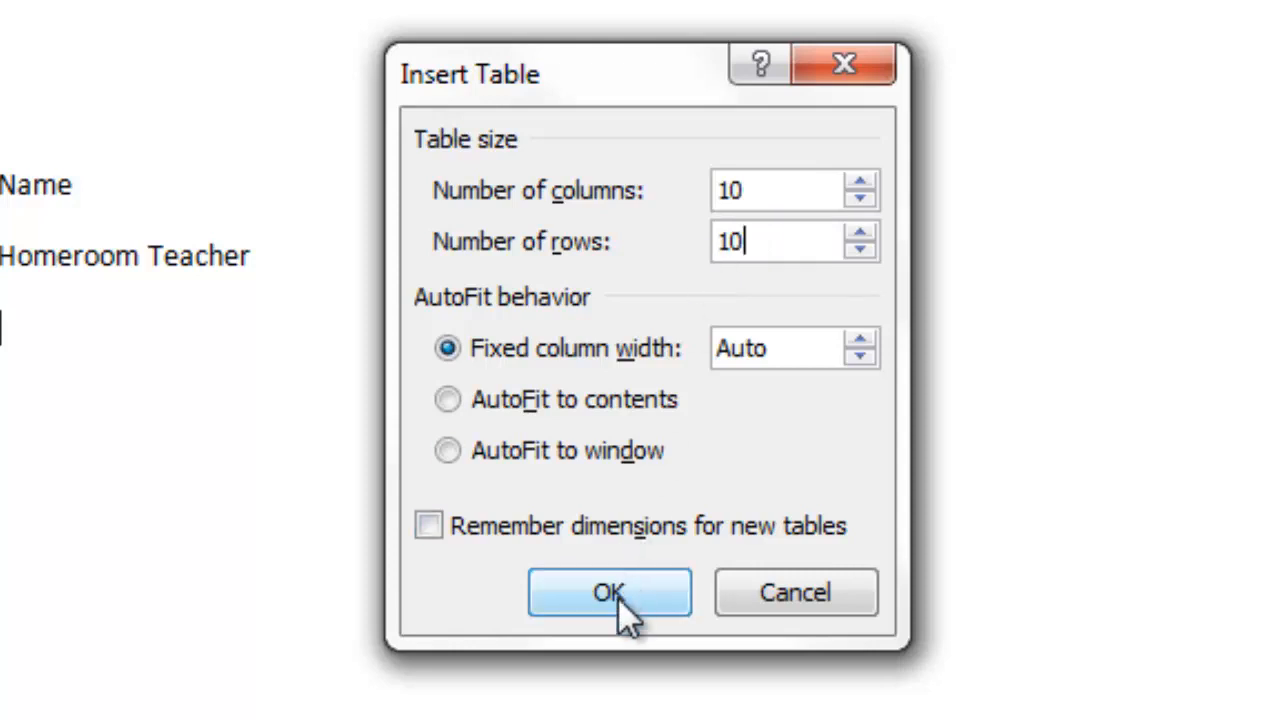
click(609, 592)
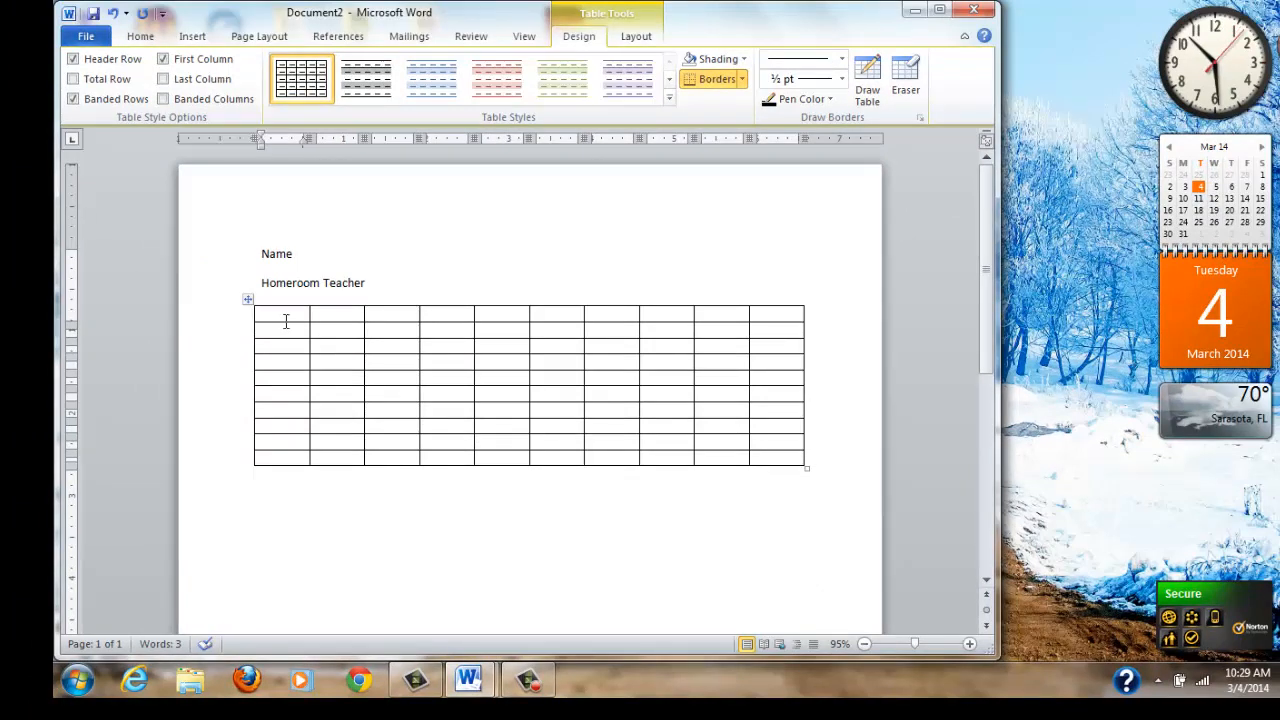
mouse_move(428, 323)
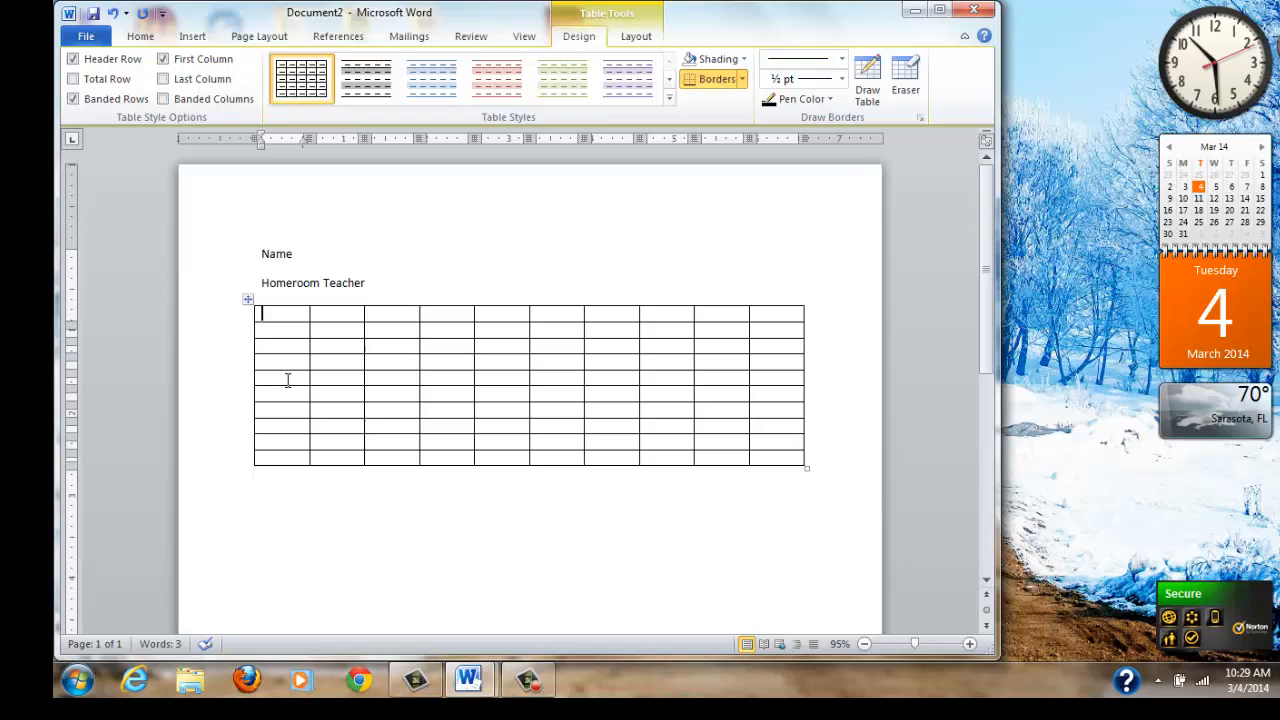
mouse_move(963, 340)
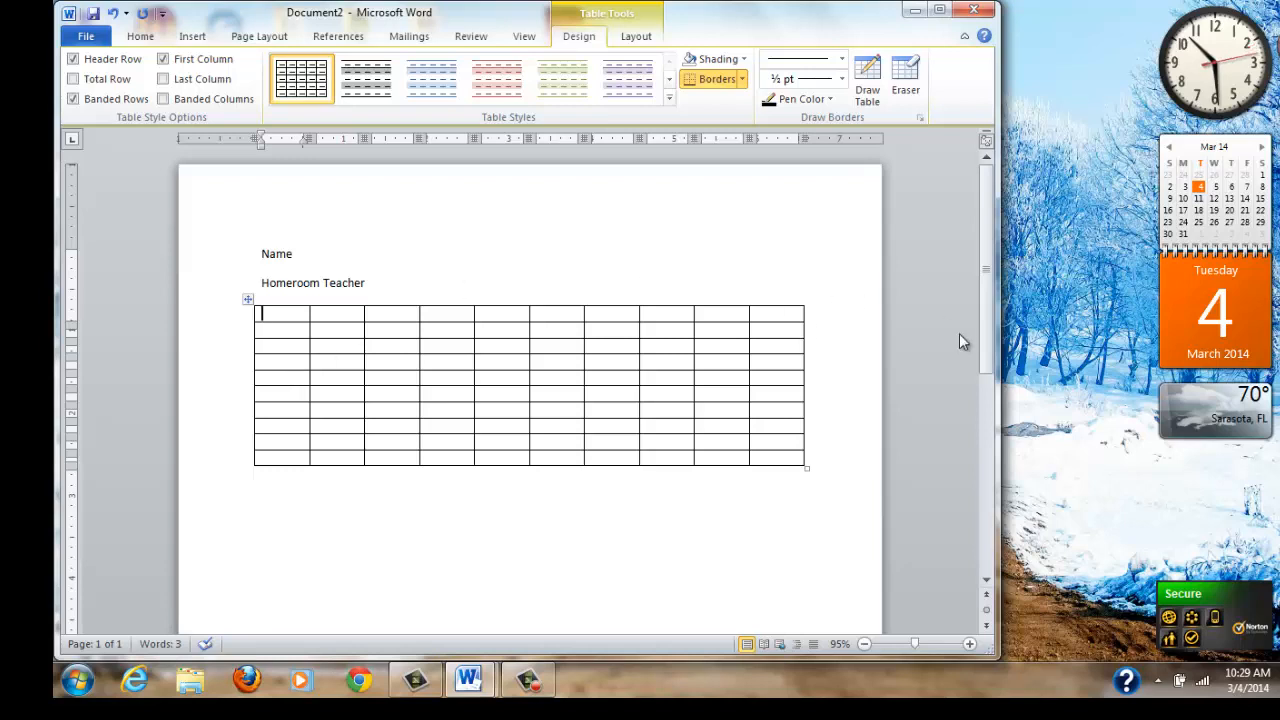
mouse_move(916, 645)
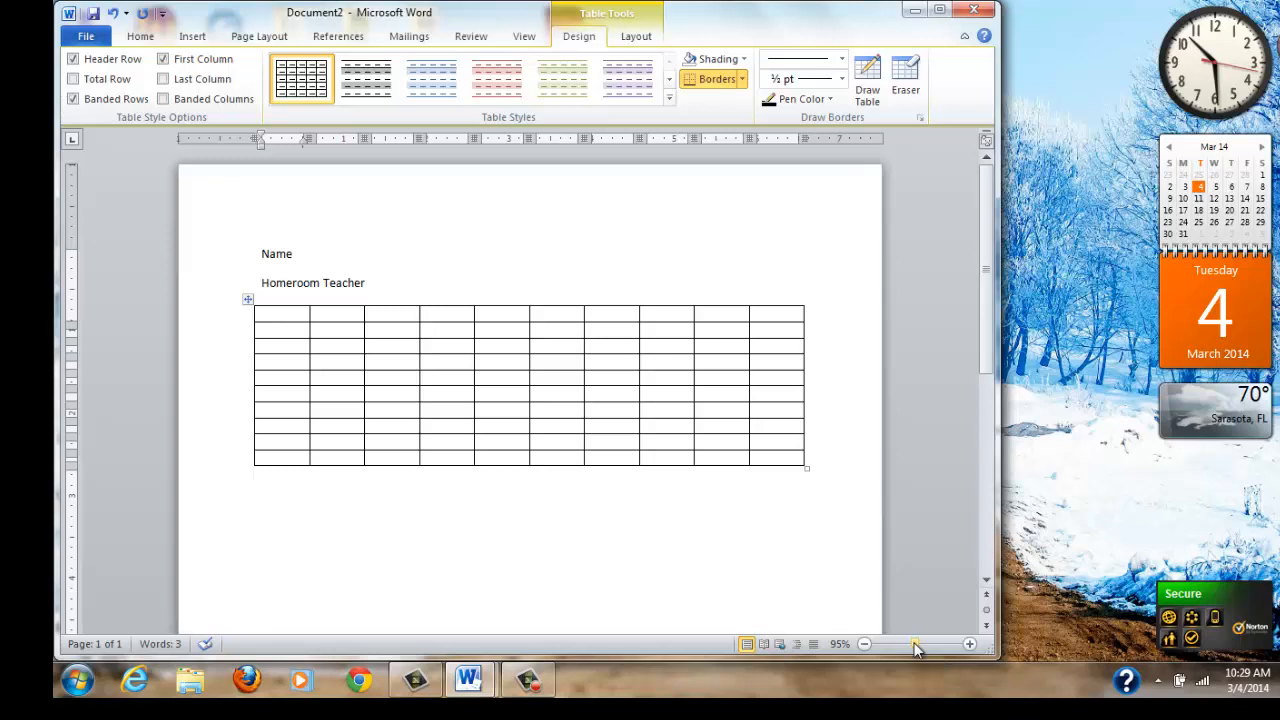
Zoom out to about 61% and drag the table's bottom border to the page bottom
drag(915, 644, 898, 644)
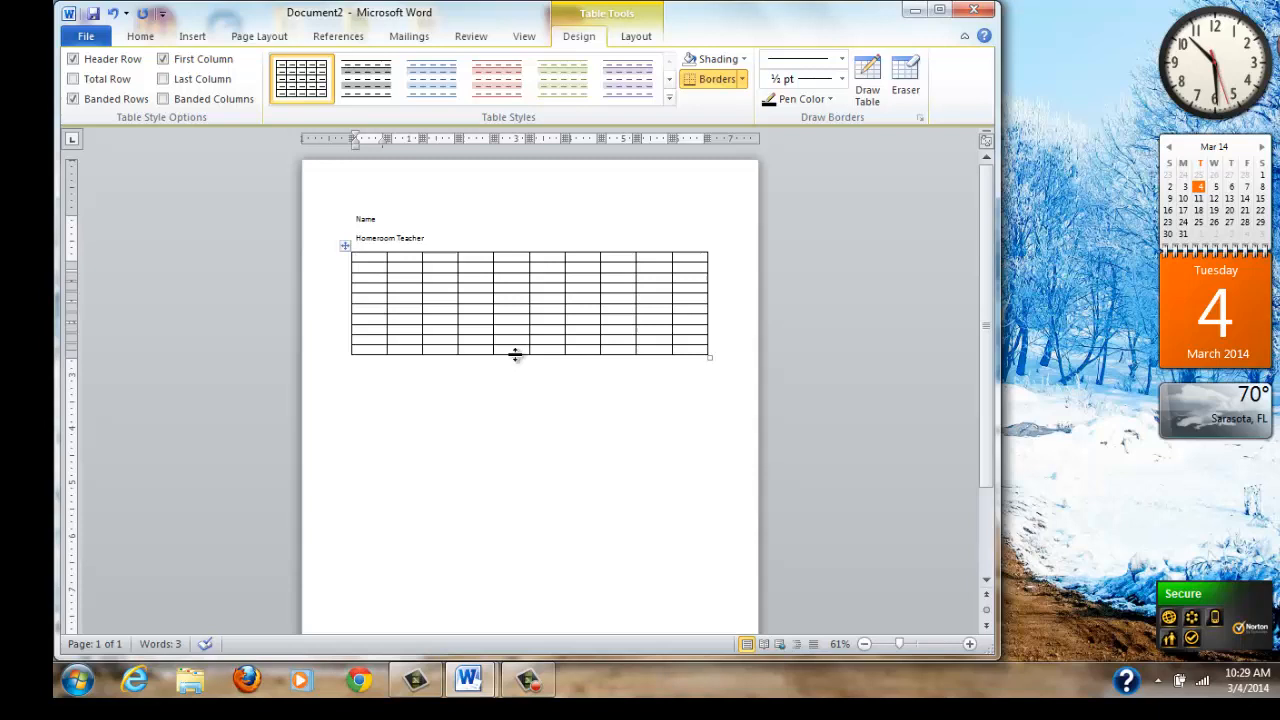
click(357, 257)
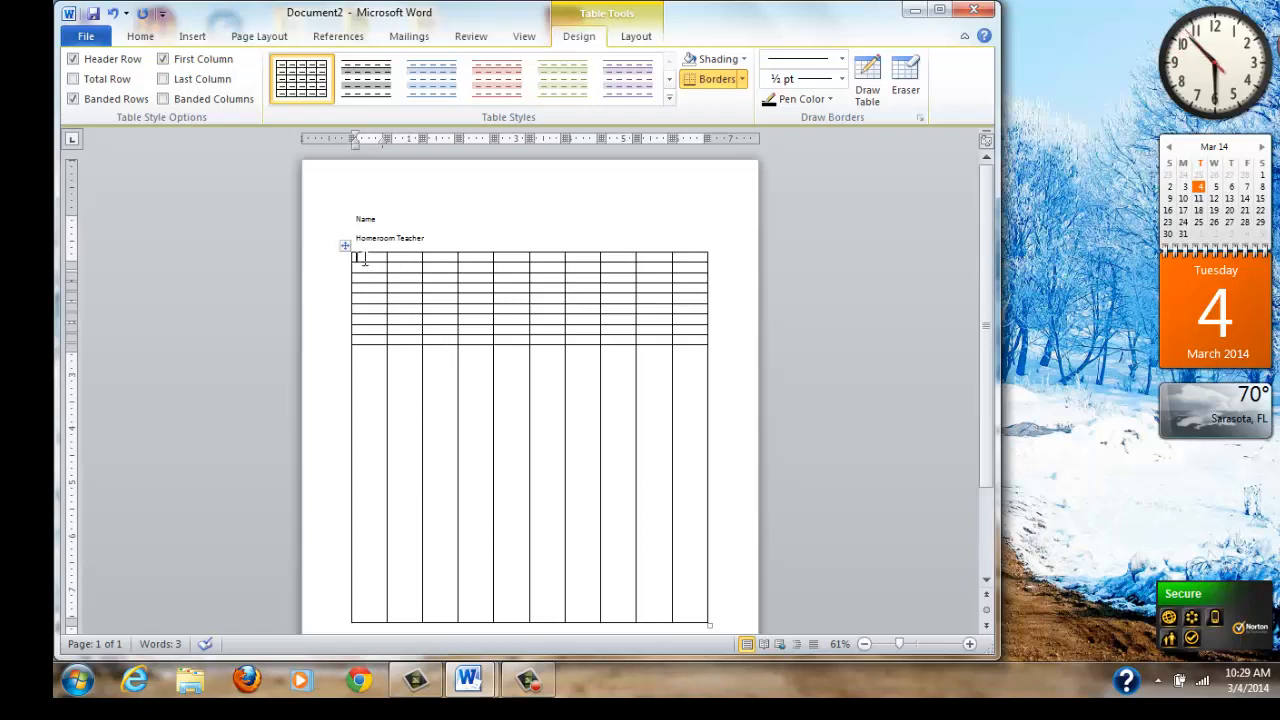
Select all table rows and apply Distribute Rows to equalize their heights
drag(357, 258, 515, 340)
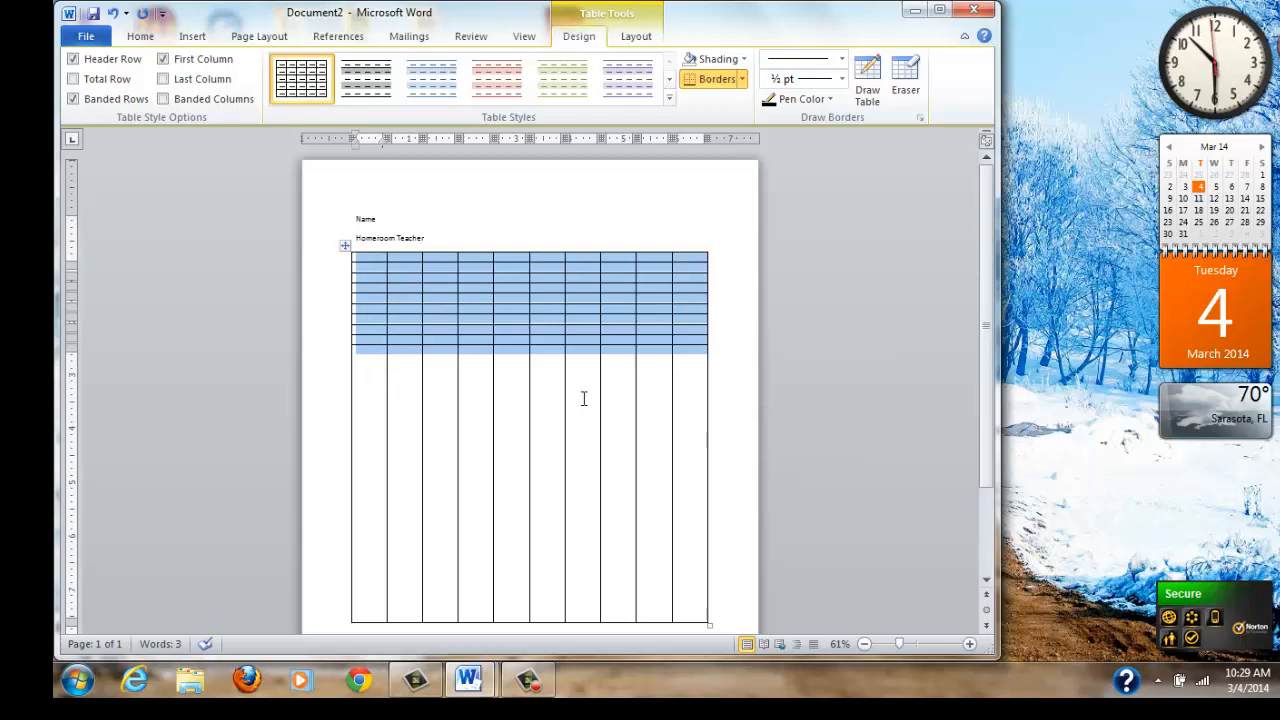
mouse_move(669, 182)
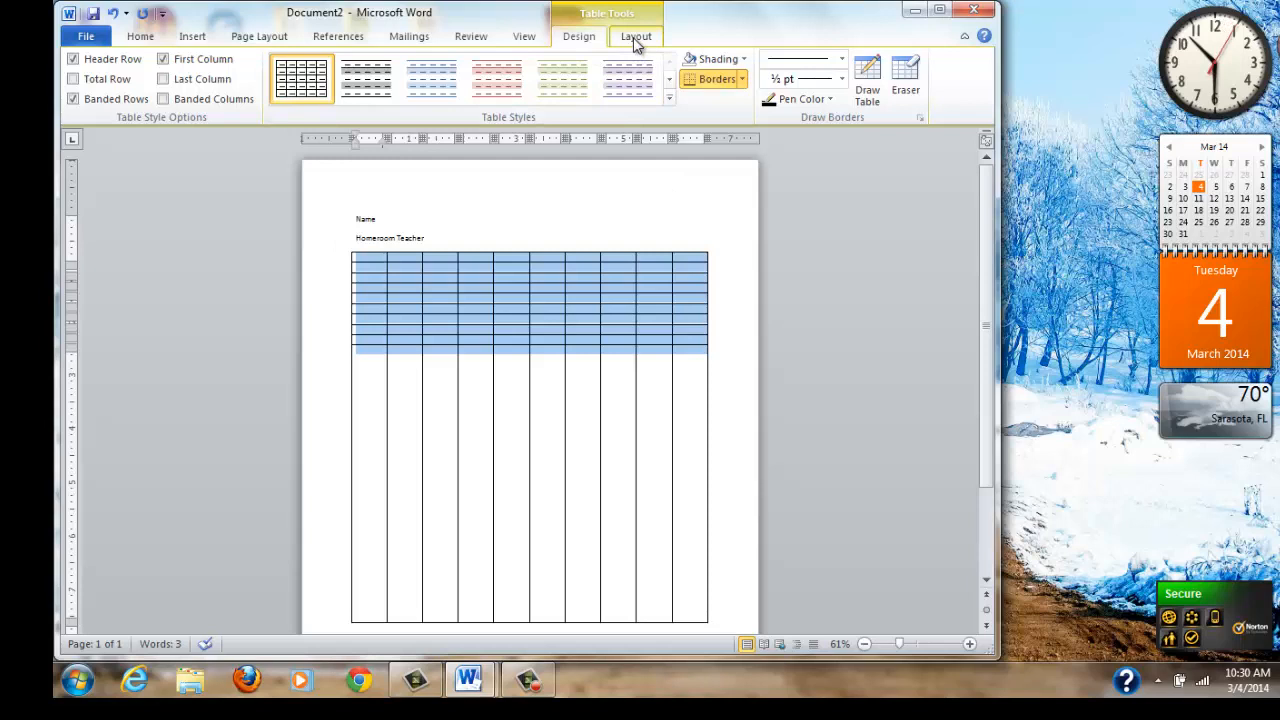
click(636, 36)
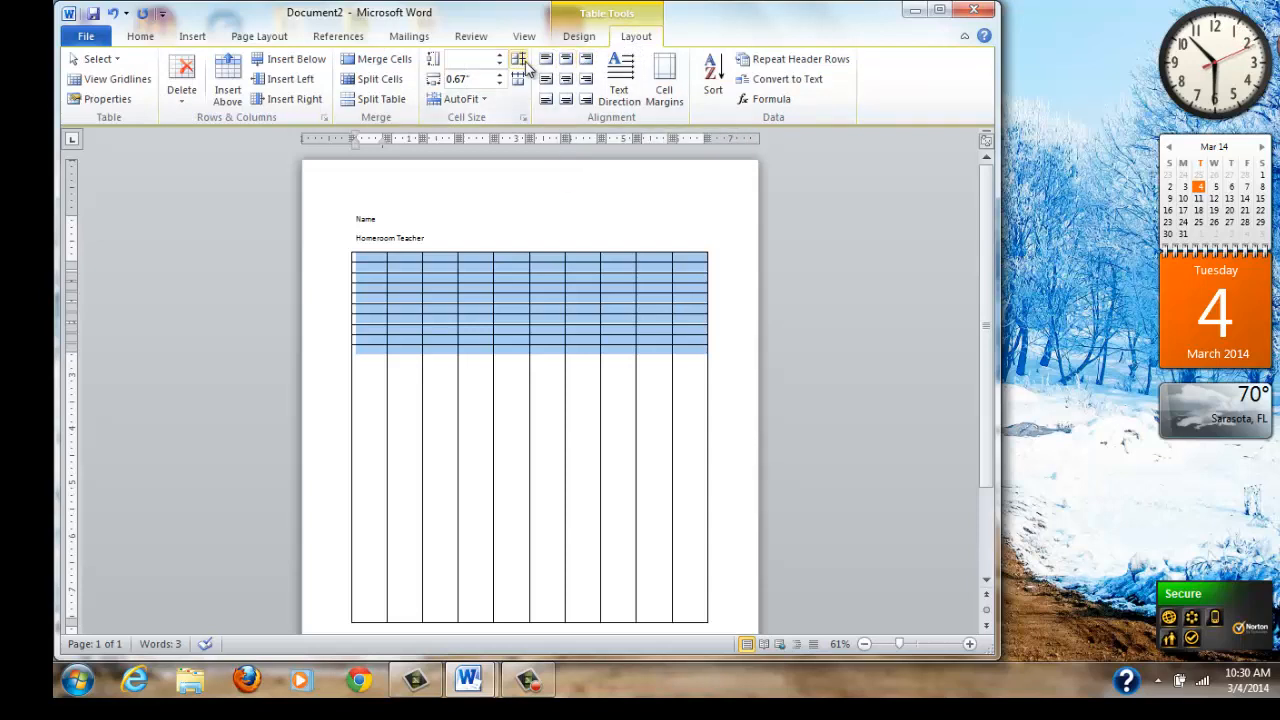
mouse_move(519, 59)
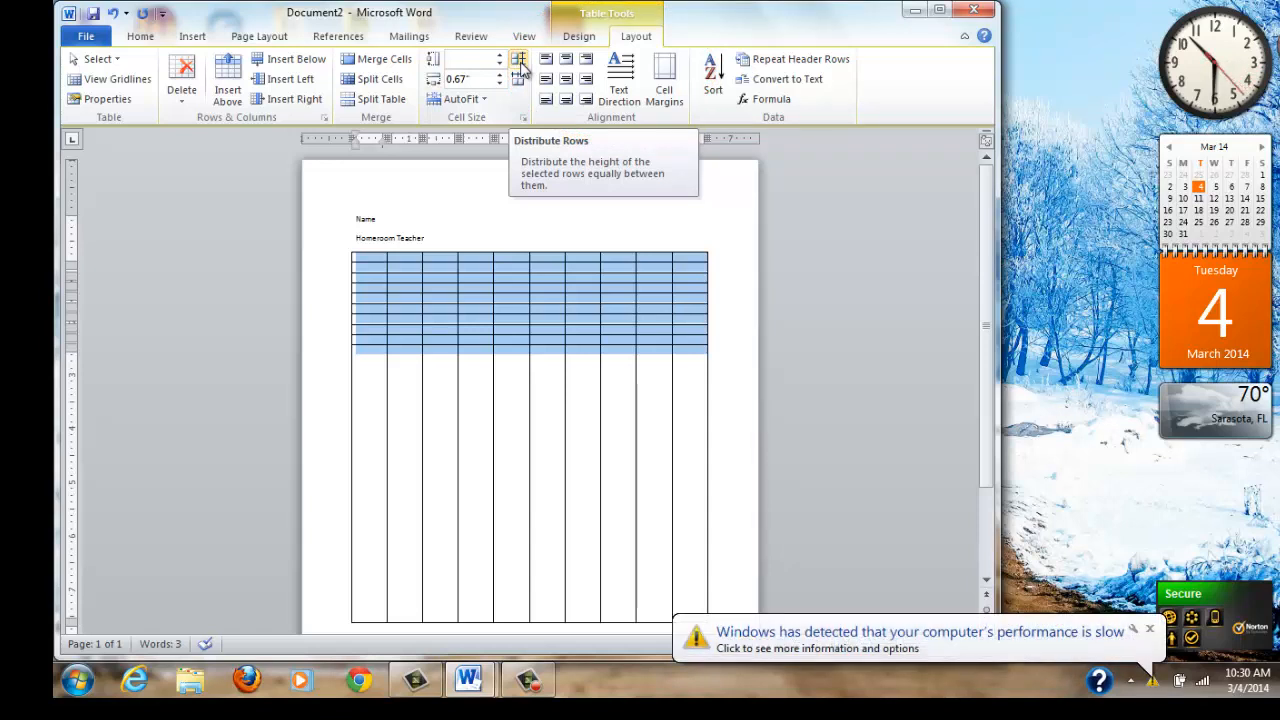
click(519, 59)
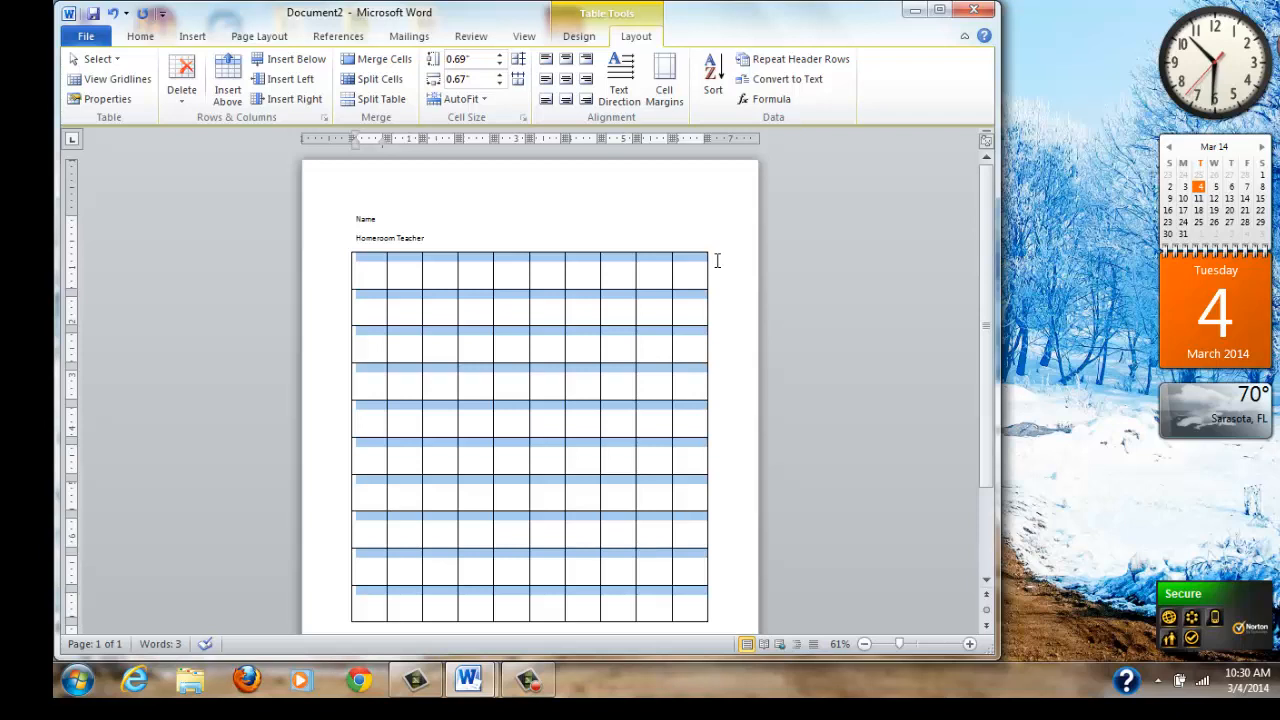
mouse_move(717, 294)
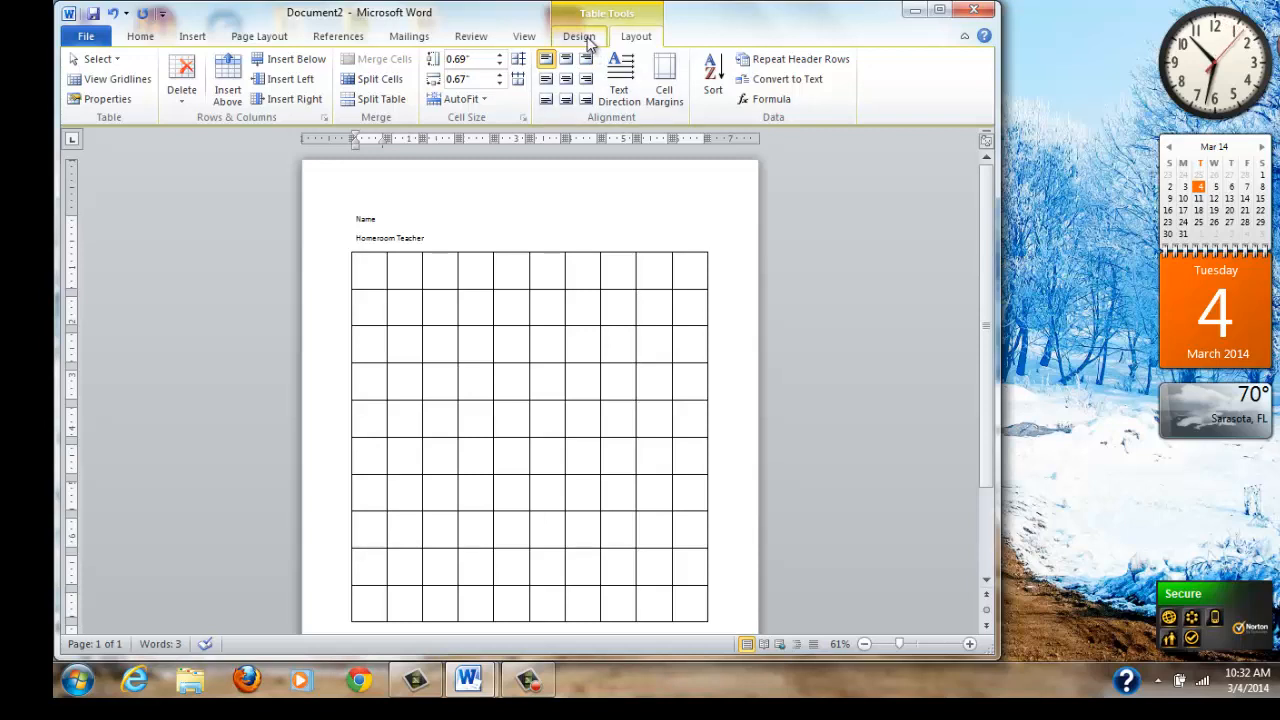
Remove the top borders of the first column's upper cells to open the maze path
click(579, 36)
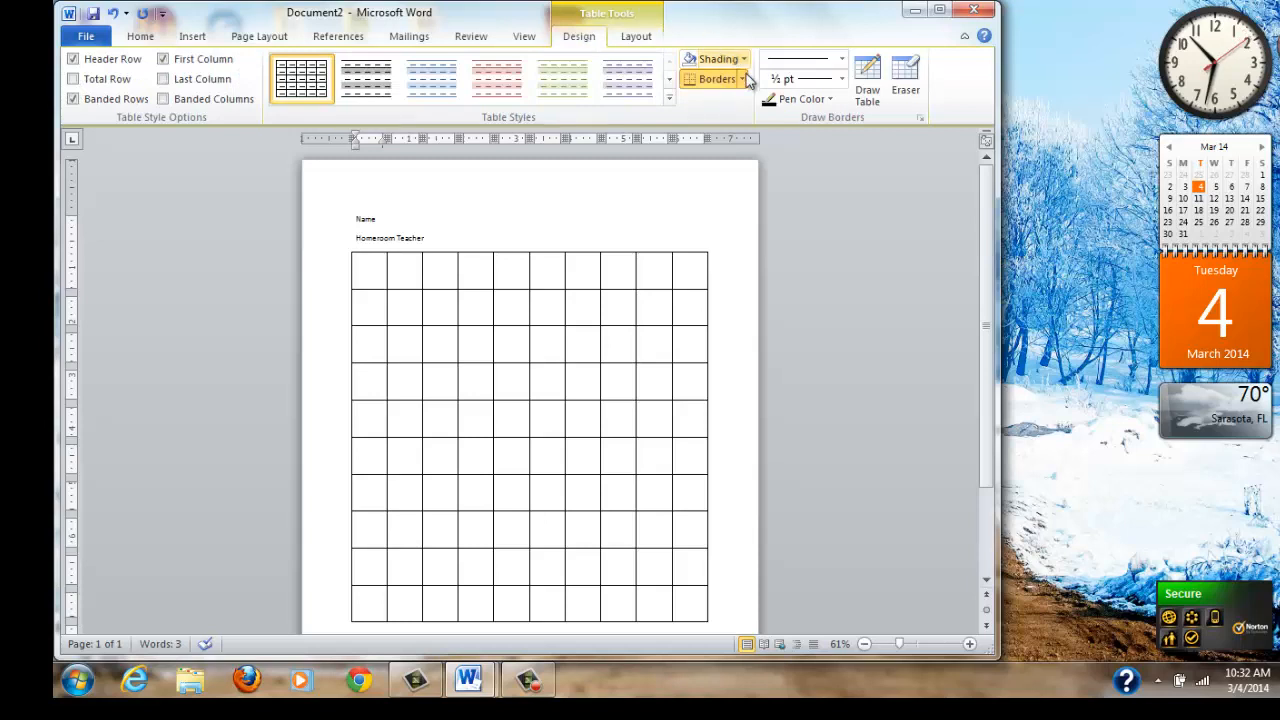
mouse_move(745, 85)
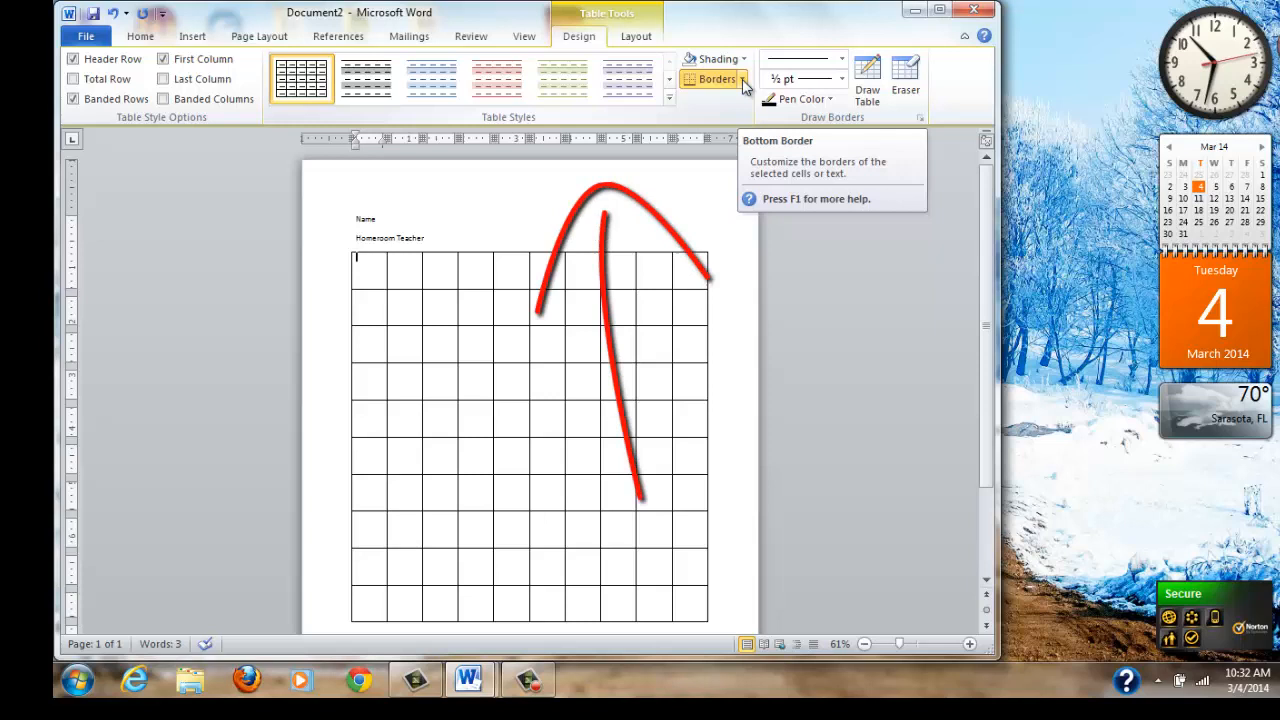
click(742, 85)
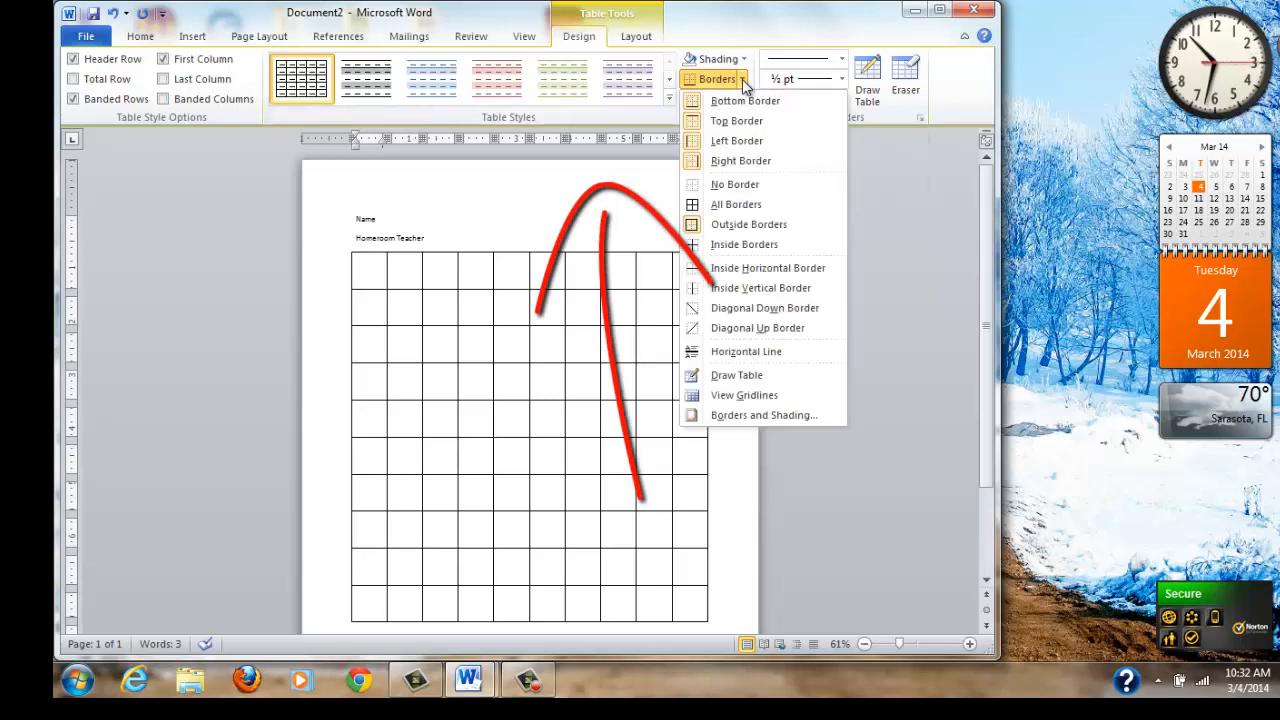
mouse_move(740, 161)
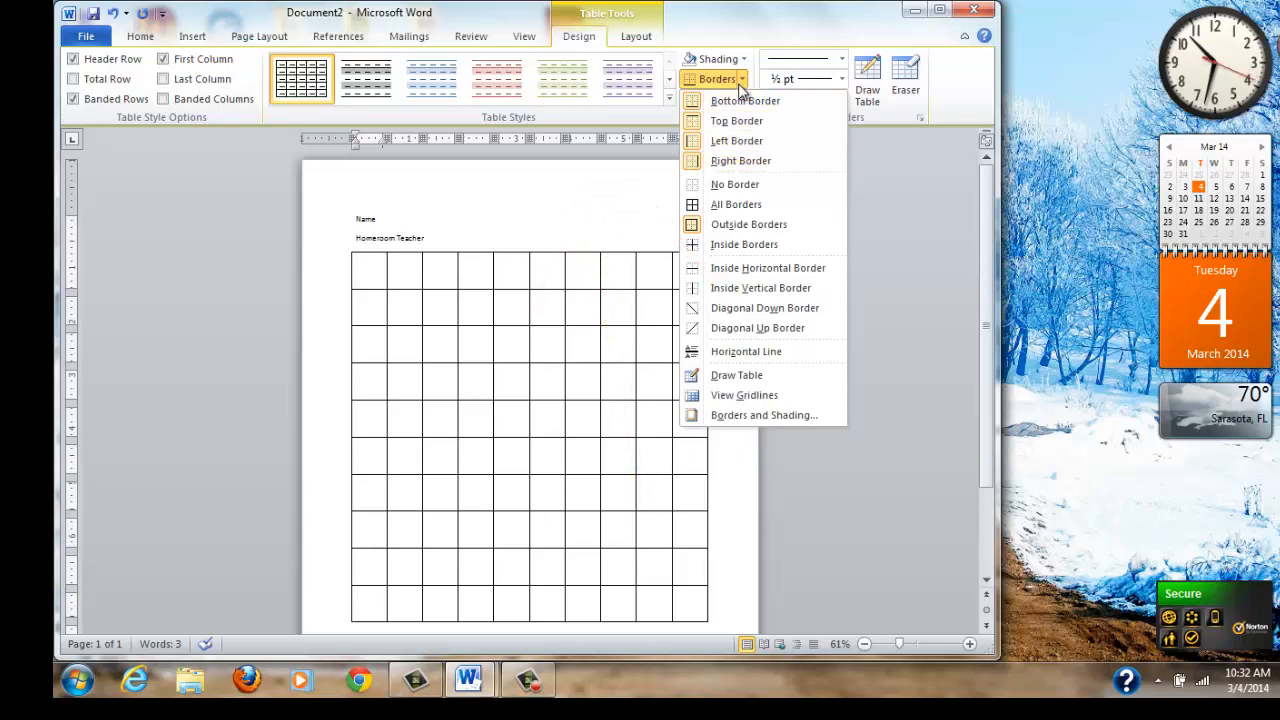
mouse_move(745, 120)
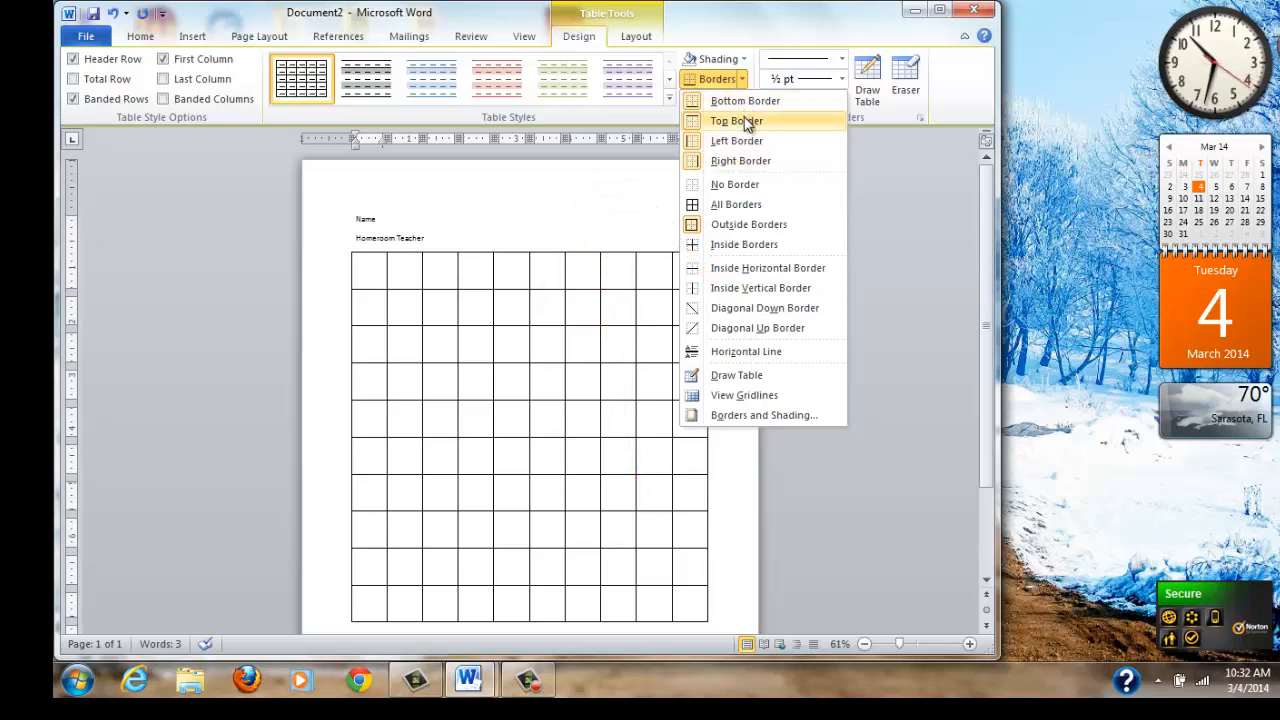
mouse_move(745, 161)
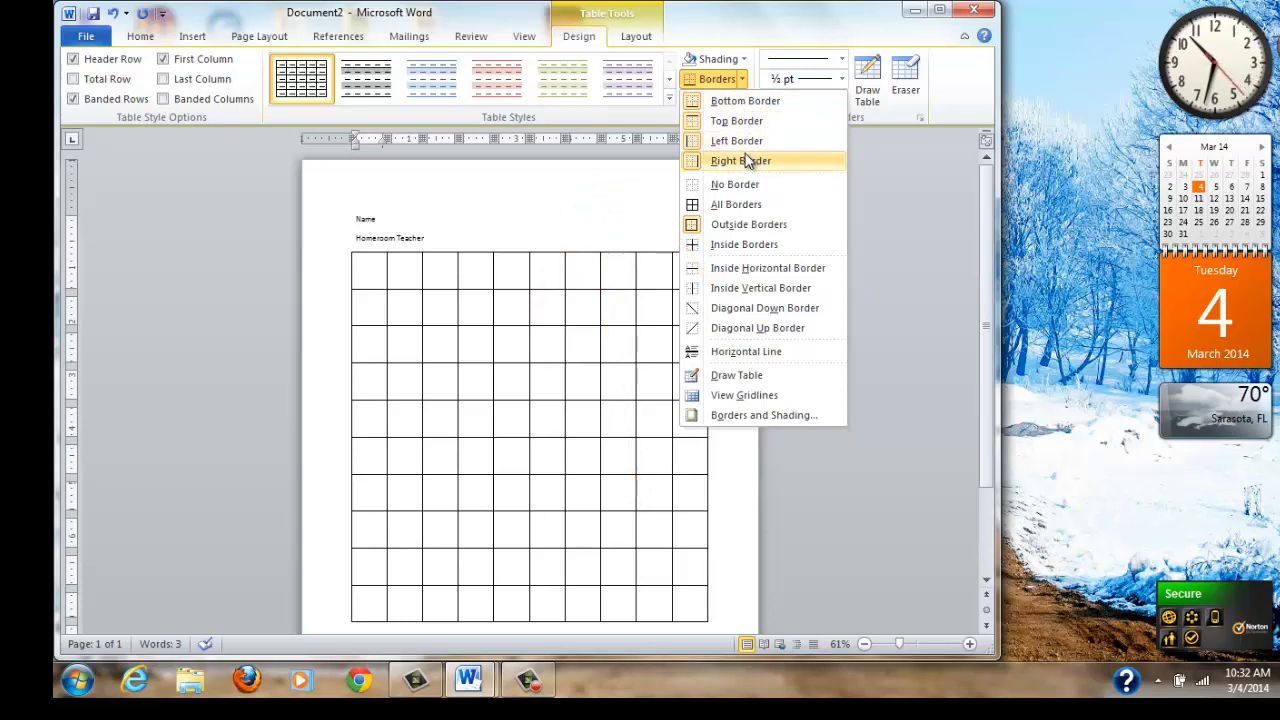
mouse_move(705, 162)
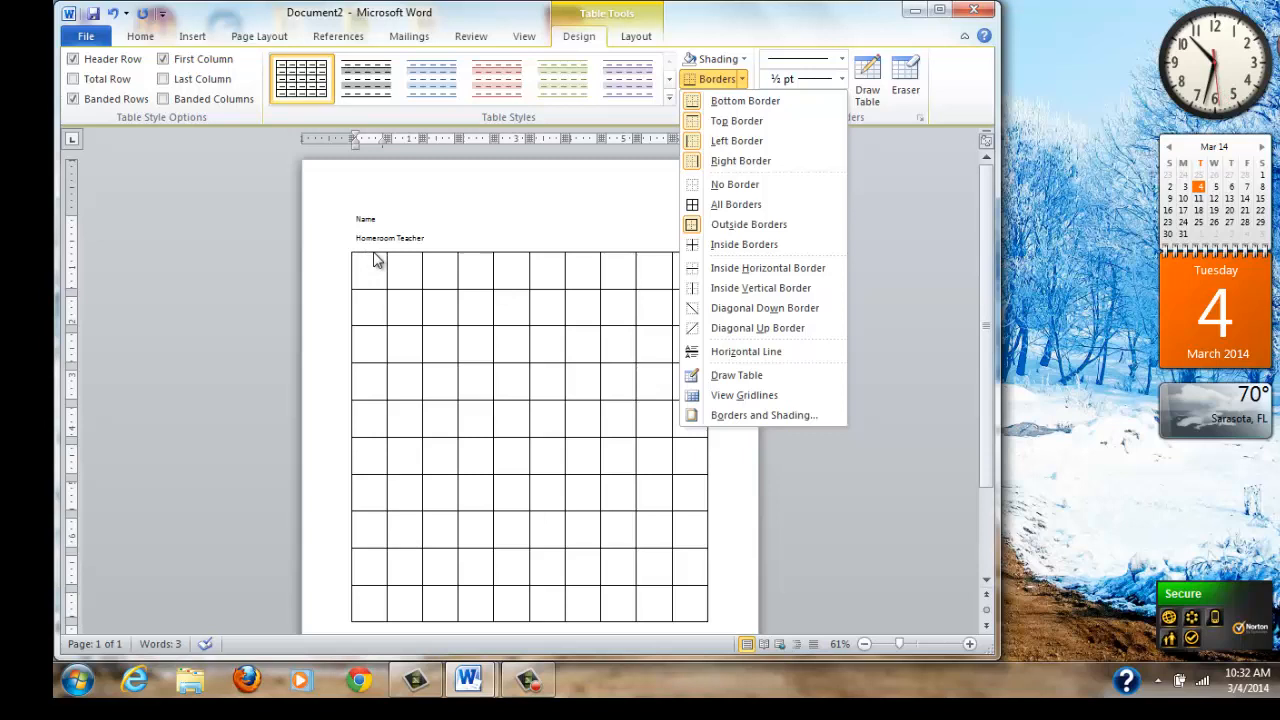
mouse_move(388, 291)
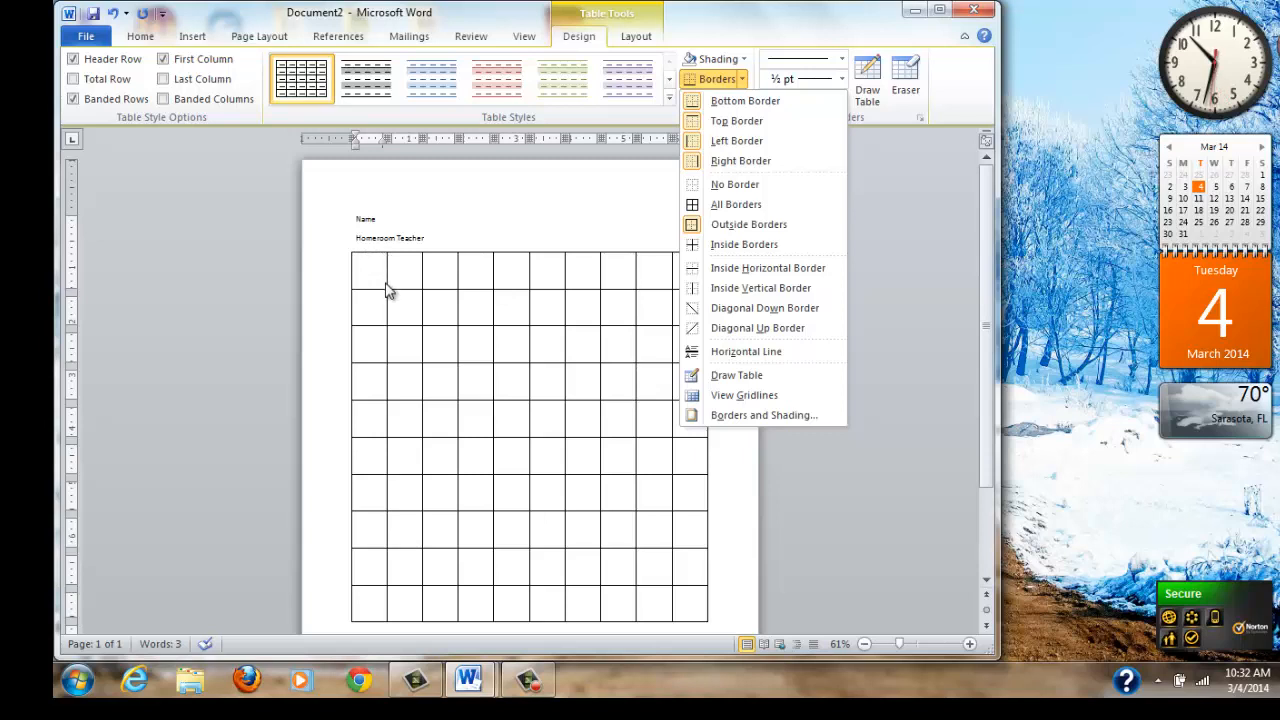
mouse_move(372, 298)
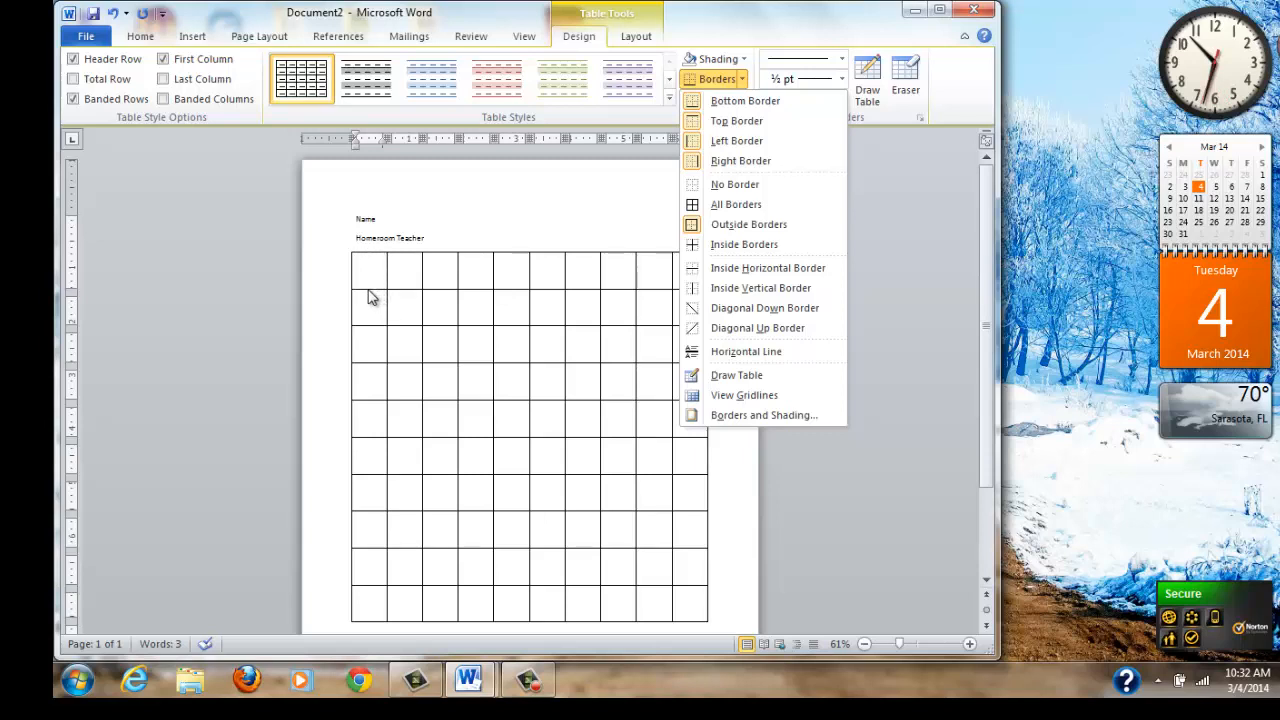
mouse_move(355, 268)
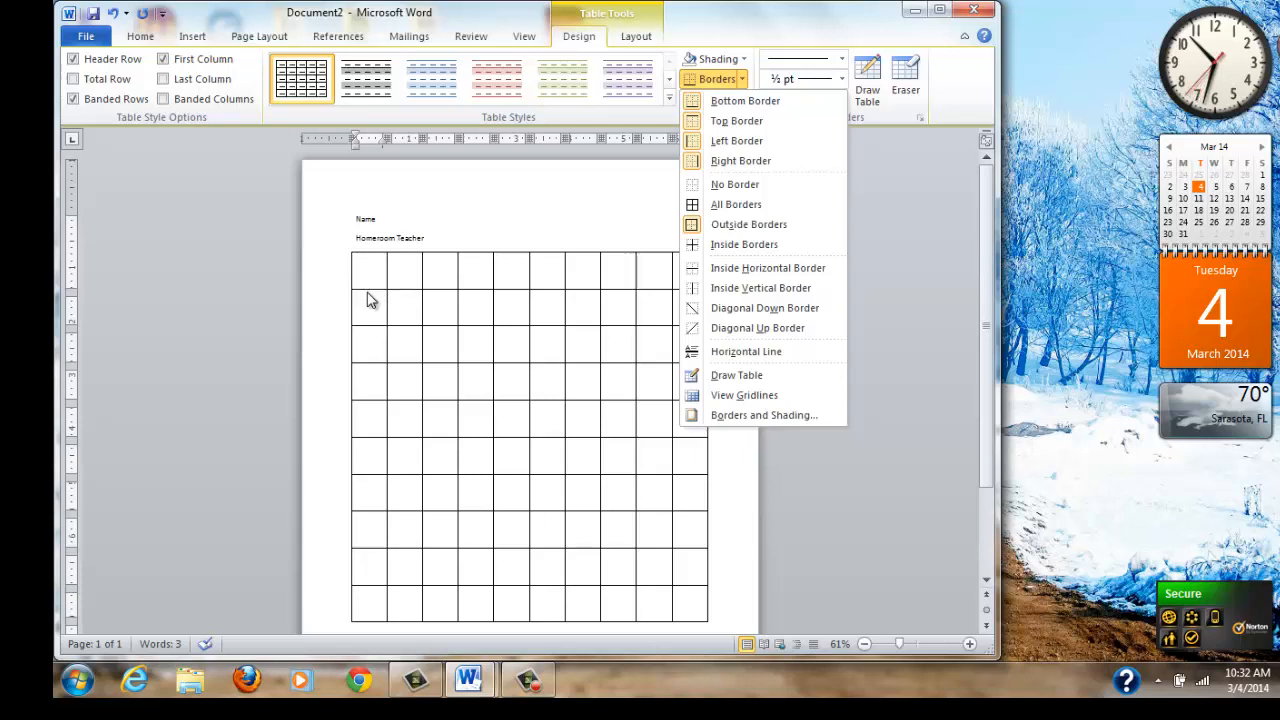
mouse_move(745, 100)
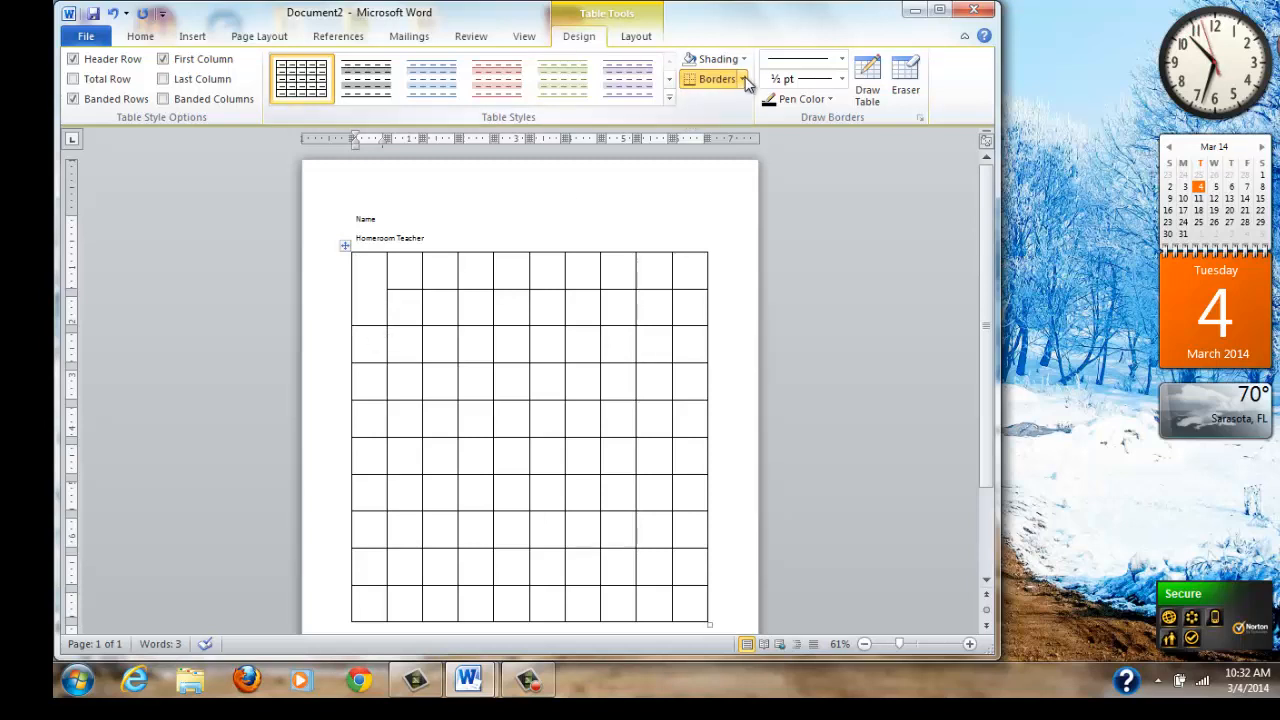
click(718, 79)
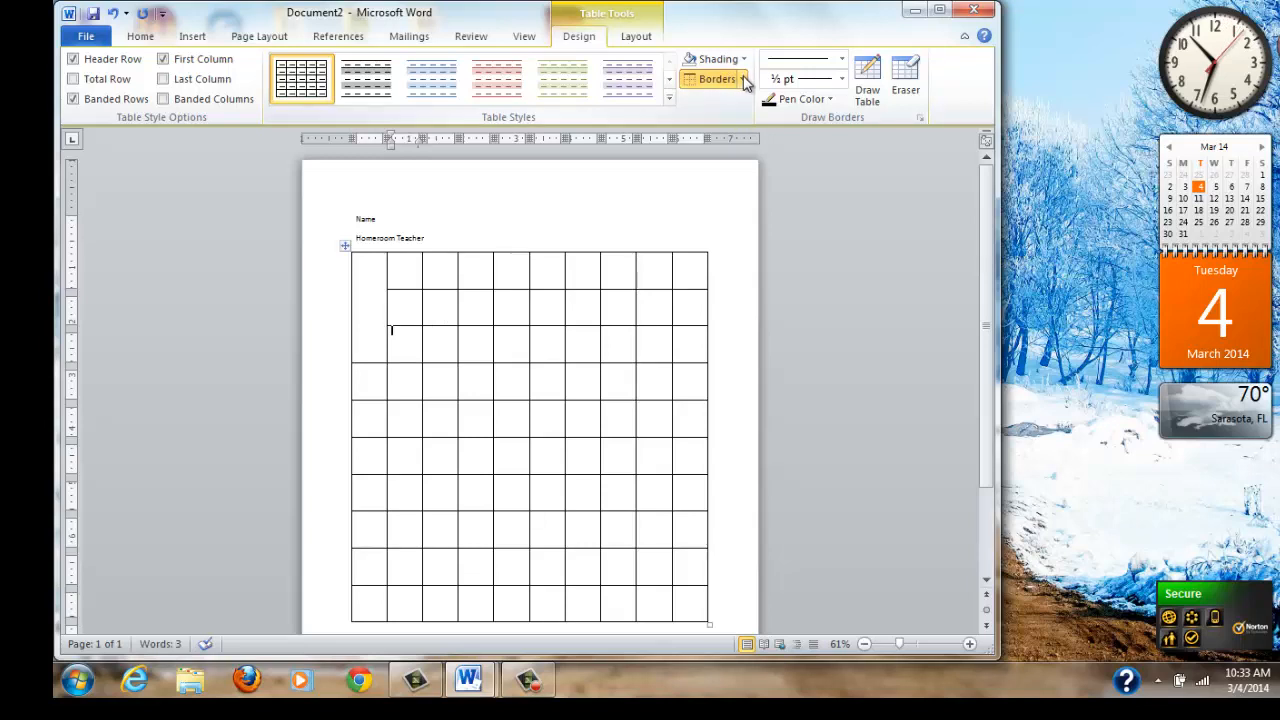
click(742, 79)
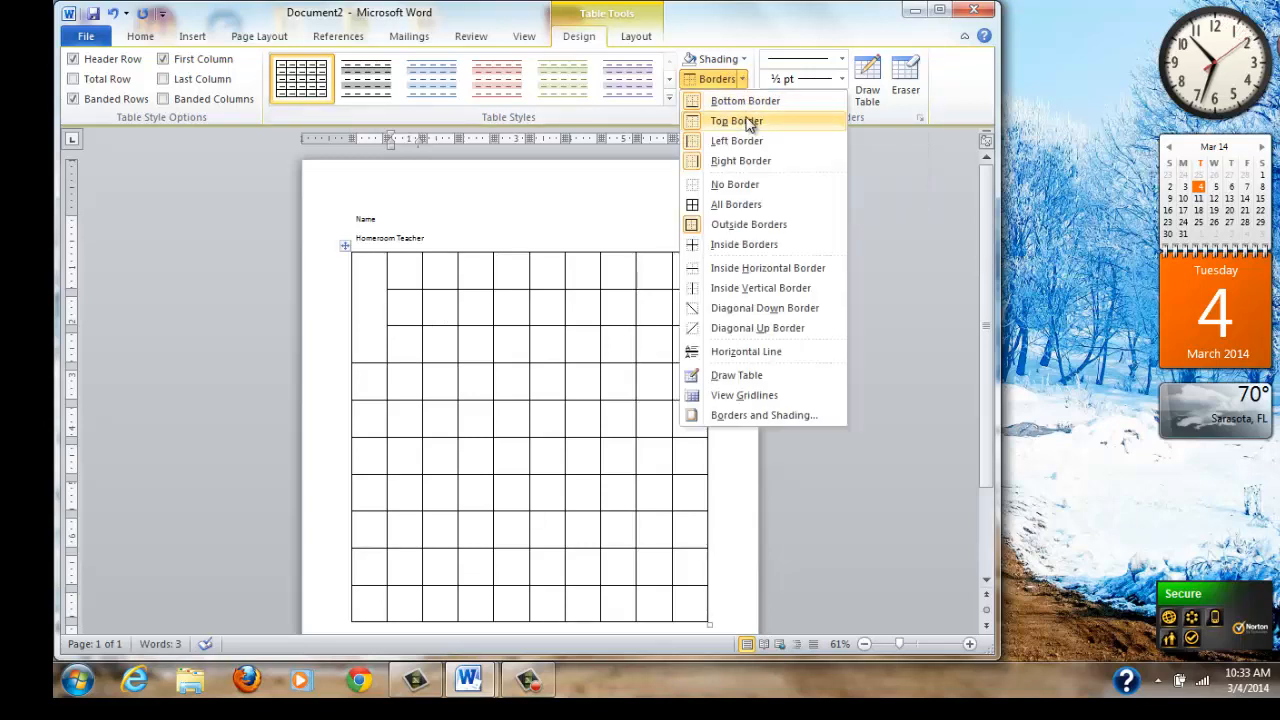
click(735, 120)
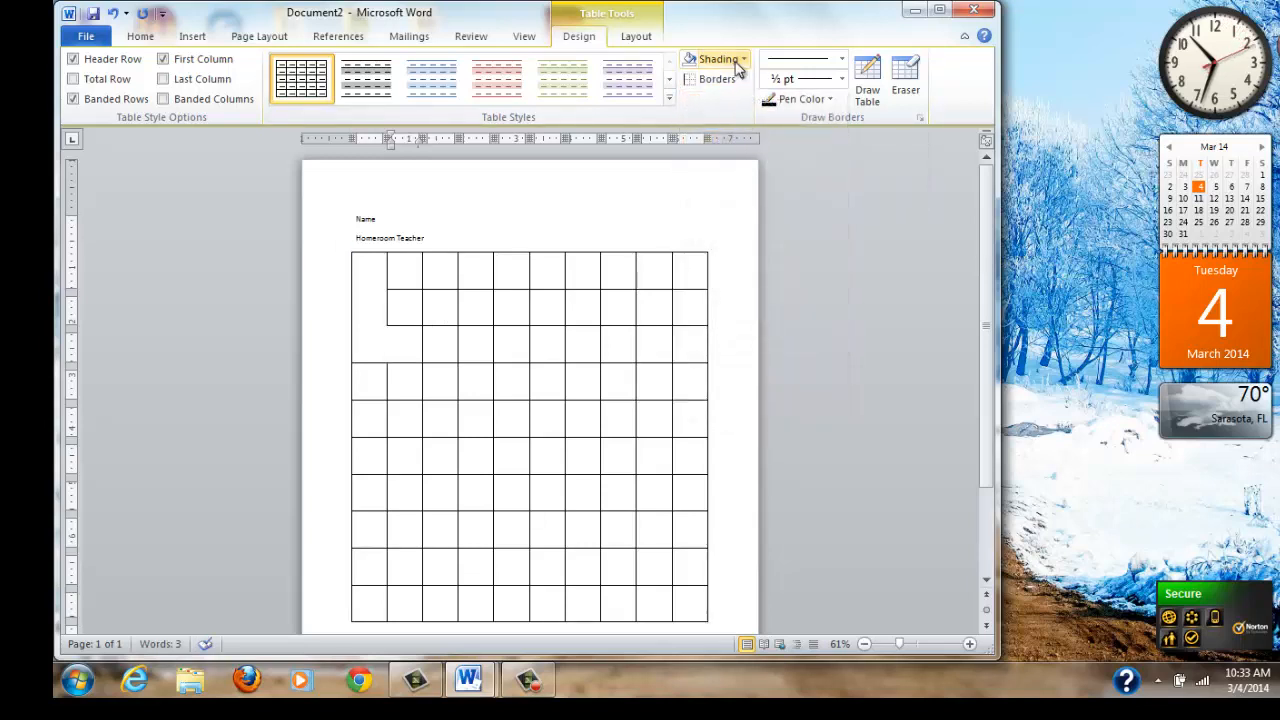
click(739, 79)
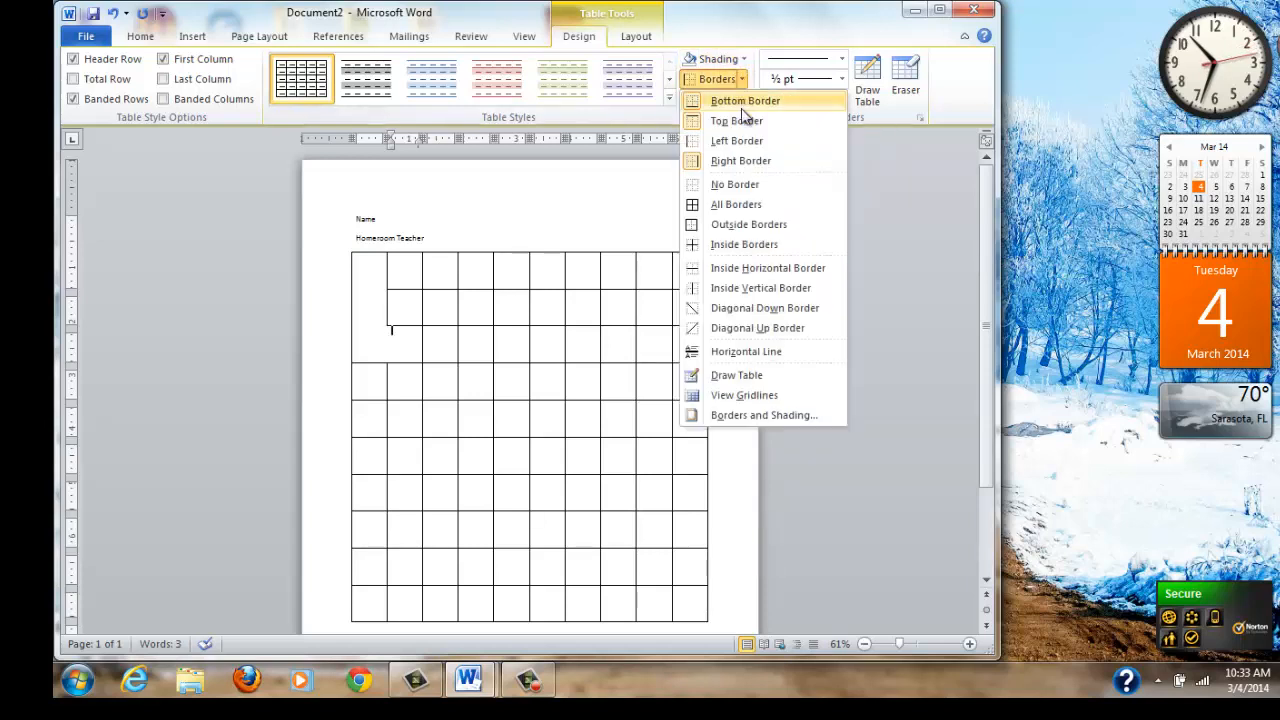
mouse_move(740, 160)
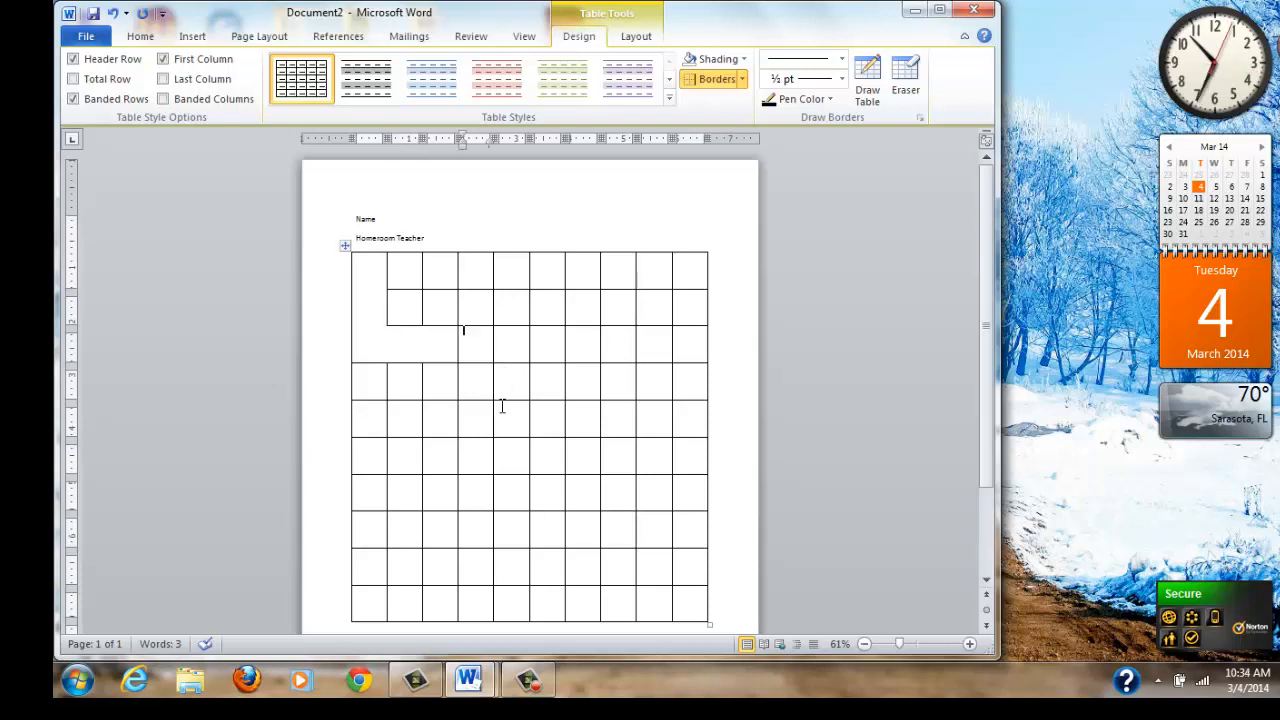
mouse_move(477, 418)
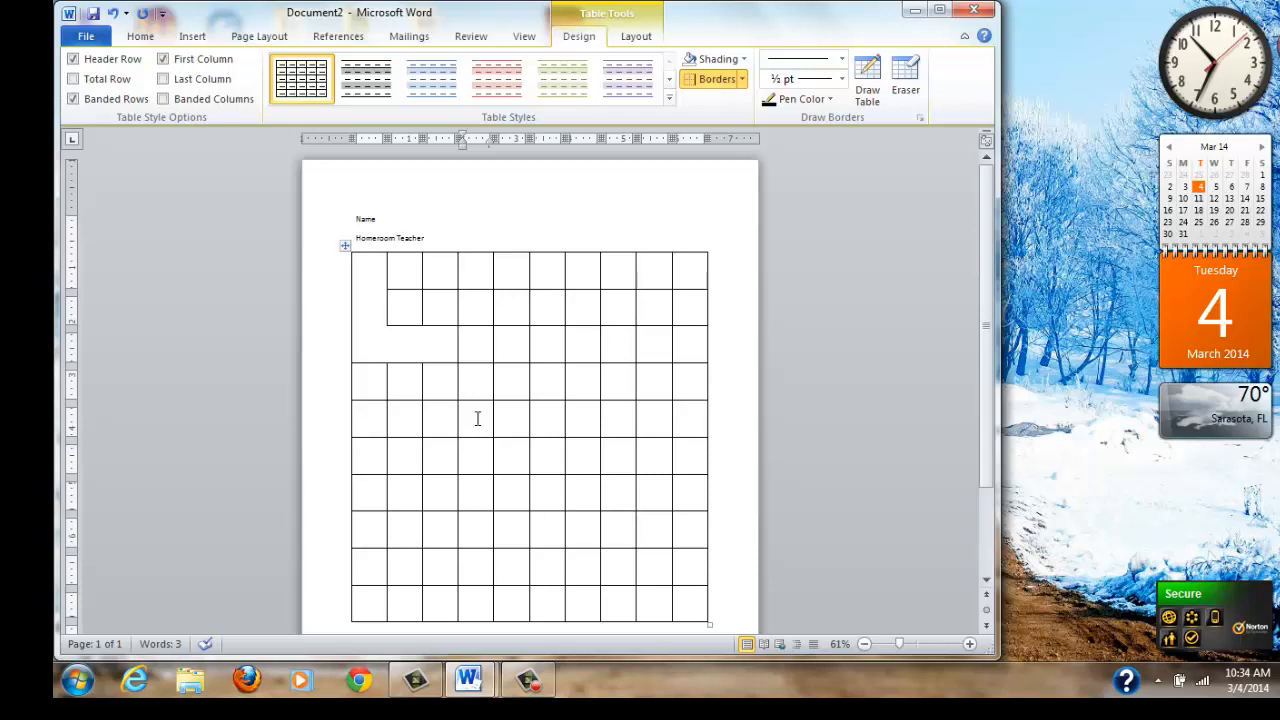
mouse_move(477, 355)
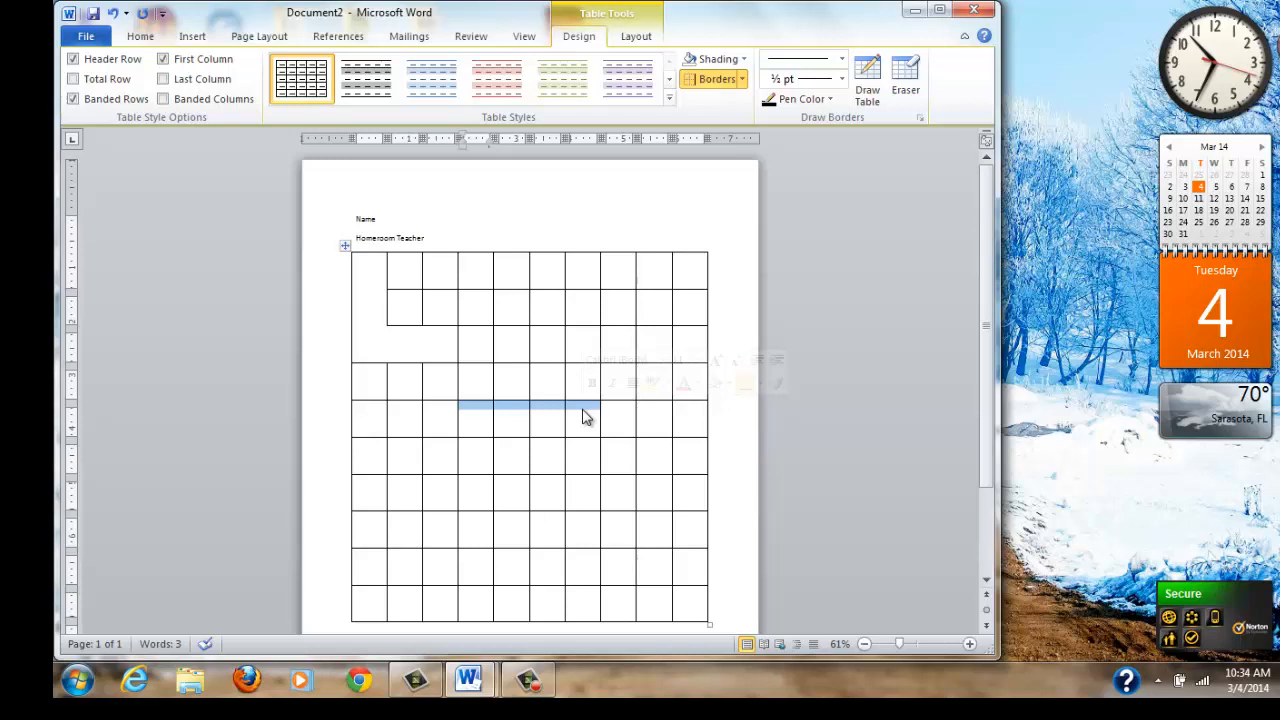
mouse_move(581, 383)
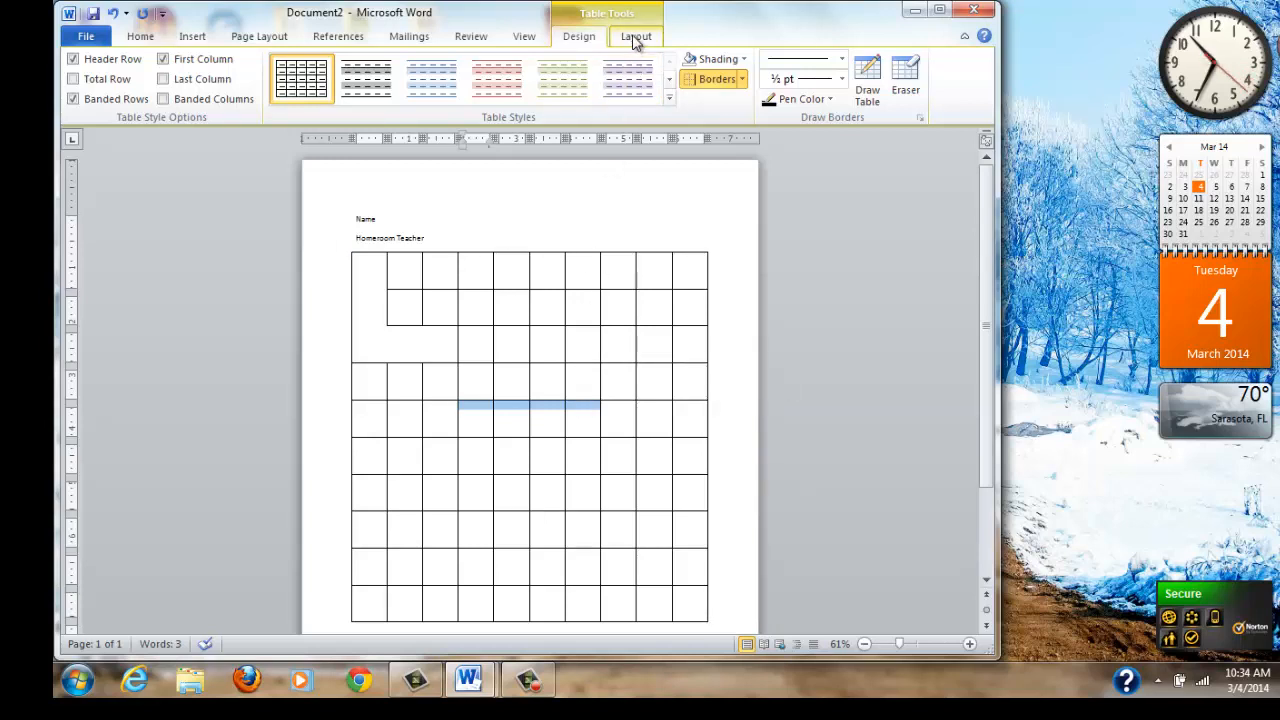
Merge the selected fifth-row cells into one cell with Merge Cells
click(635, 36)
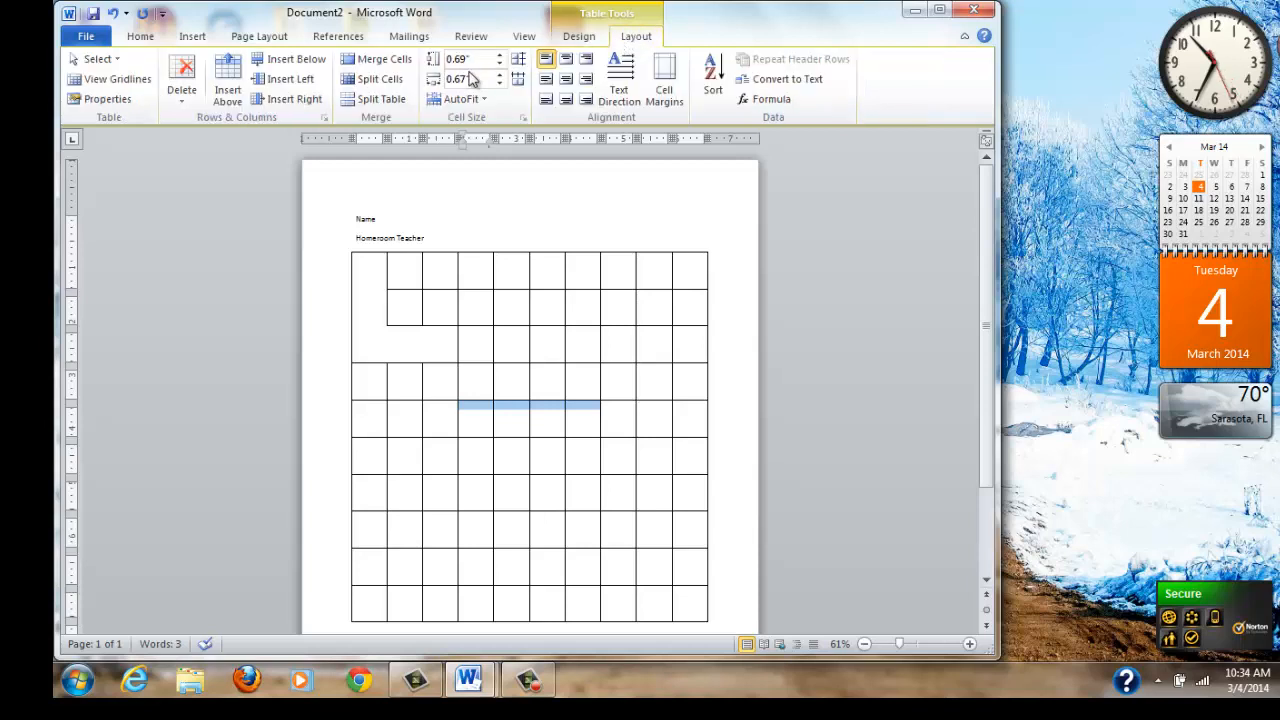
mouse_move(378, 58)
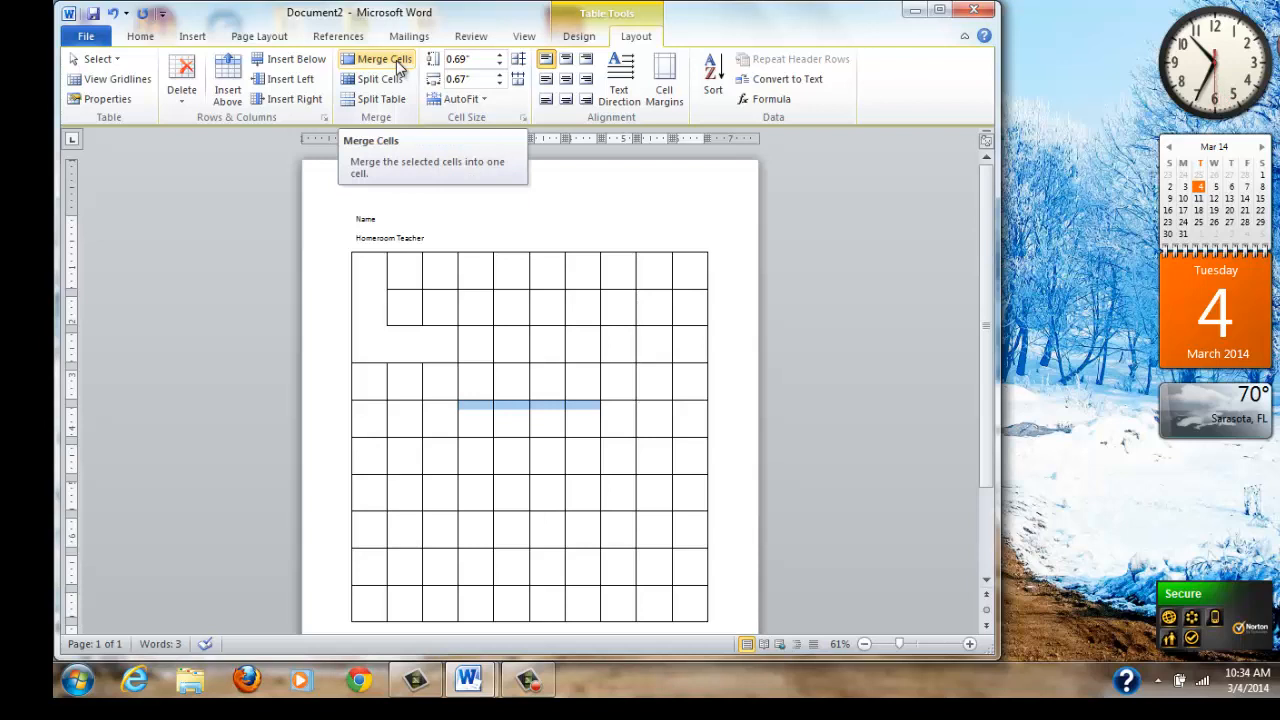
click(383, 58)
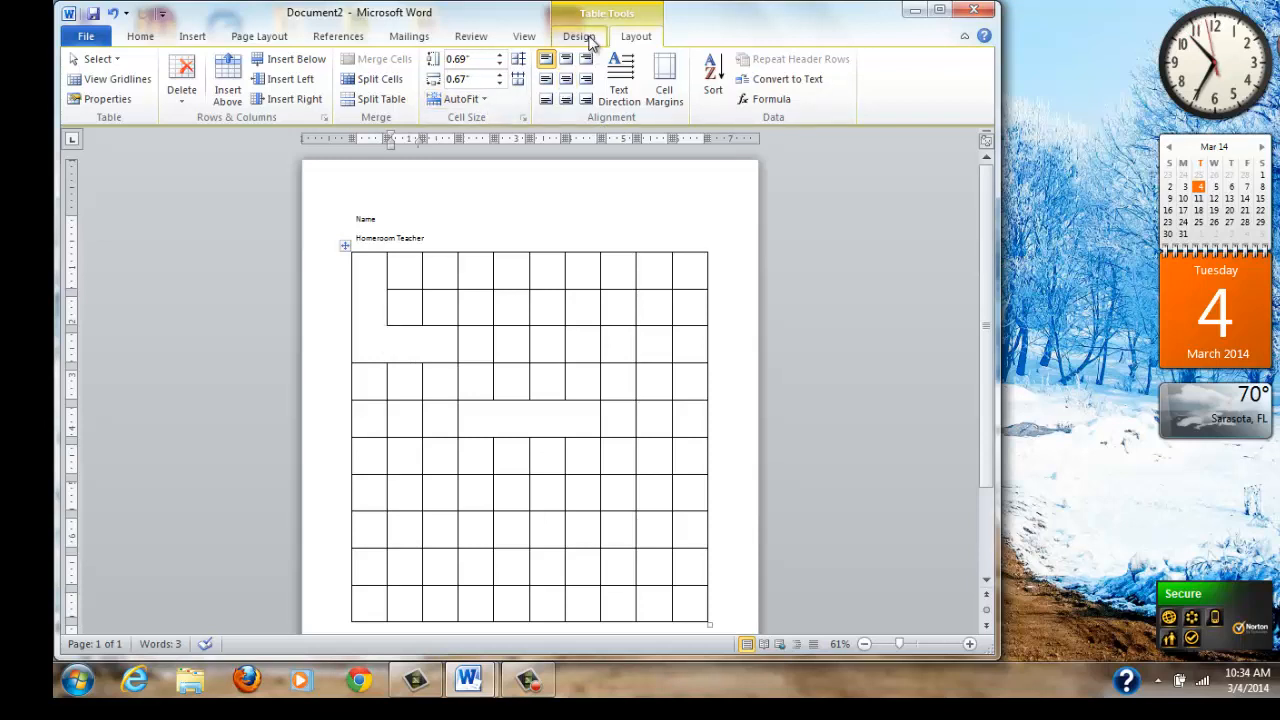
Shade the third-row column 2 cell red and the merged fifth-row cell blue
click(579, 36)
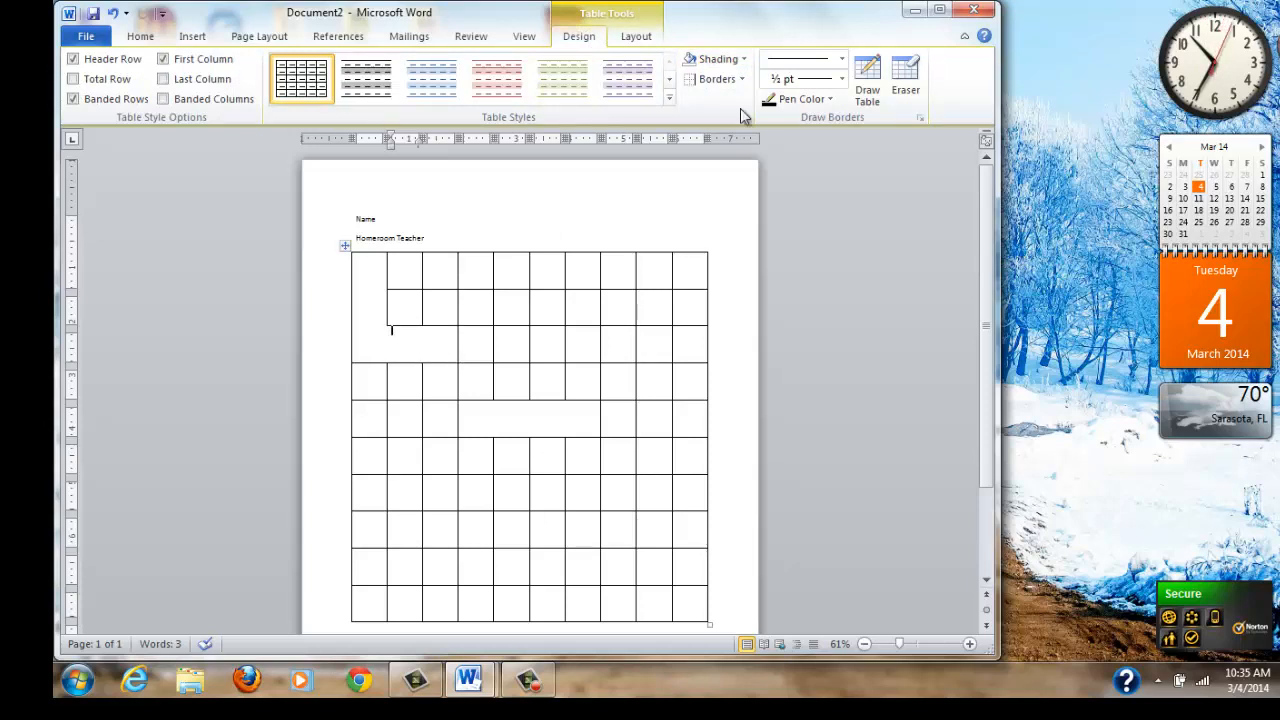
click(712, 58)
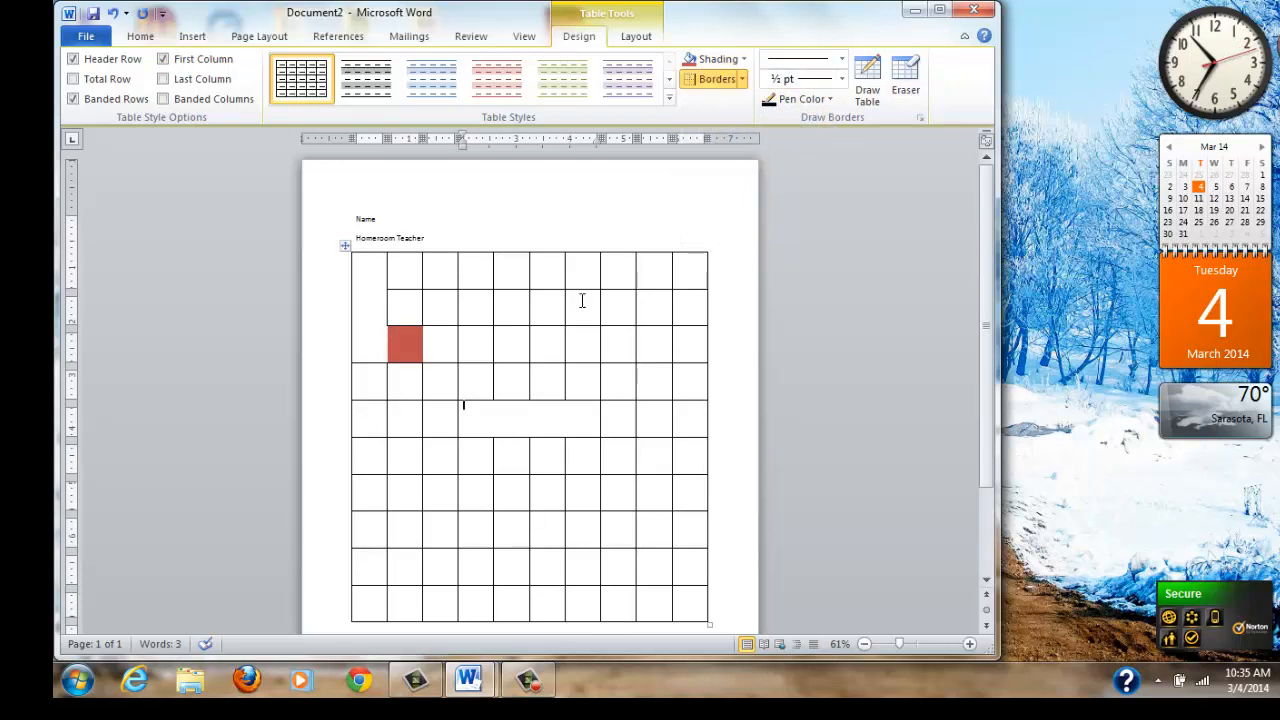
click(714, 58)
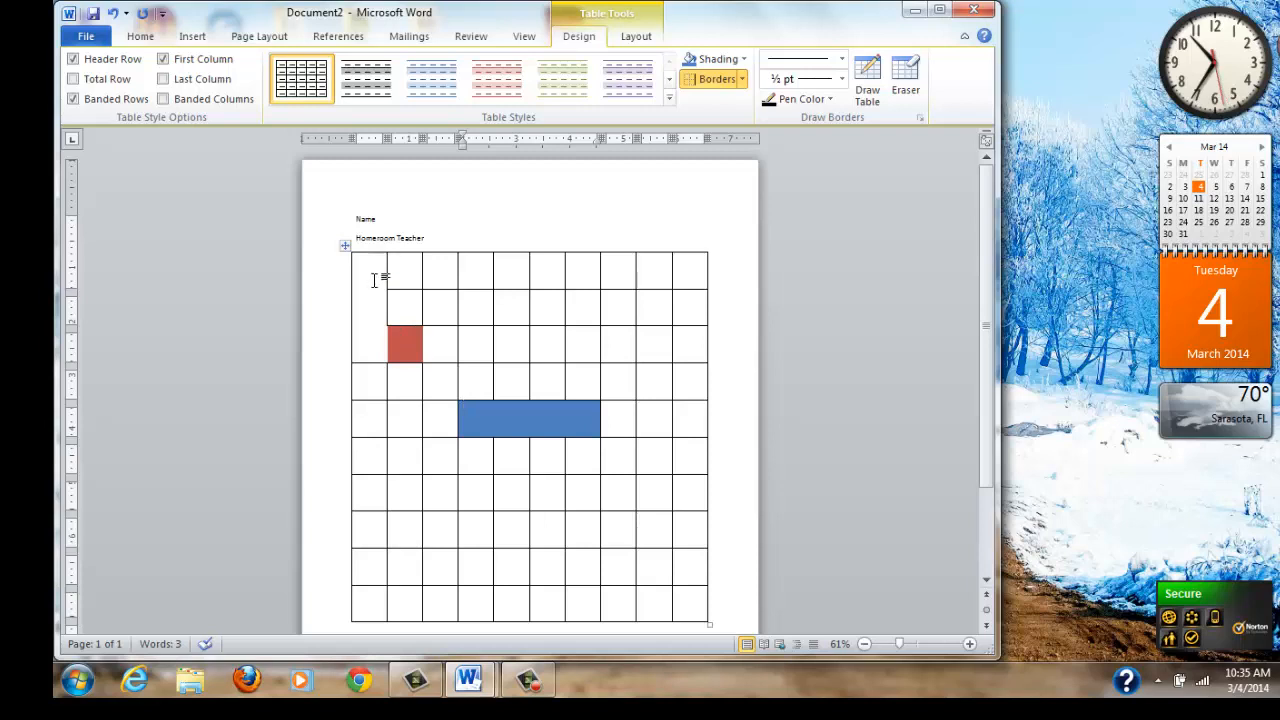
mouse_move(375, 306)
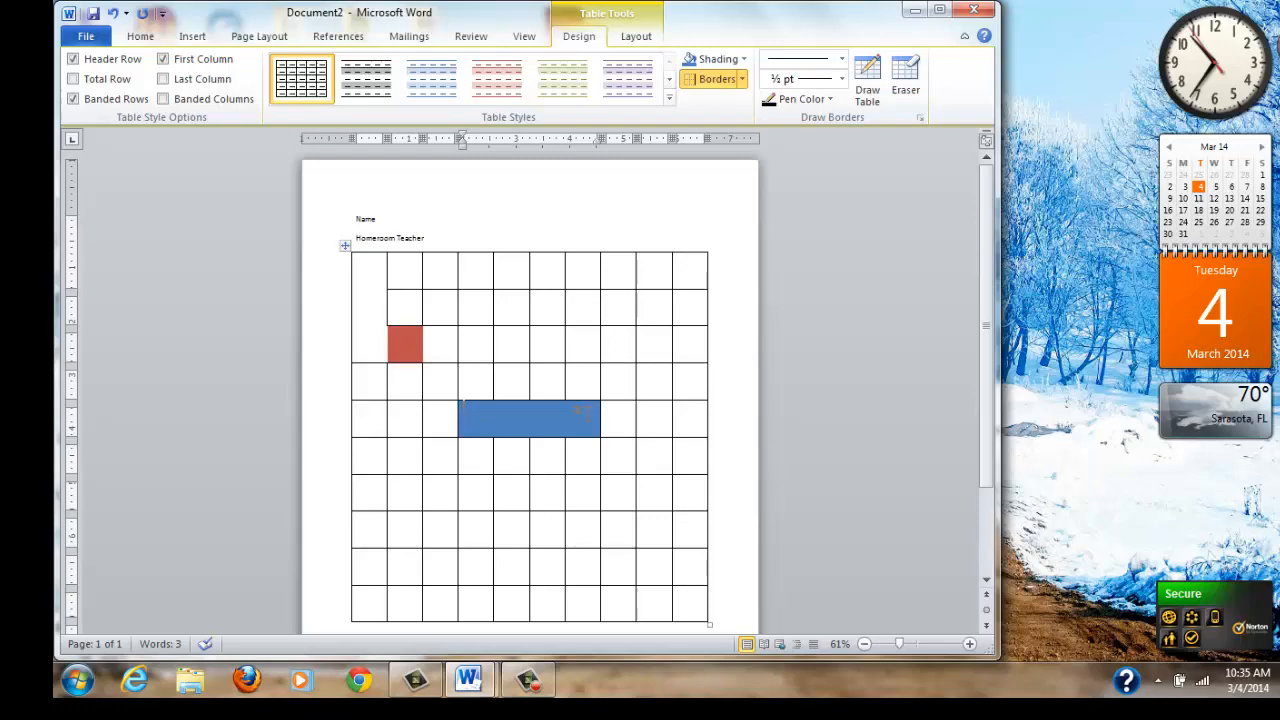
click(528, 680)
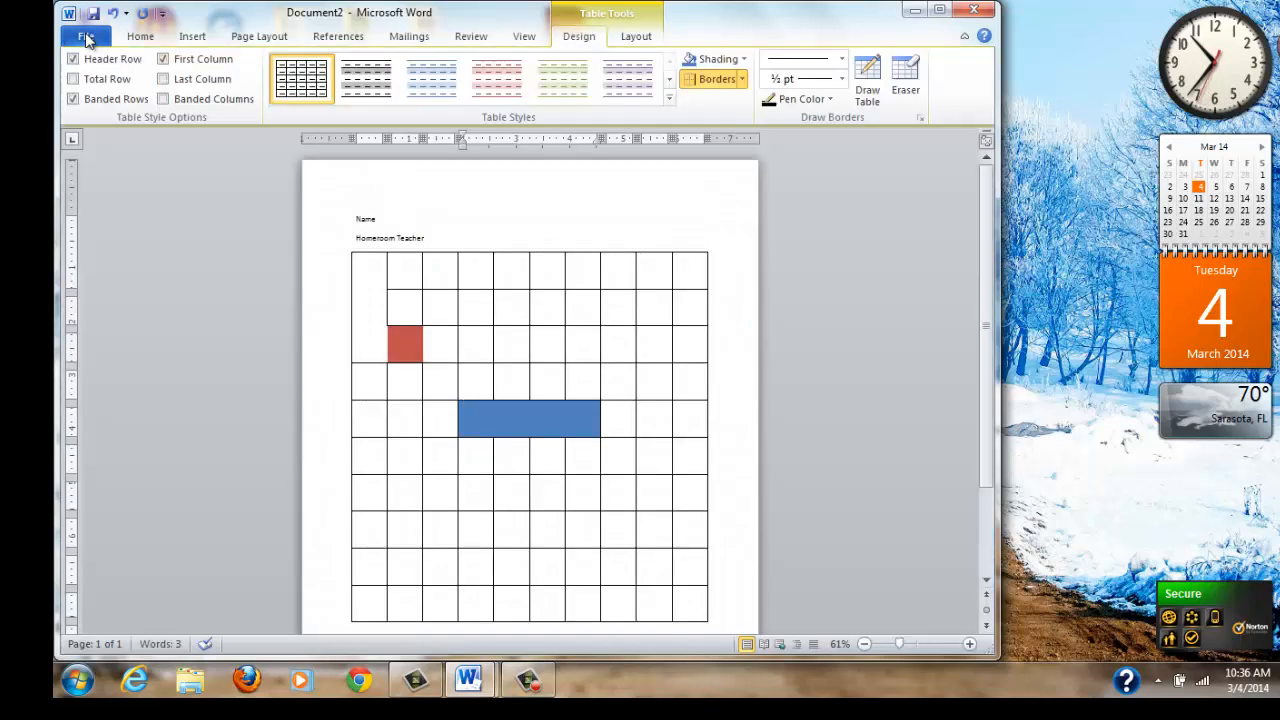
Start a new blank document and type the Name and Homeroom Teacher labels
click(85, 36)
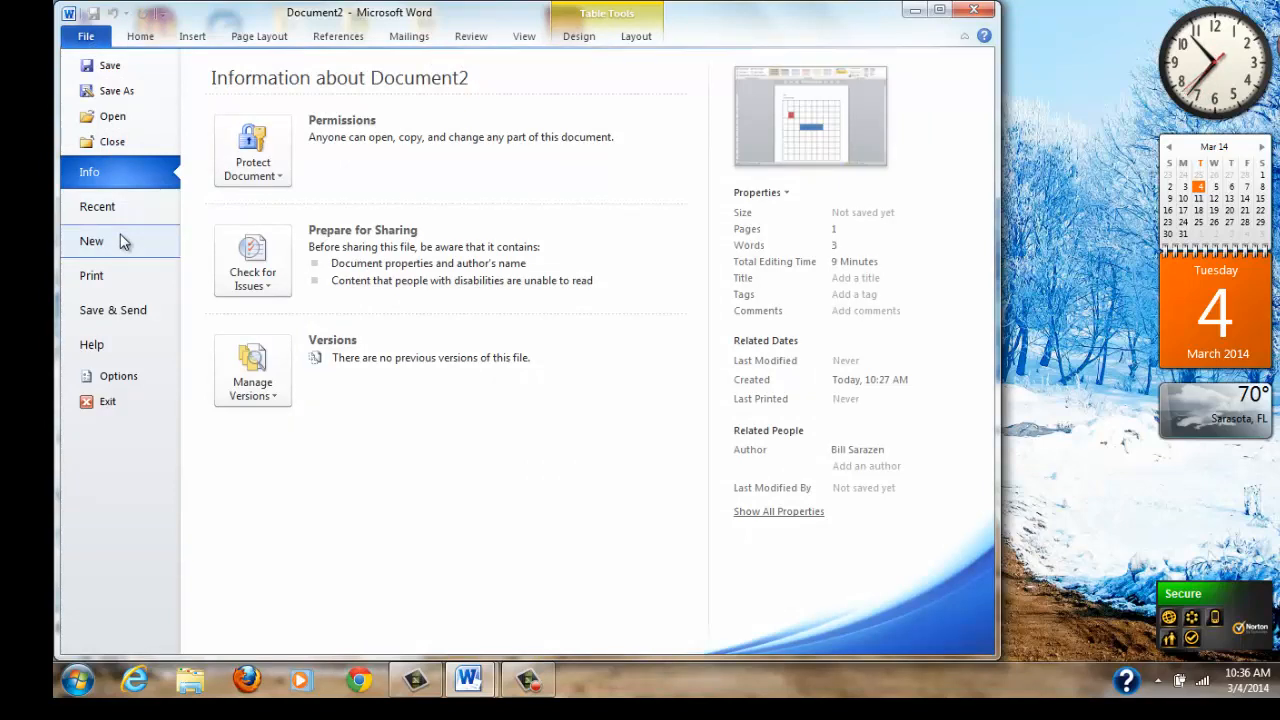
click(91, 241)
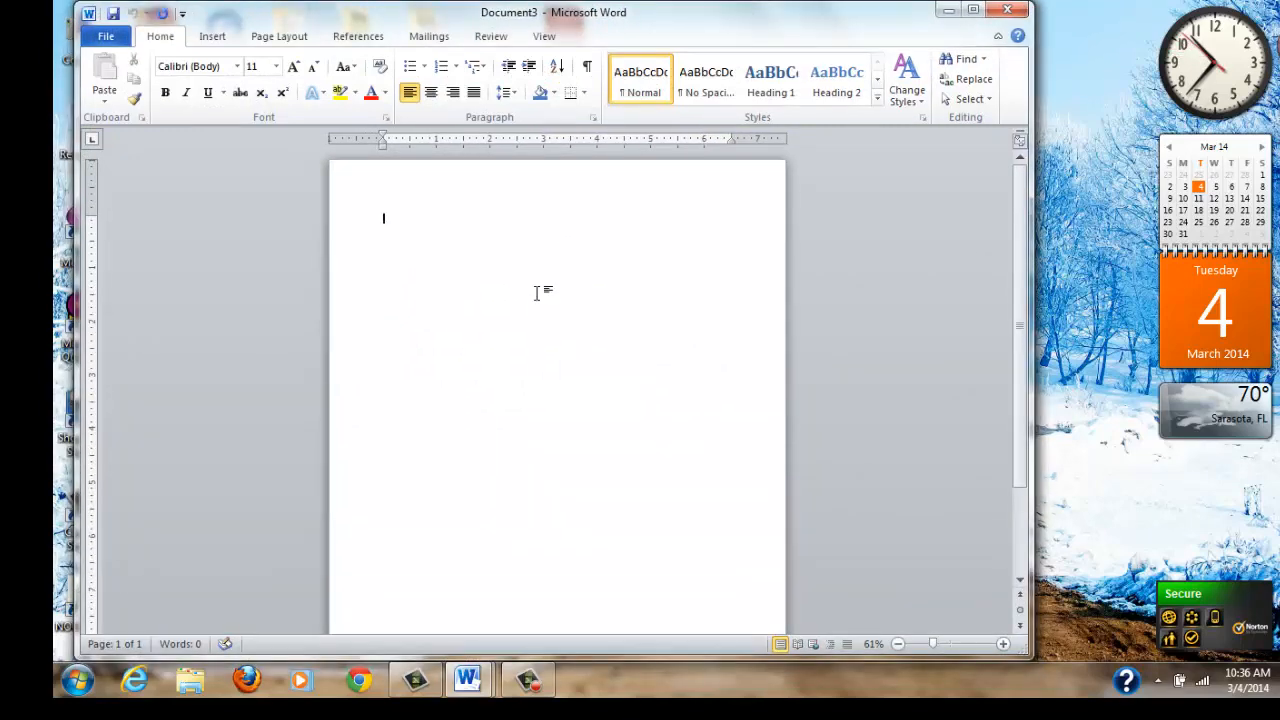
text(Name)
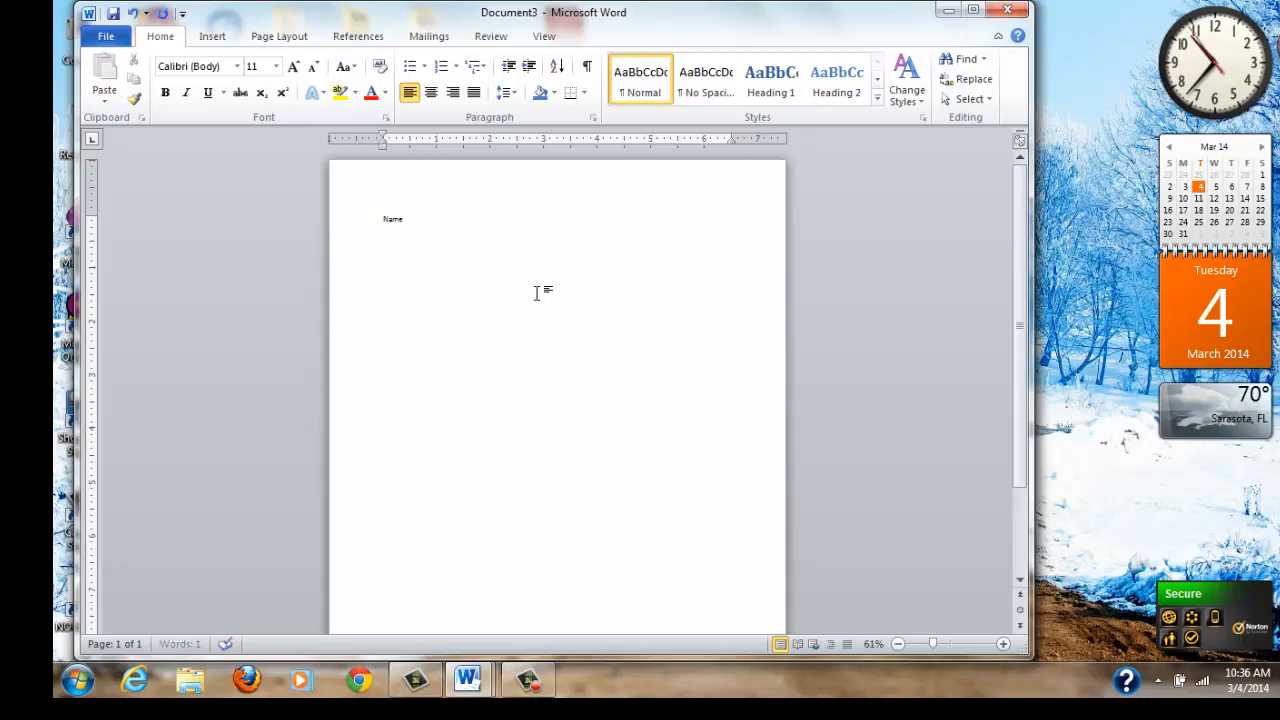
text(Homeroom Teachers)
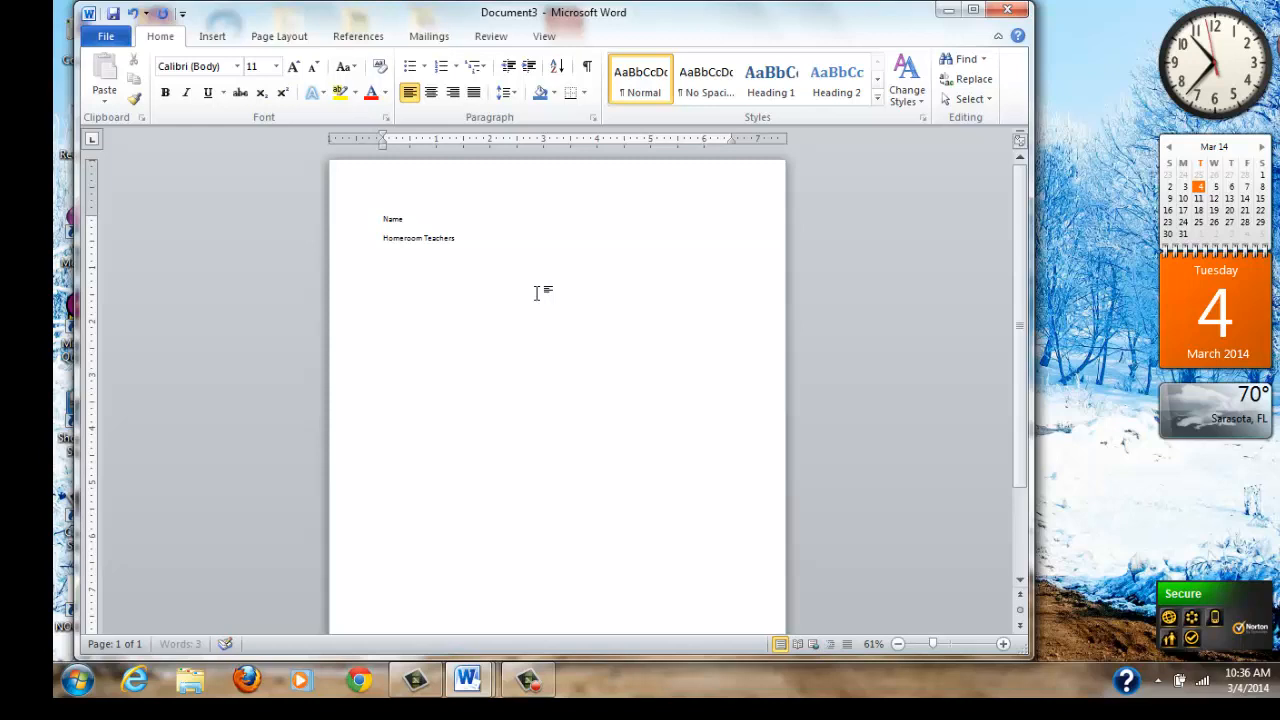
Set both heading lines to 18-point and add a blank line below them
key(Backspace)
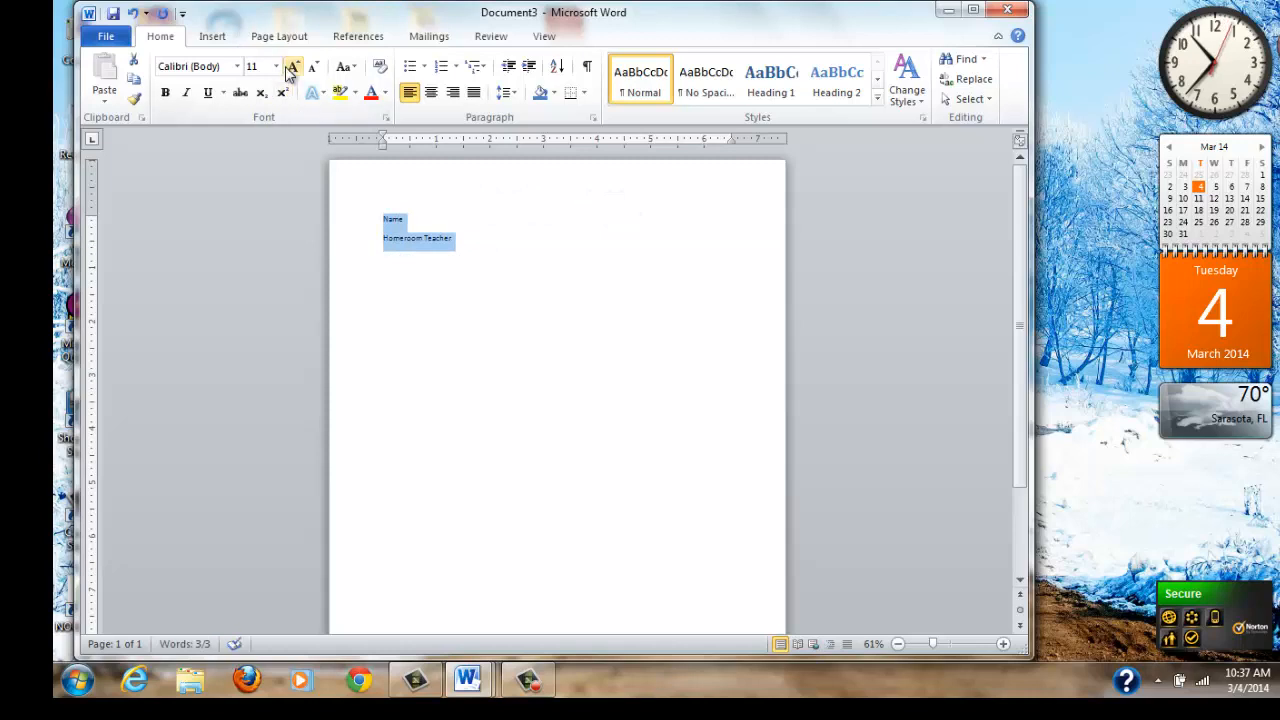
click(275, 66)
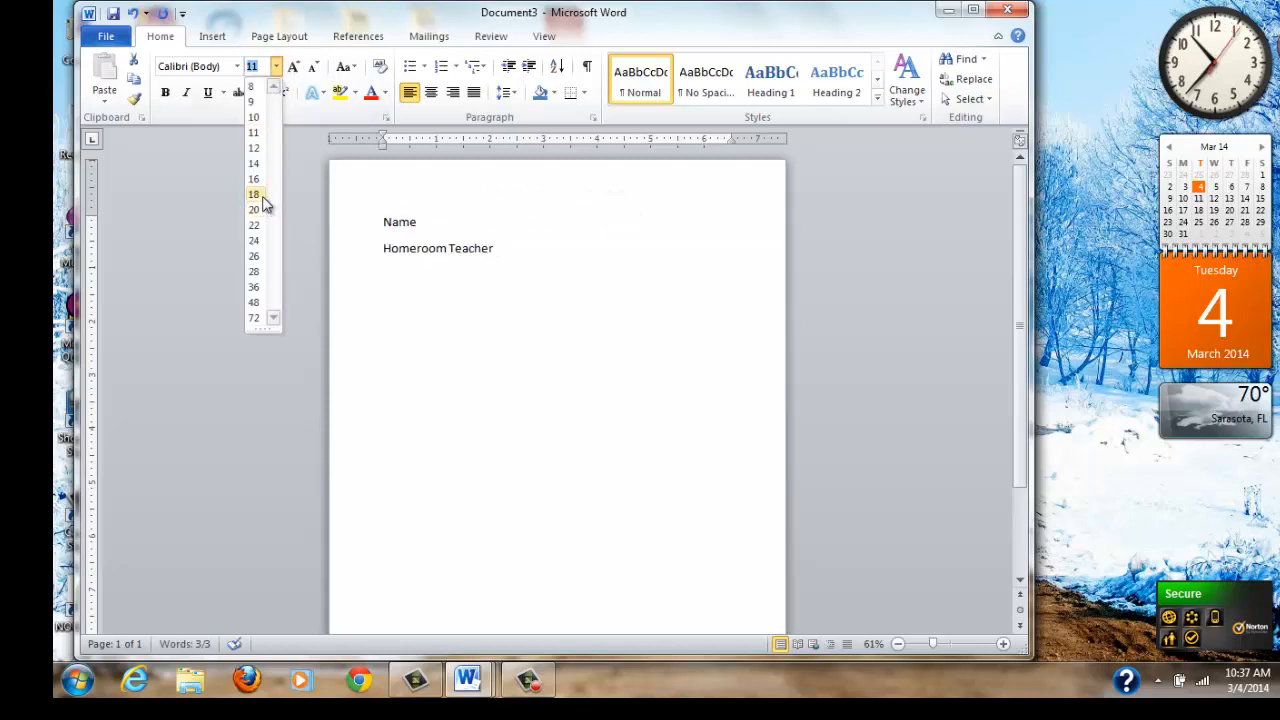
click(254, 194)
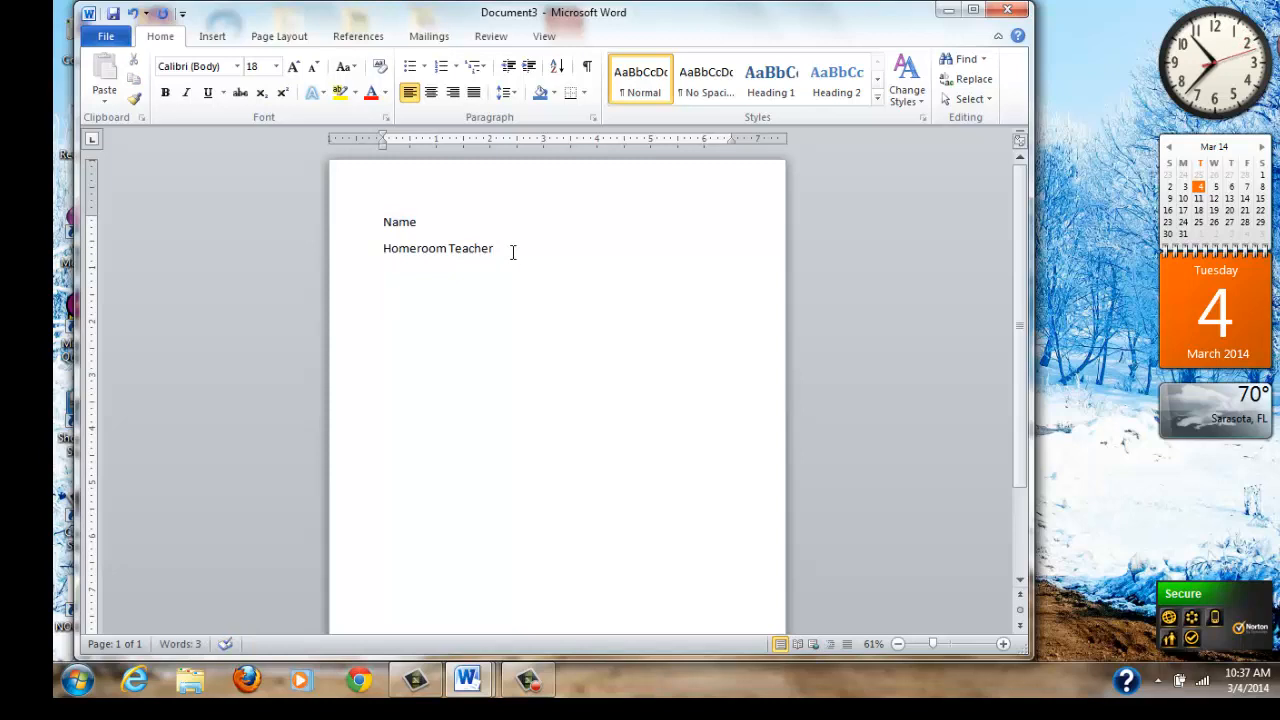
key(enter)
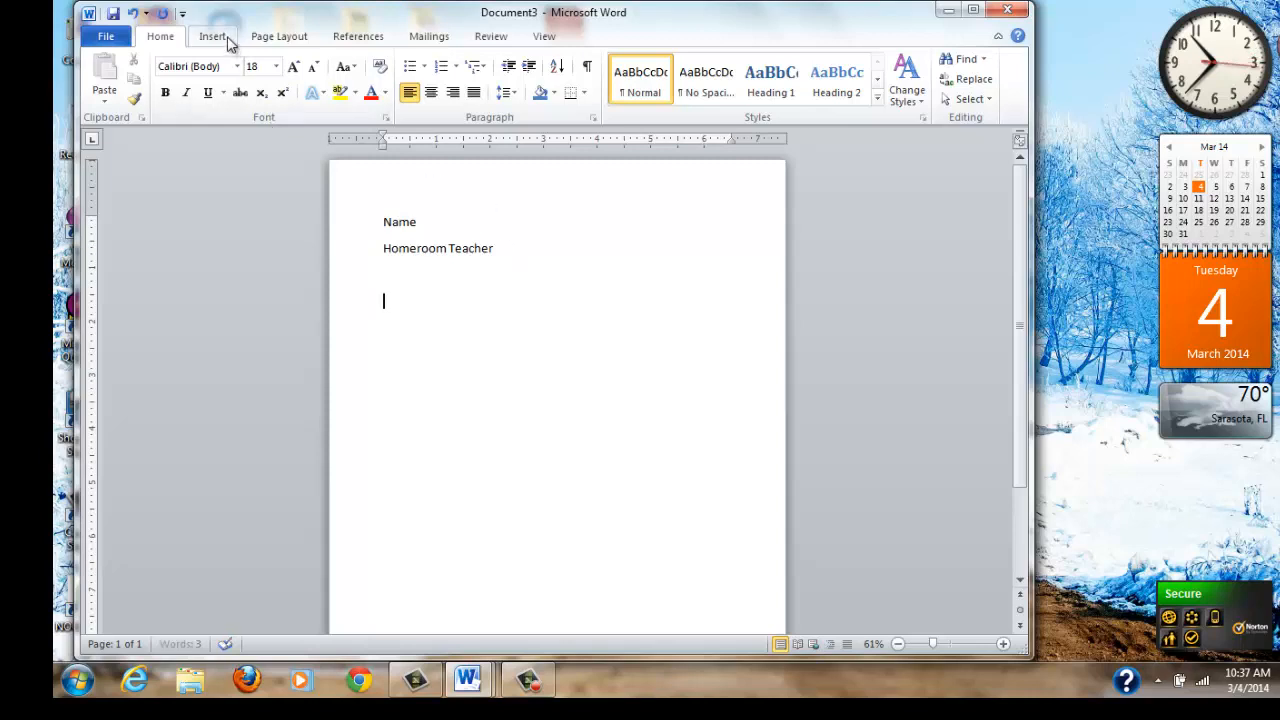
Insert a 10 × 10 table through Insert > Table > Insert Table
click(194, 75)
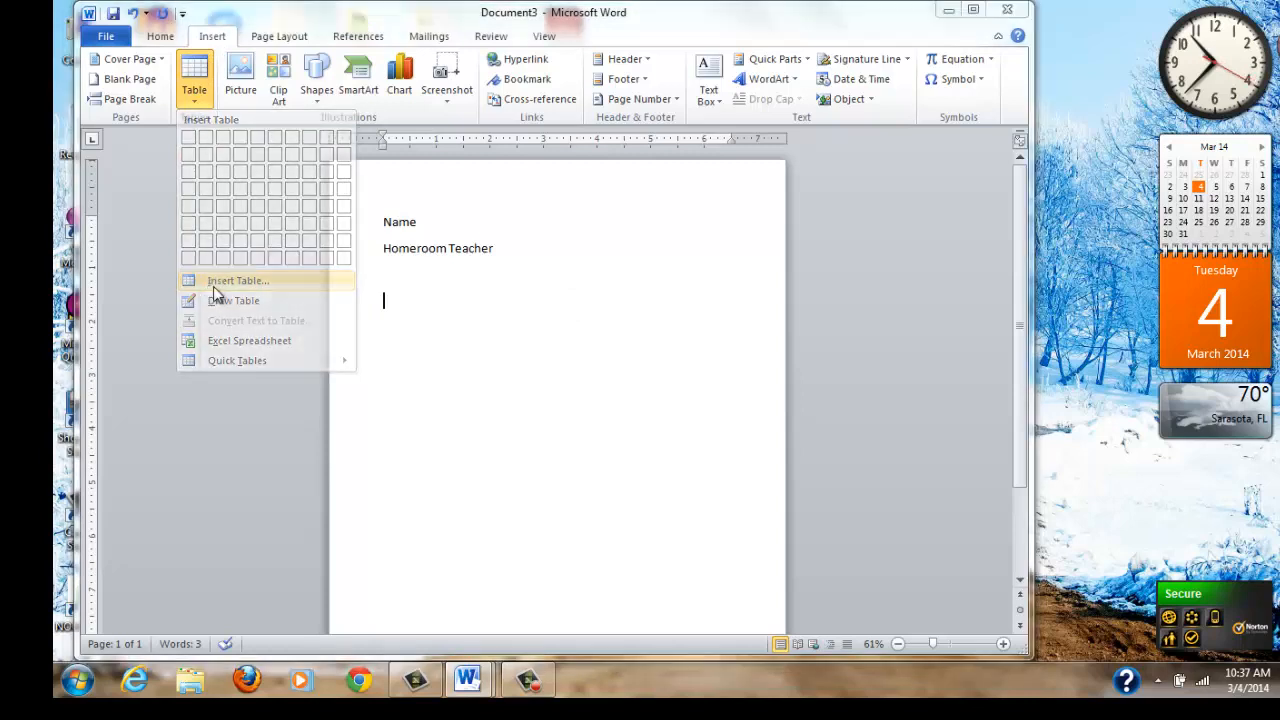
click(237, 280)
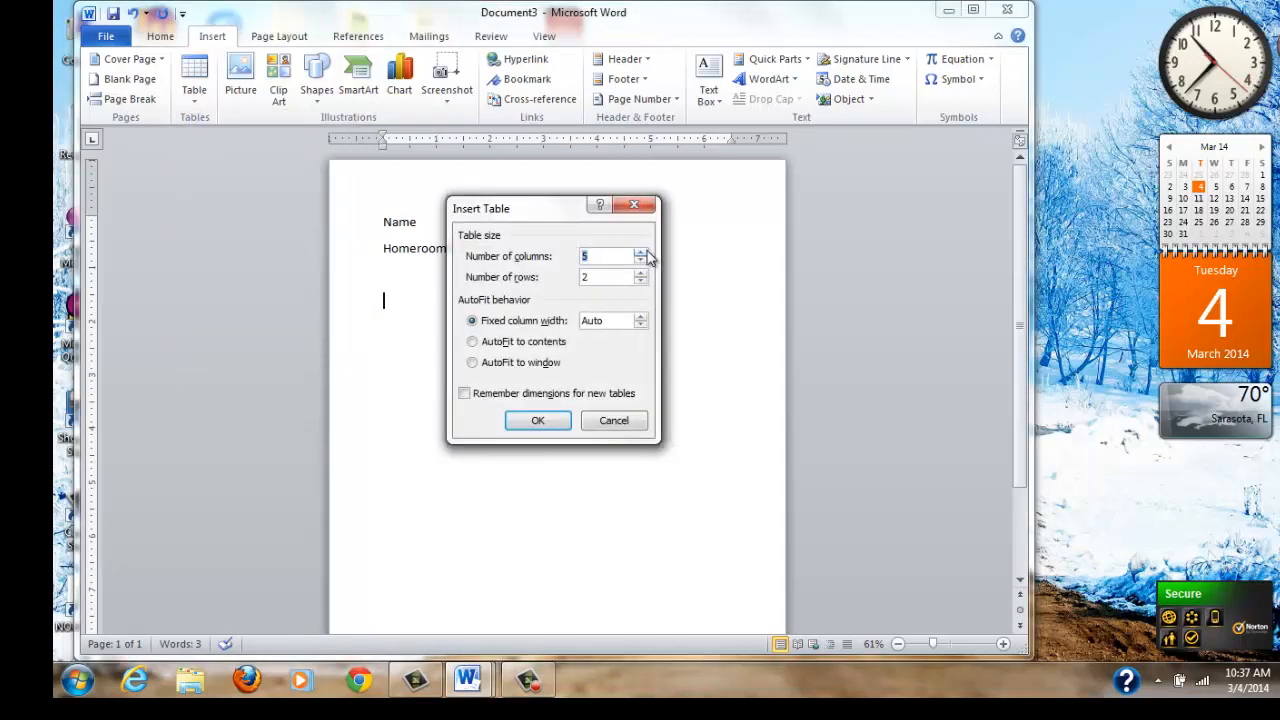
click(647, 251)
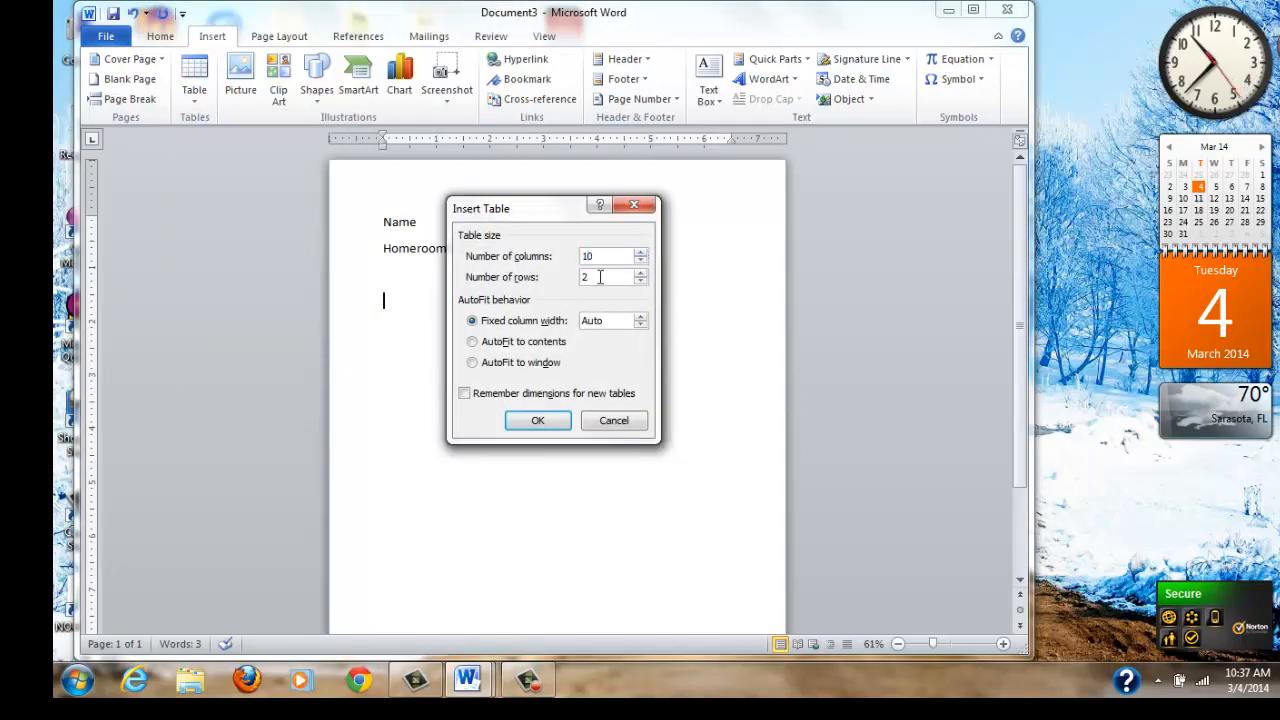
text(0)
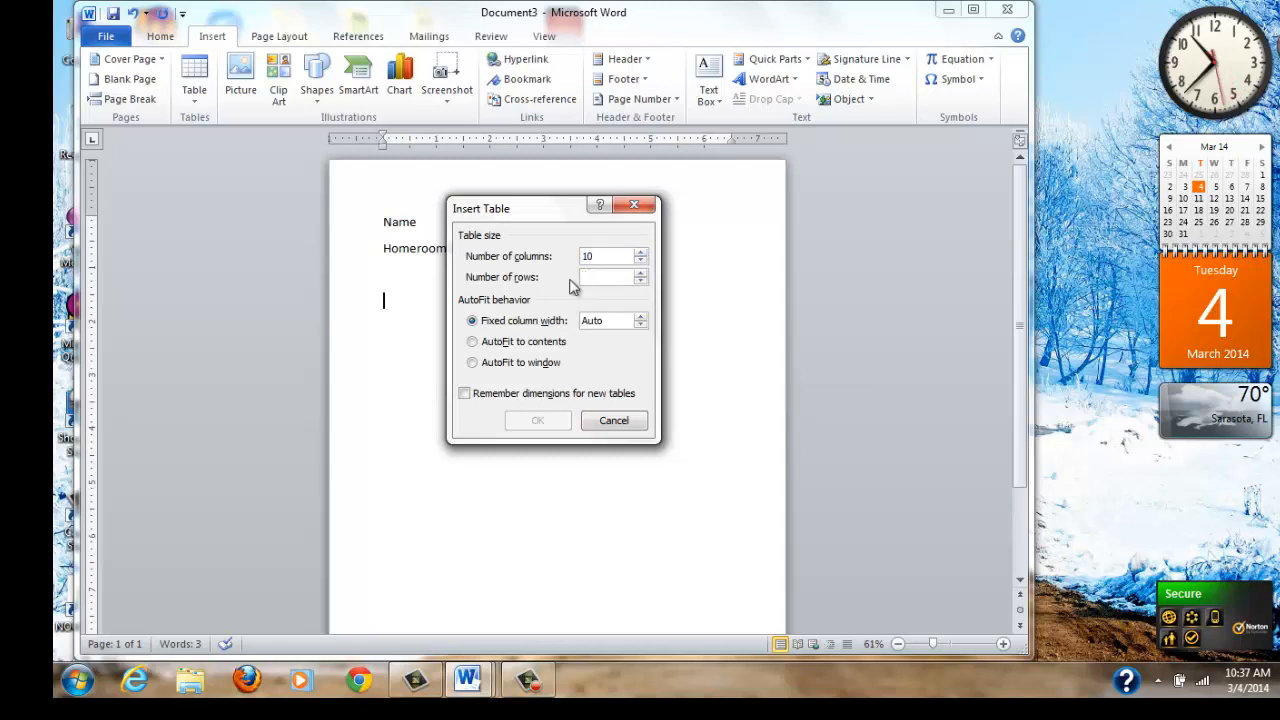
text(10)
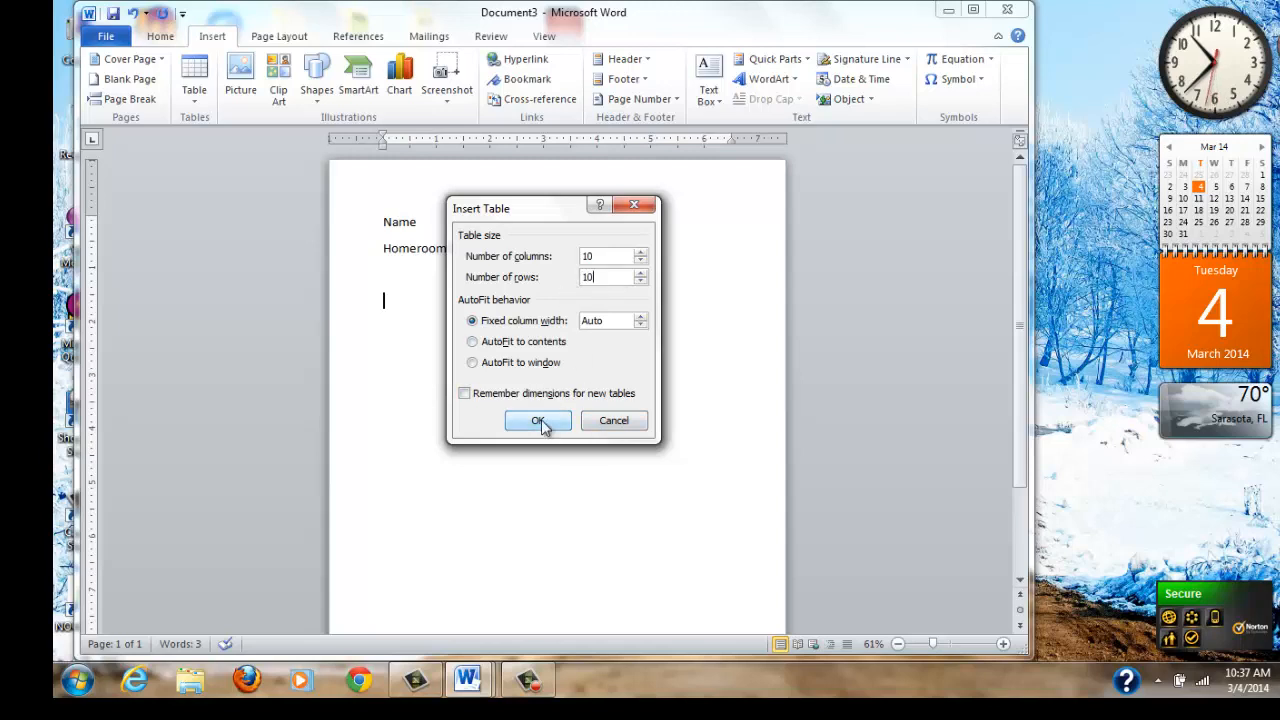
click(538, 420)
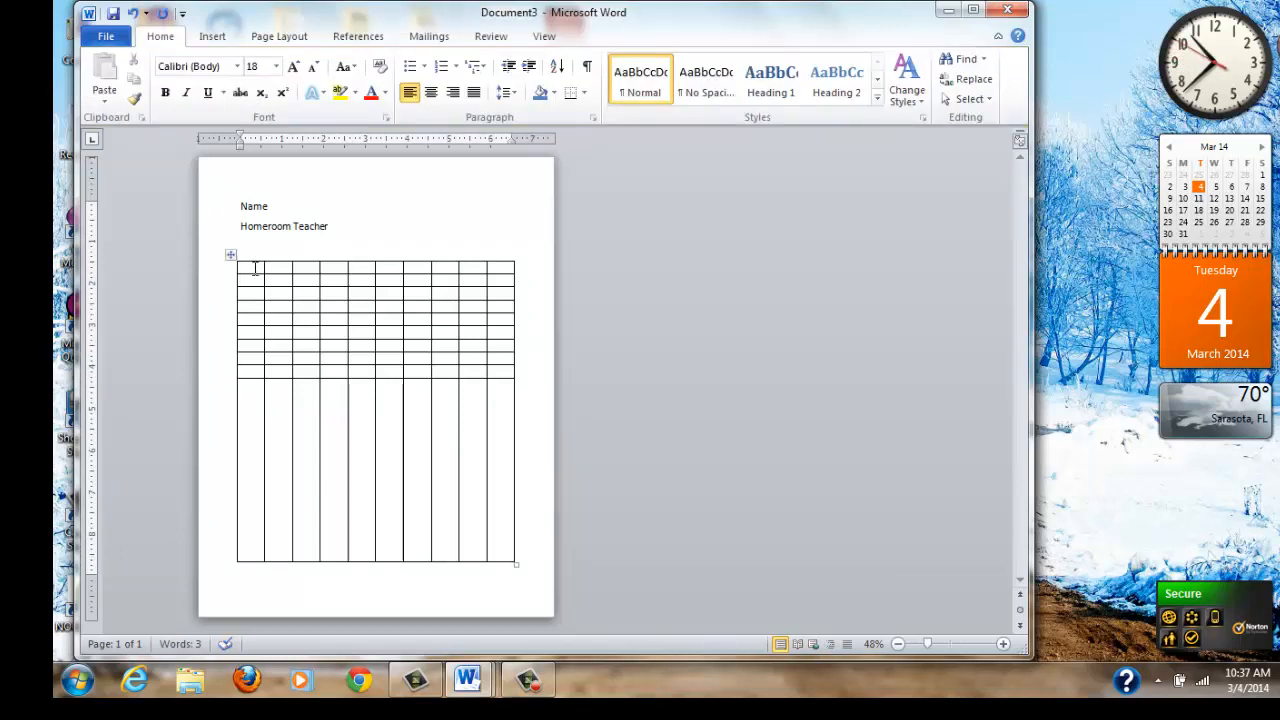
Distribute the row heights evenly into a 10-by-10 grid and return zoom to 100%
drag(245, 265, 510, 390)
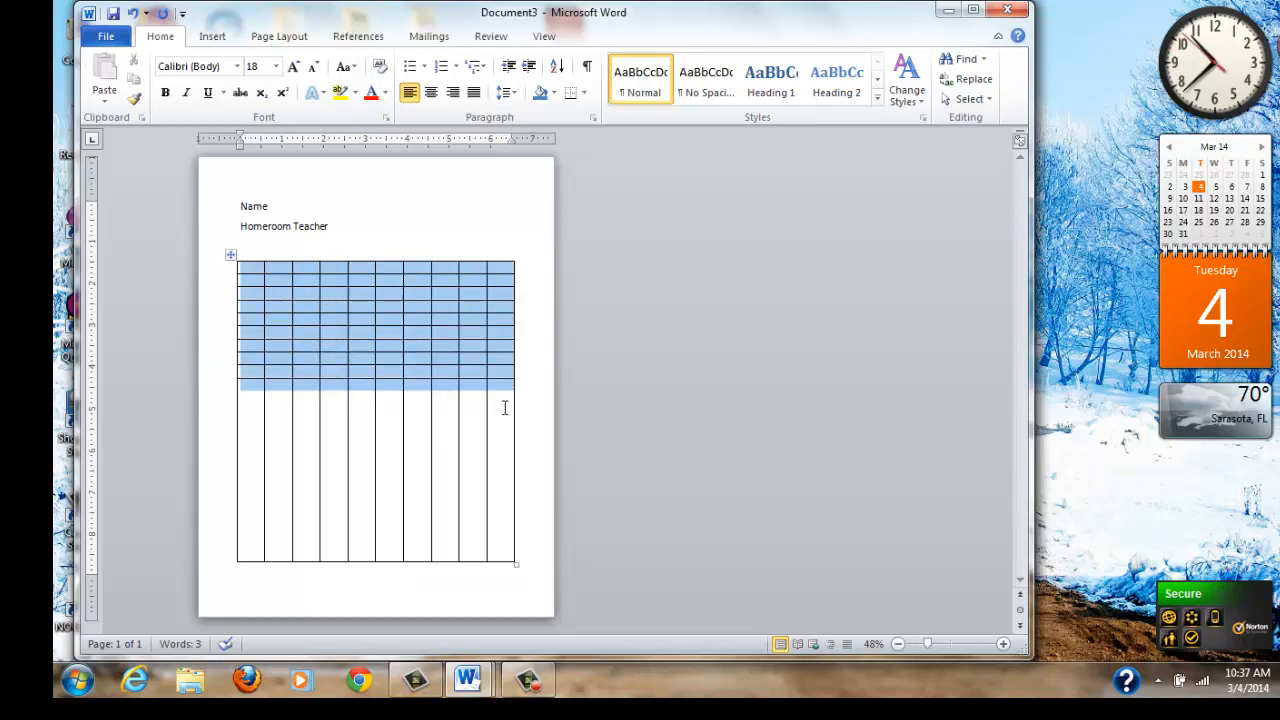
click(385, 553)
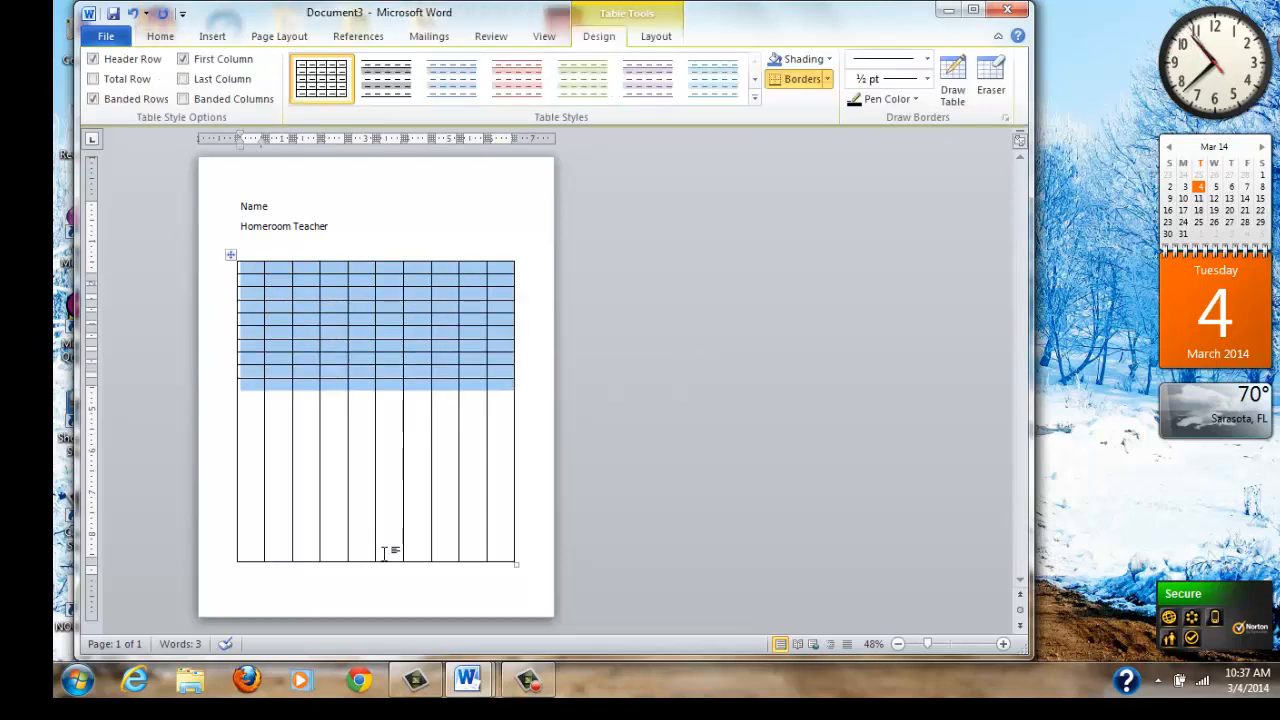
mouse_move(390, 387)
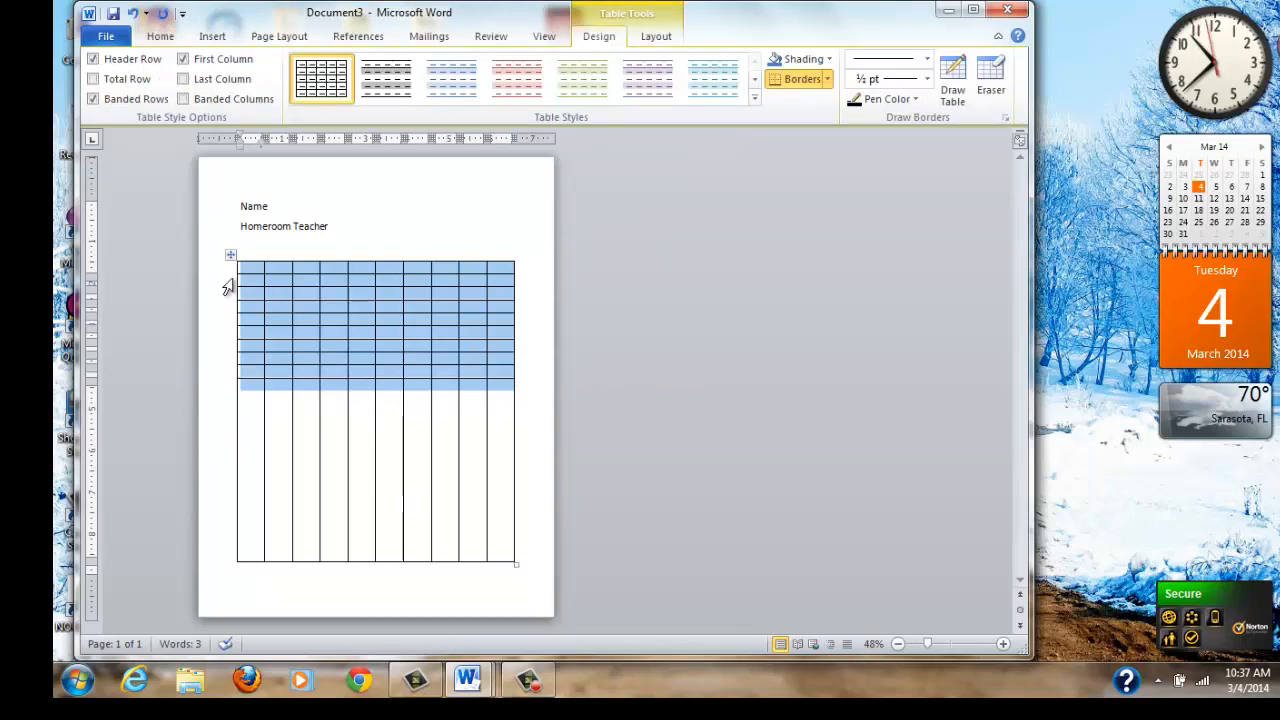
click(656, 36)
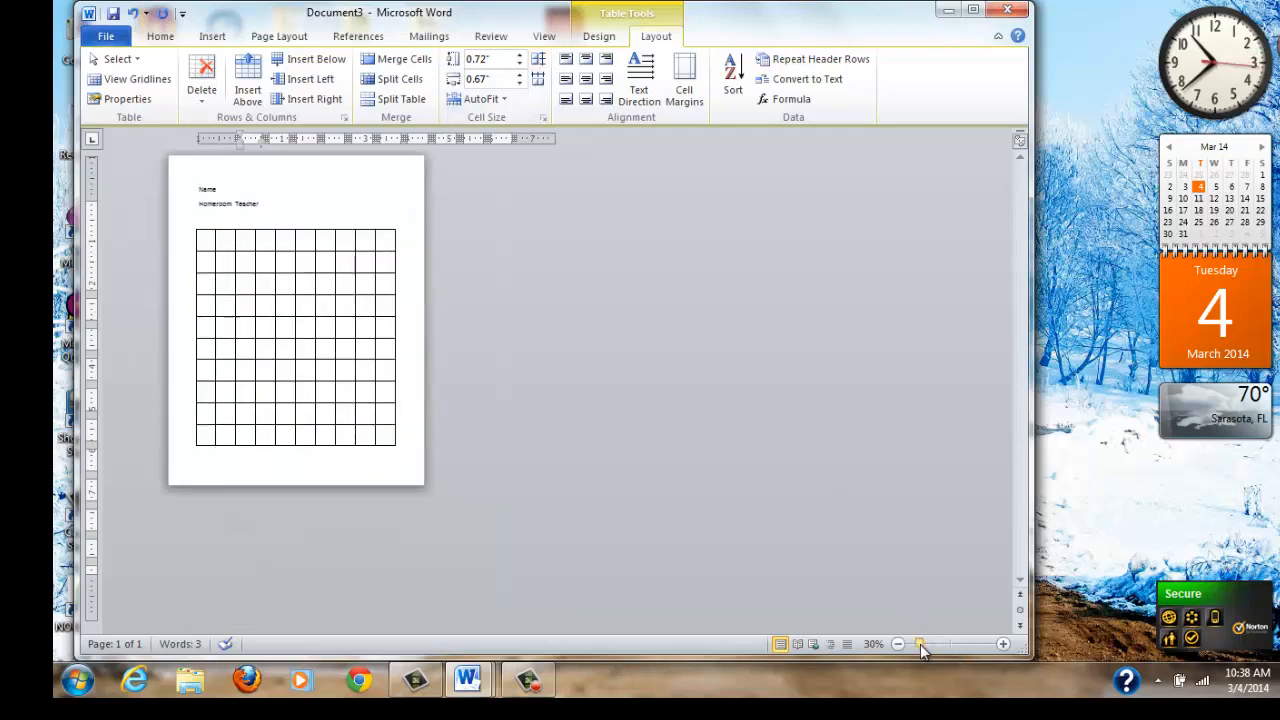
drag(920, 644, 932, 644)
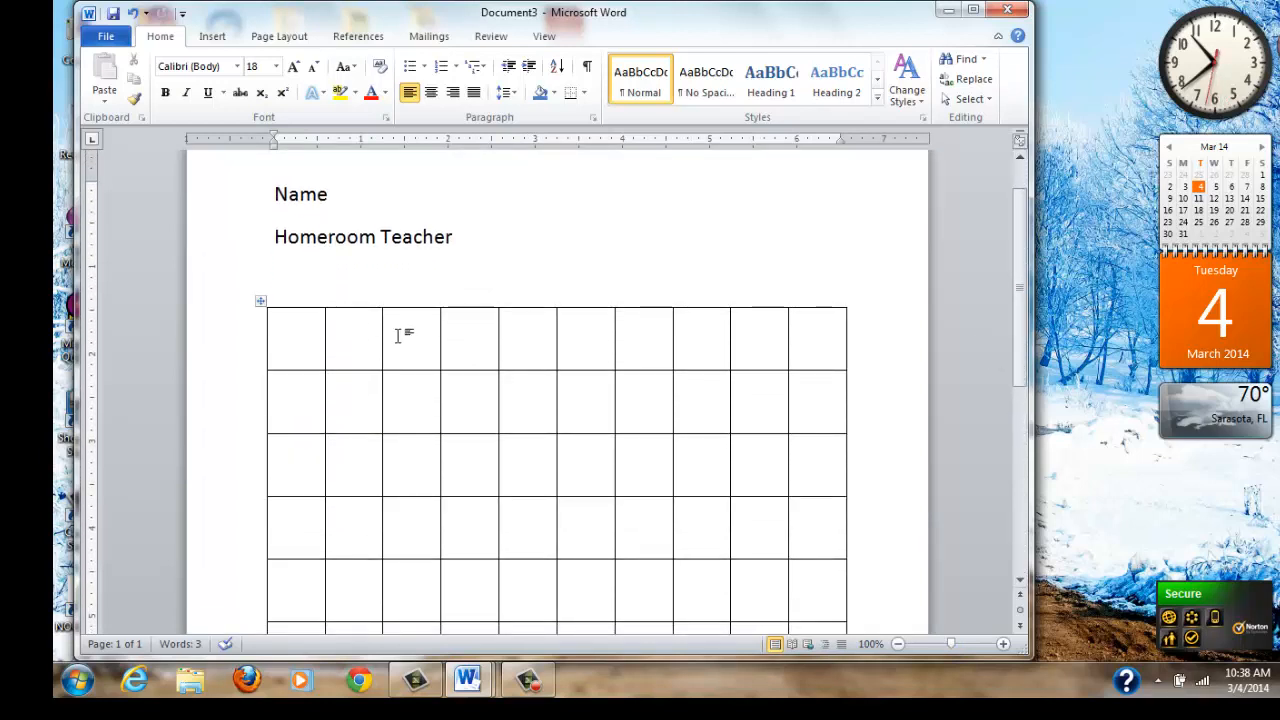
Type 'Start' into the third cell of the table's first row
text(S)
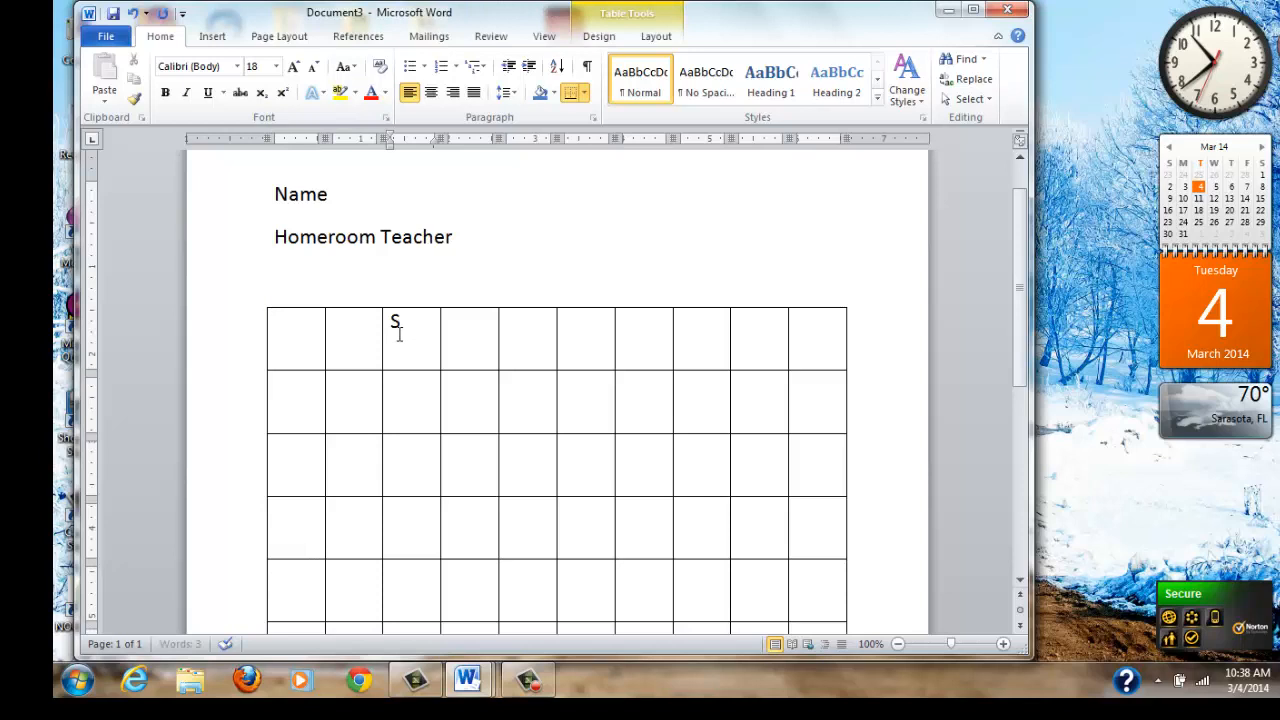
text(tart)
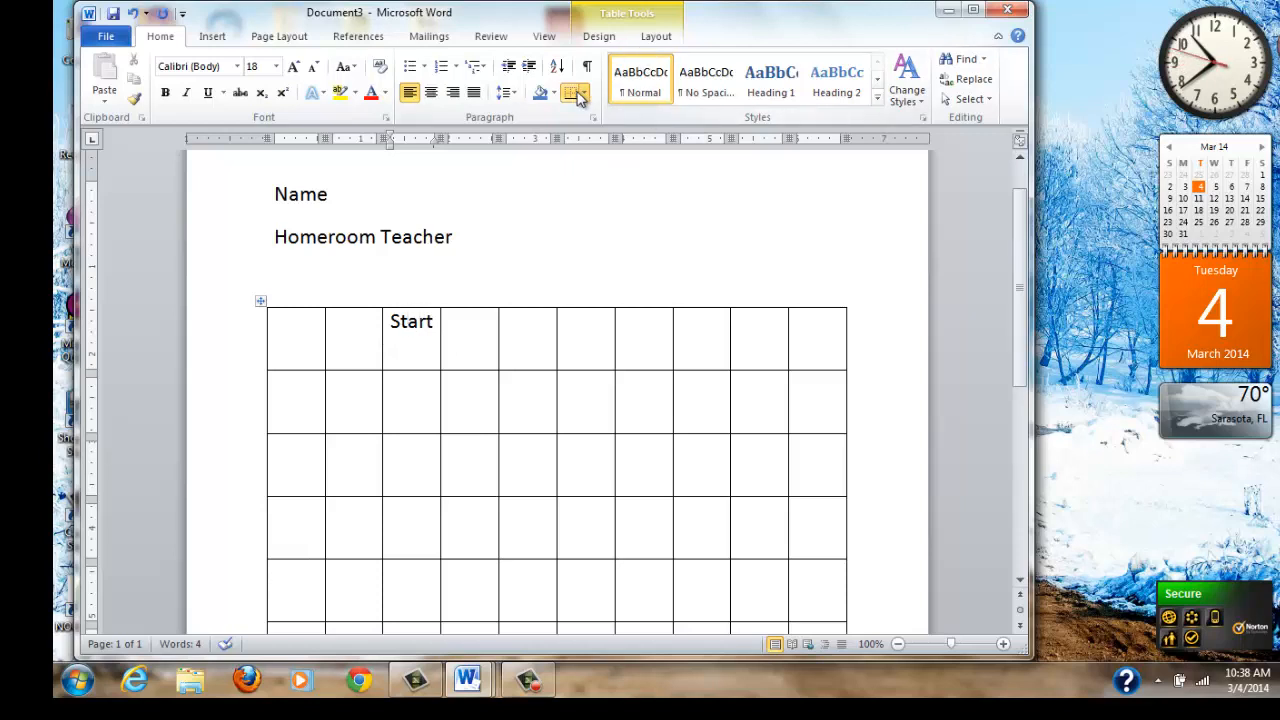
mouse_move(571, 93)
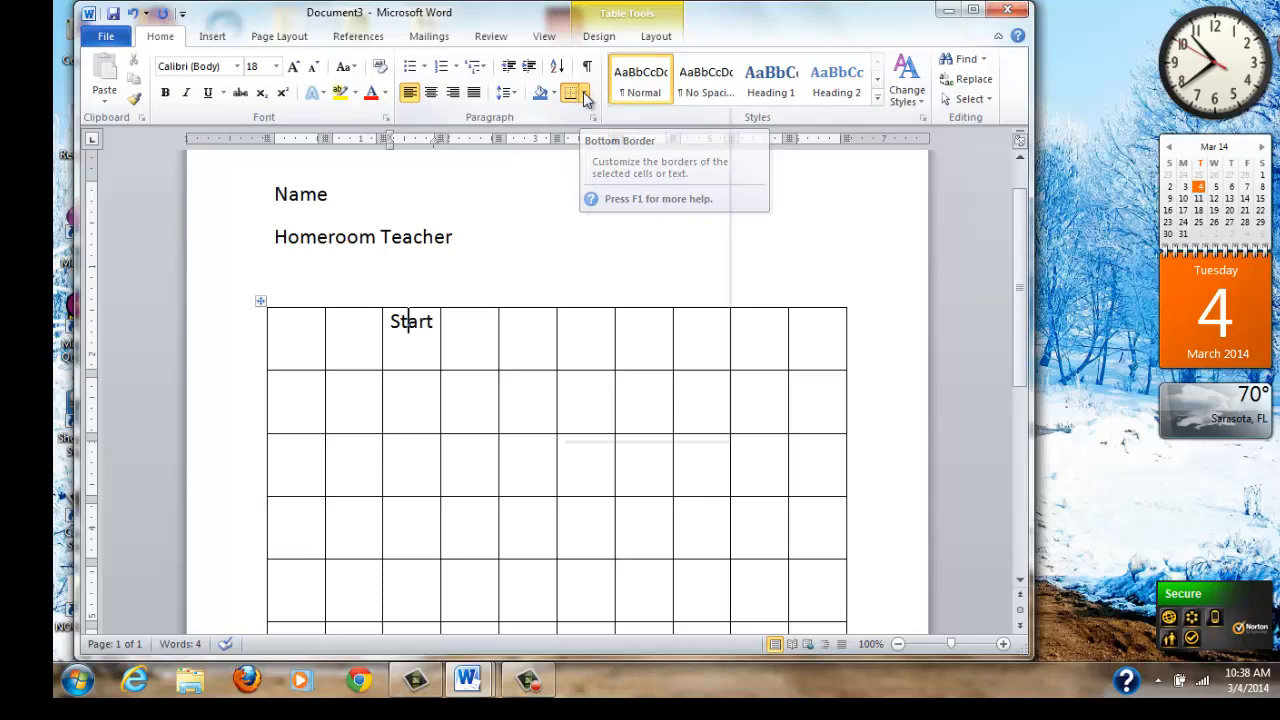
Remove bottom and right borders to open a path down from Start, right, then down
click(588, 92)
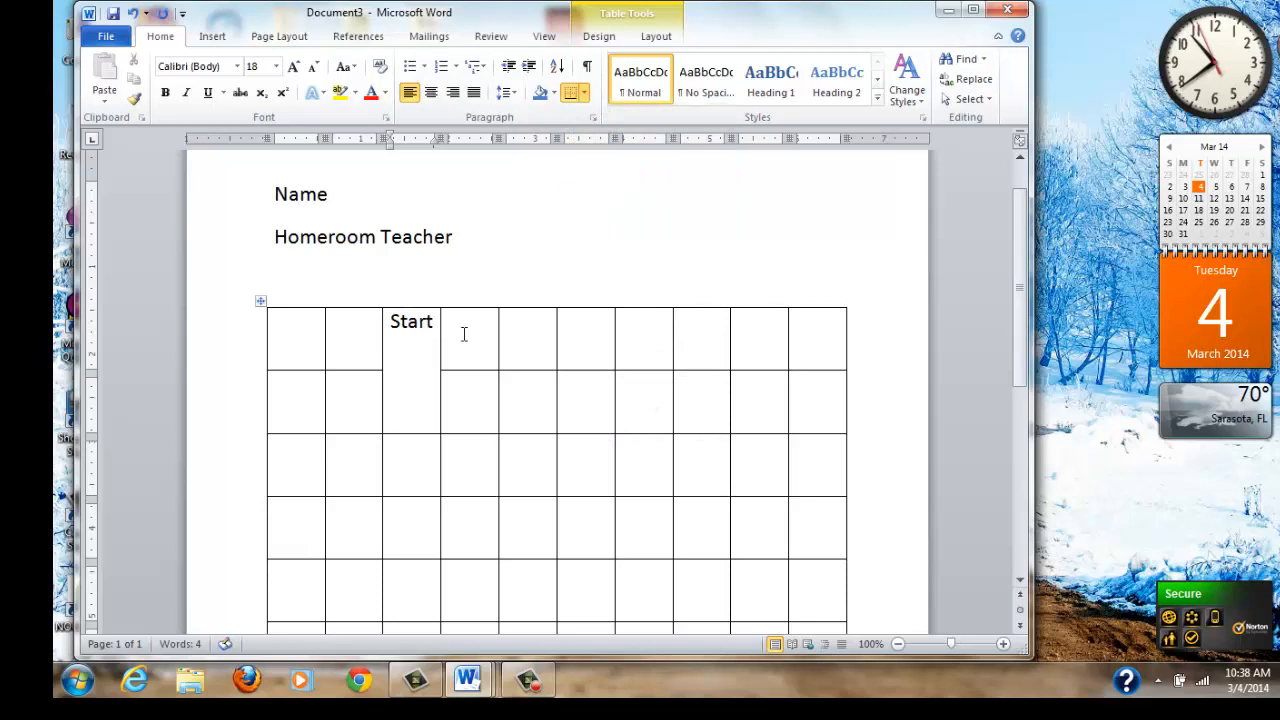
click(588, 93)
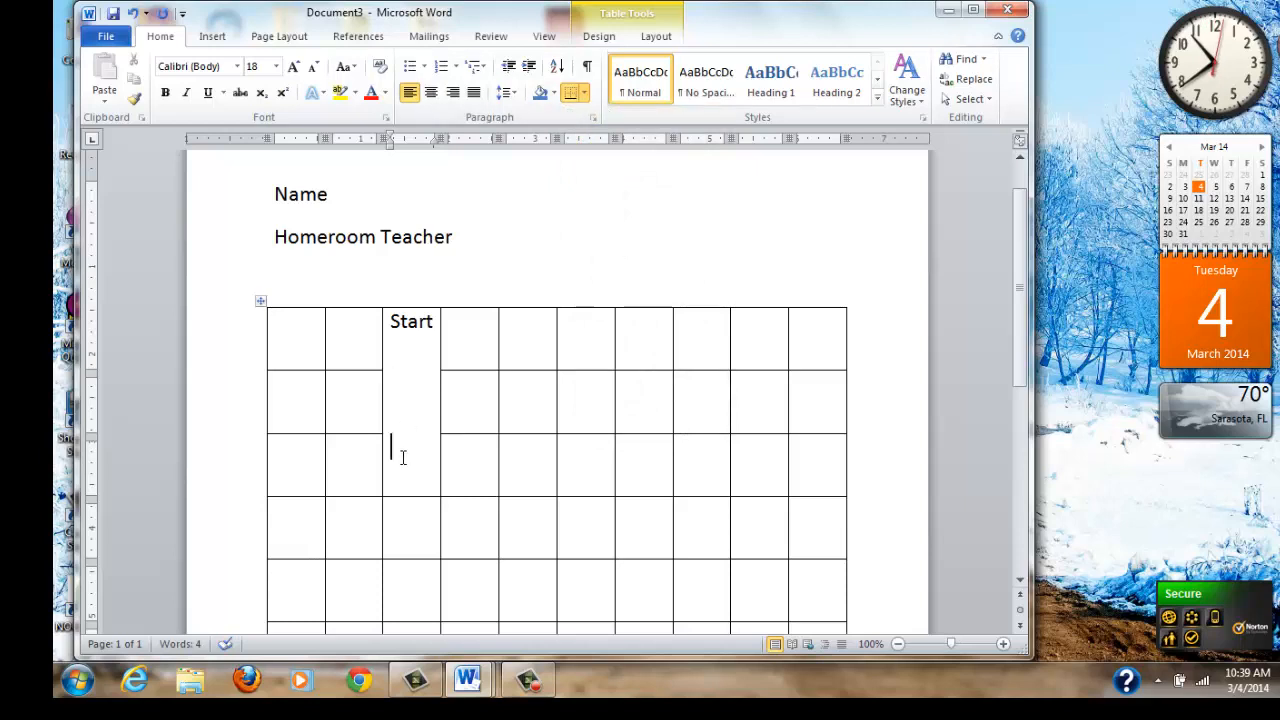
mouse_move(343, 445)
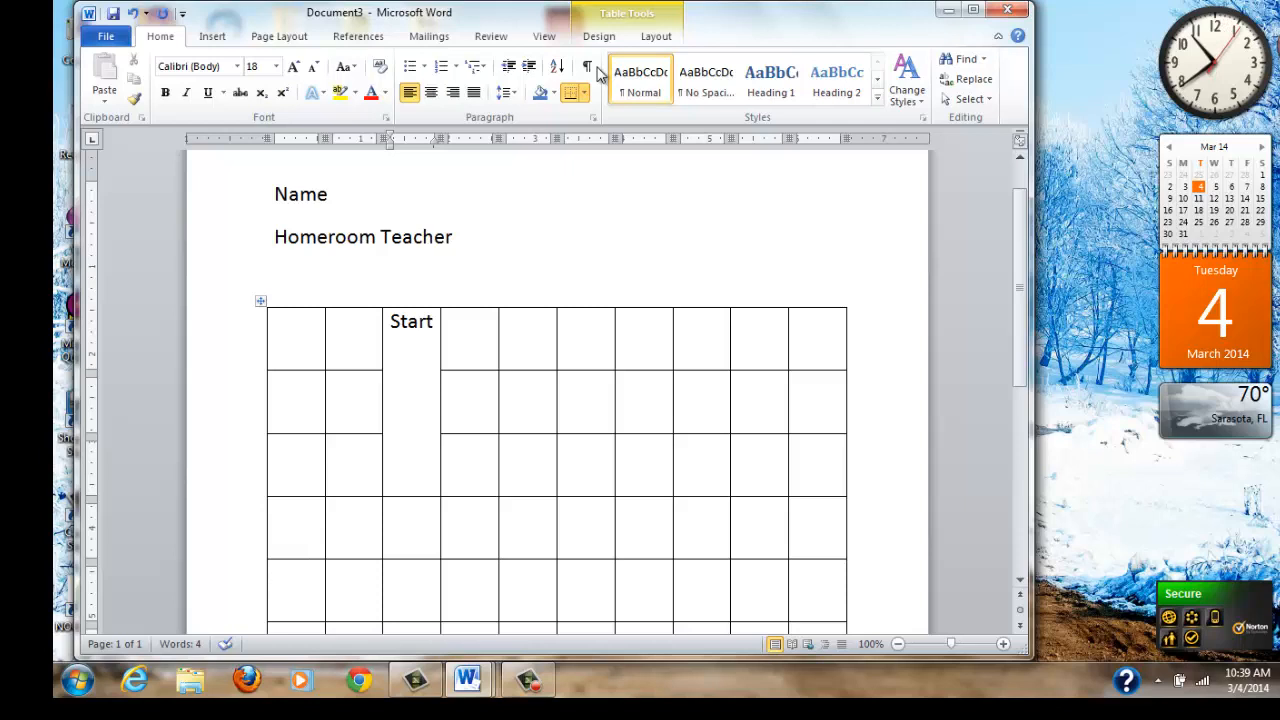
mouse_move(572, 92)
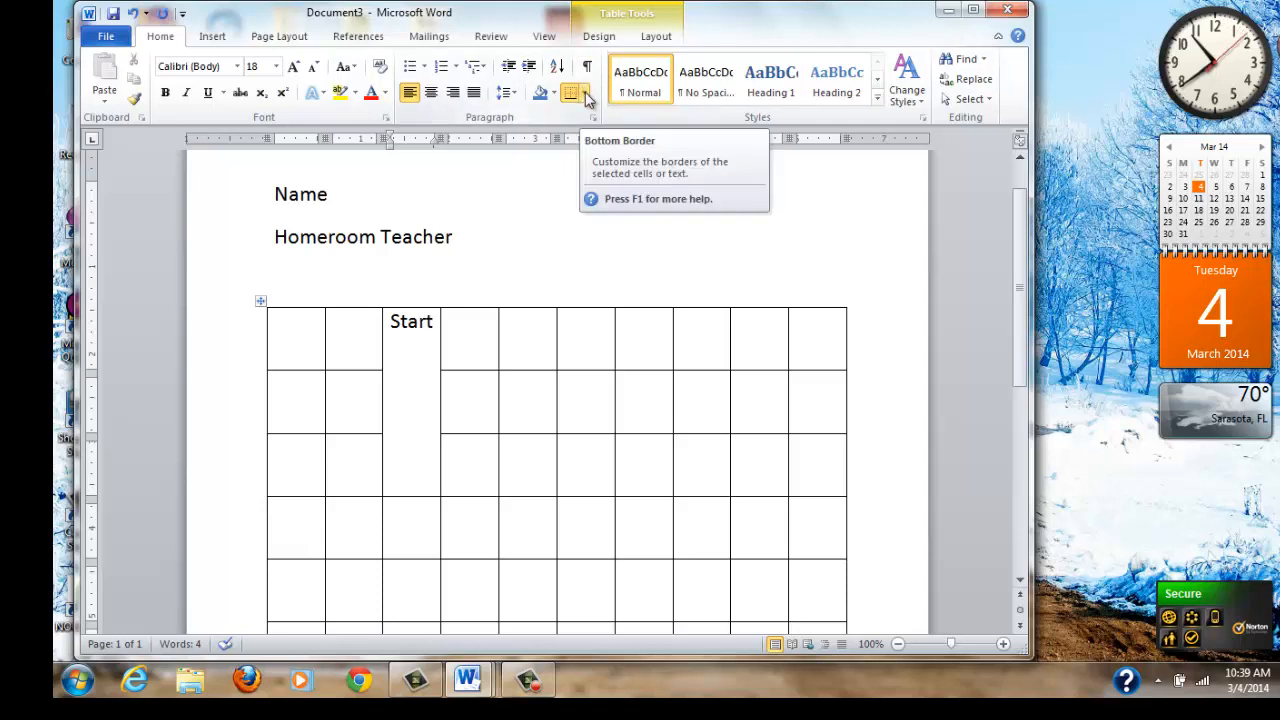
click(587, 93)
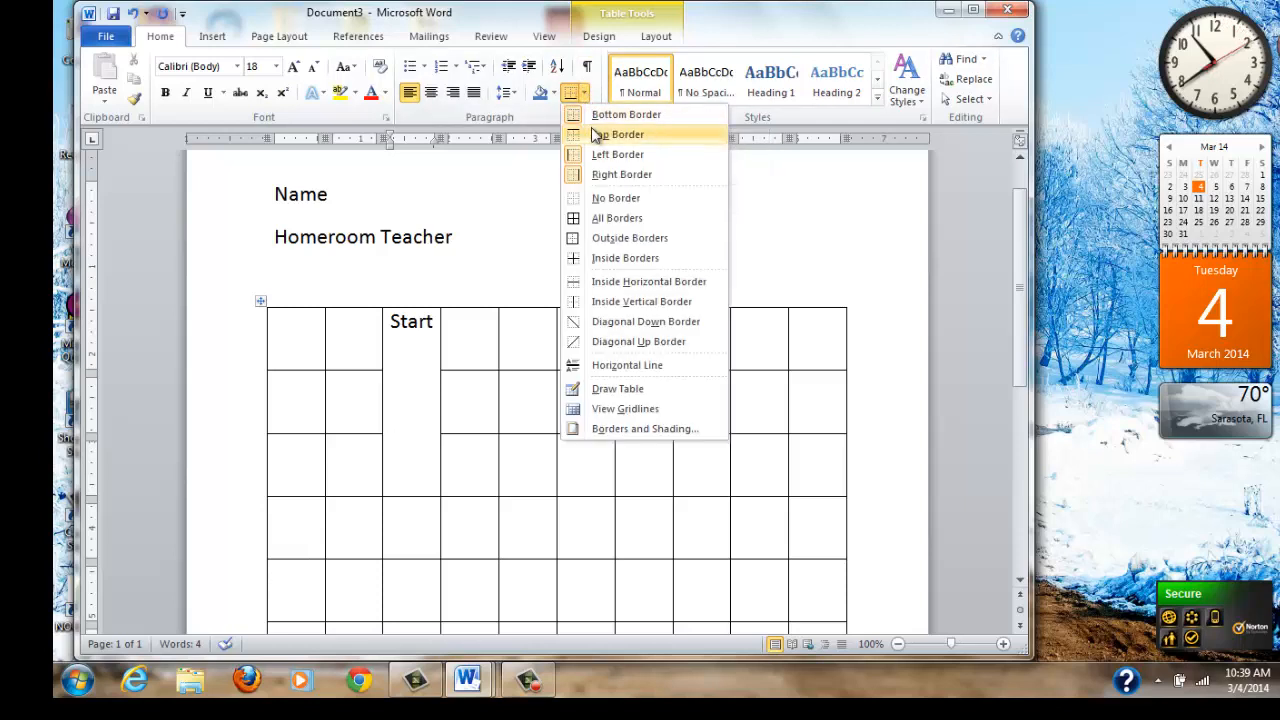
mouse_move(621, 174)
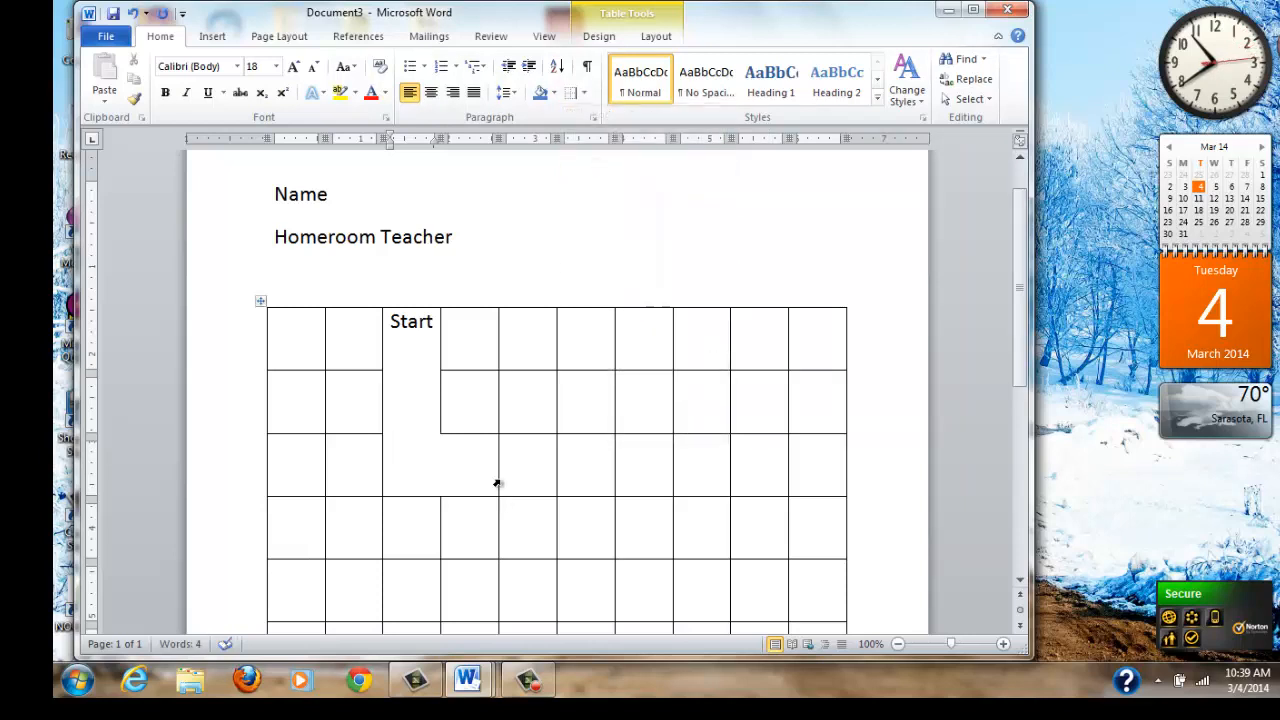
click(477, 512)
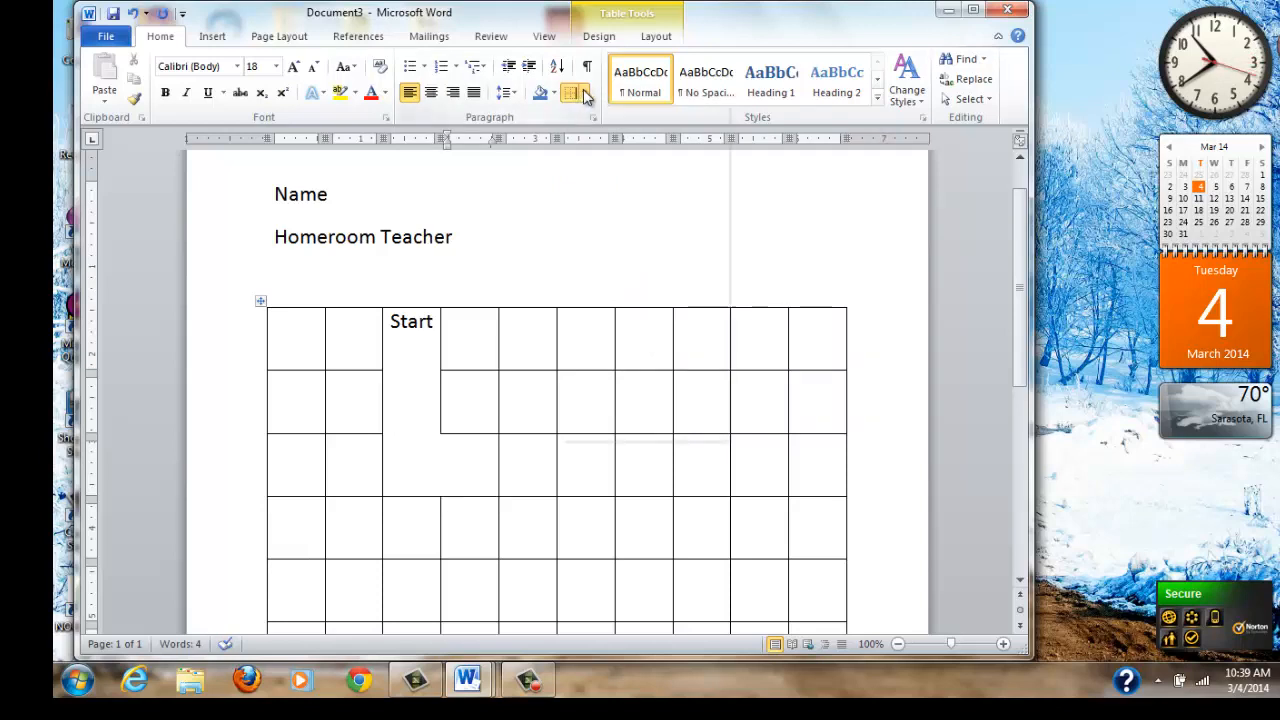
click(587, 92)
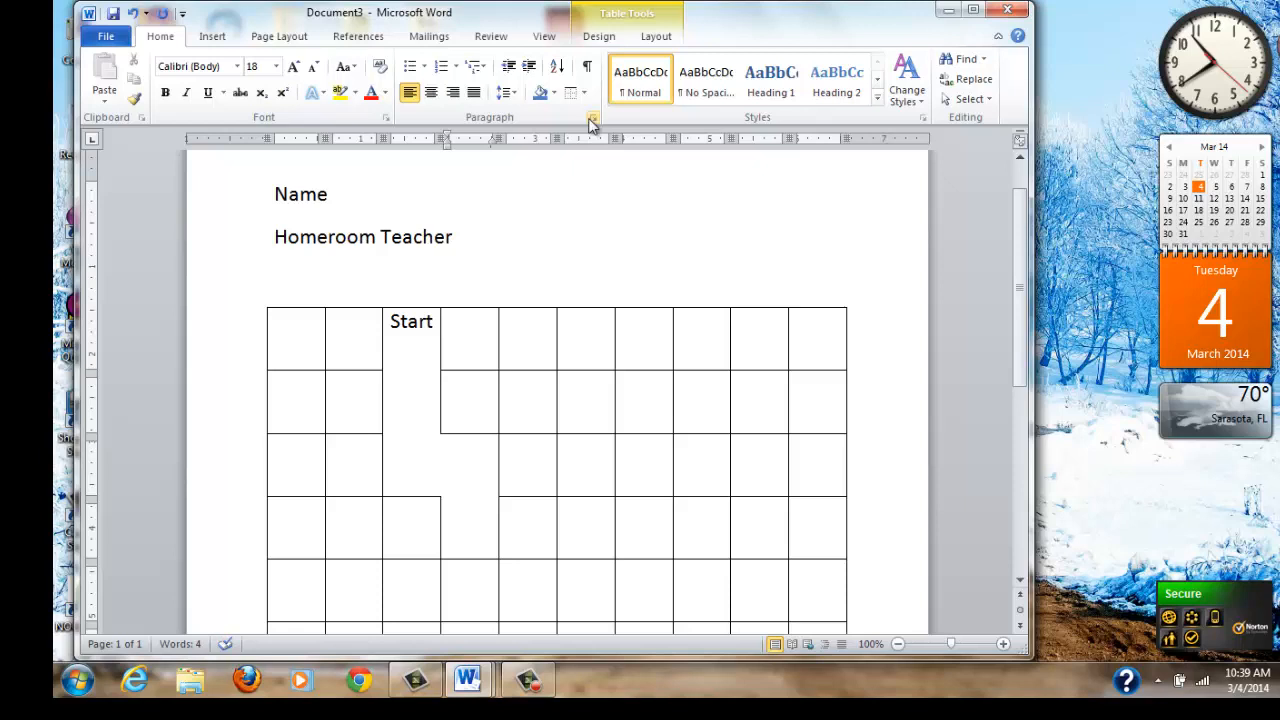
click(590, 92)
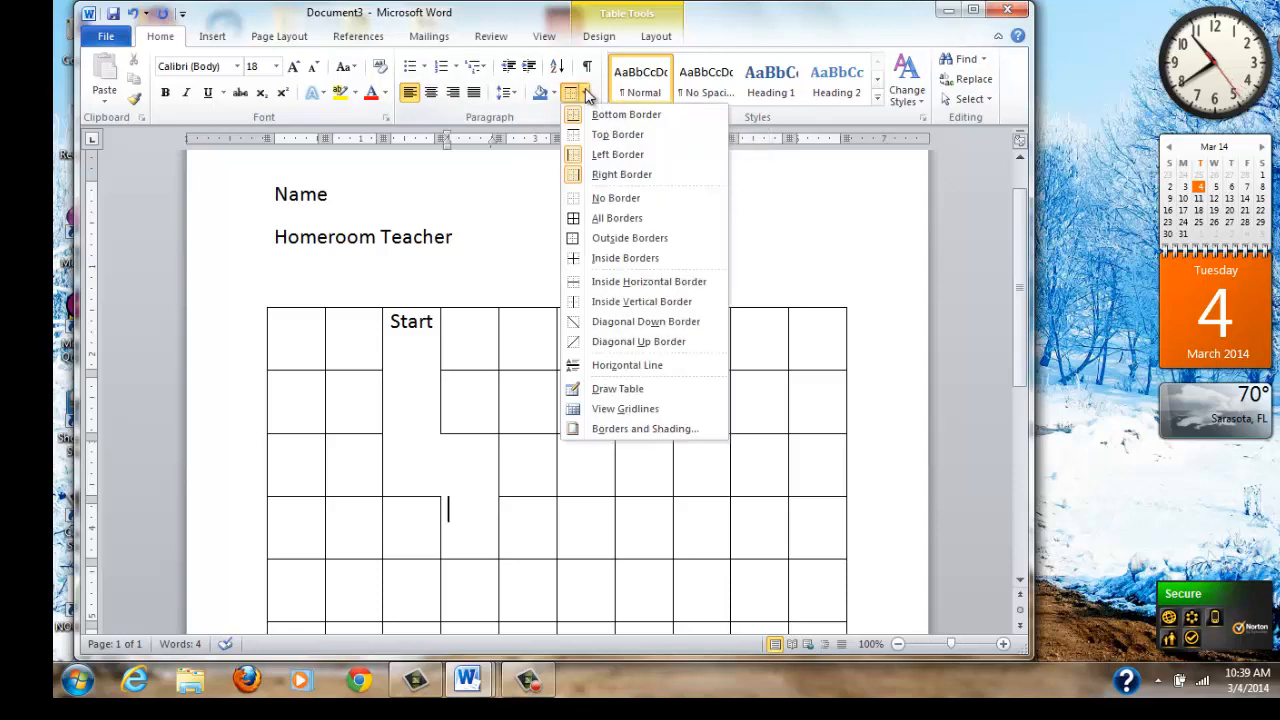
mouse_move(621, 174)
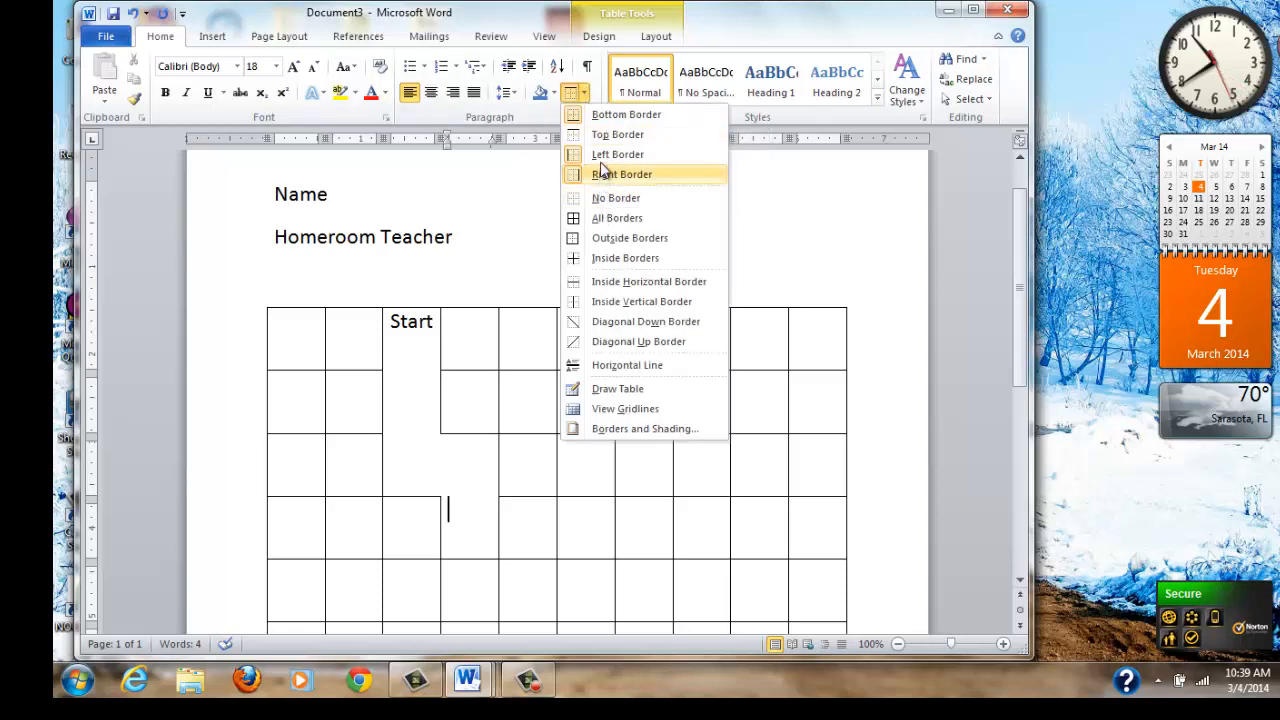
click(621, 174)
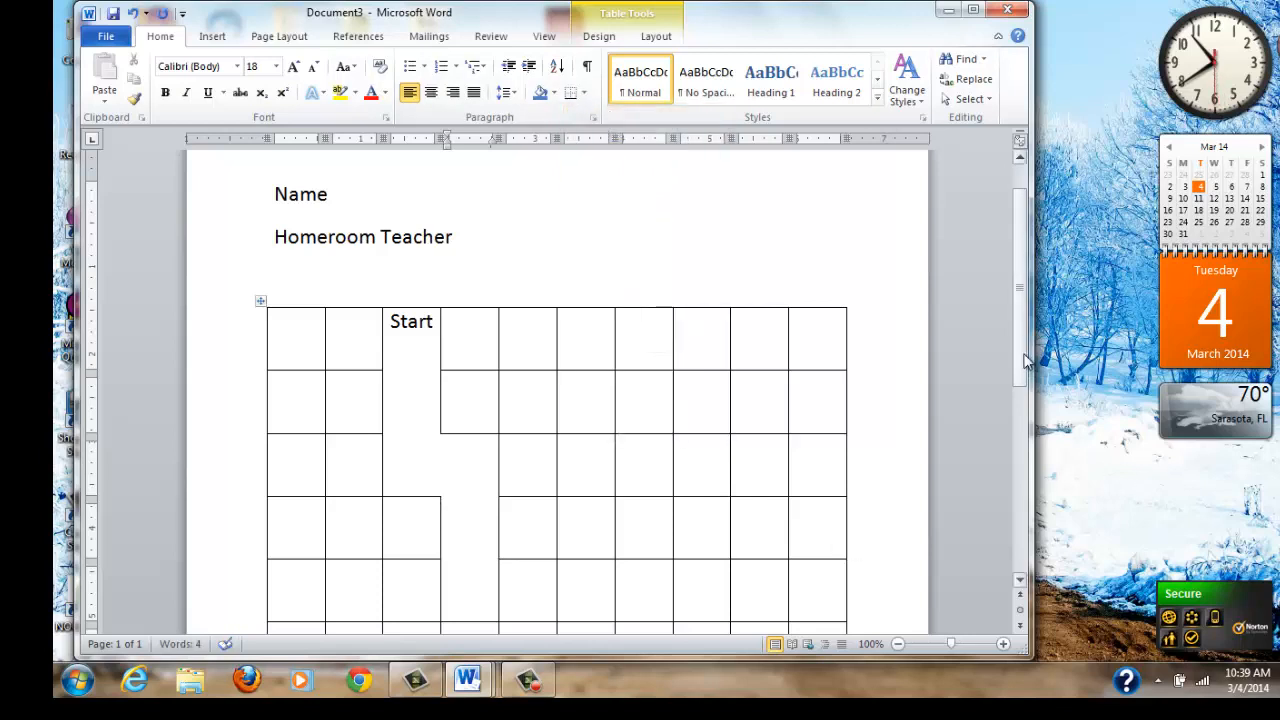
Remove right and top cell borders so the path turns right and continues down another column
scroll(down, 3)
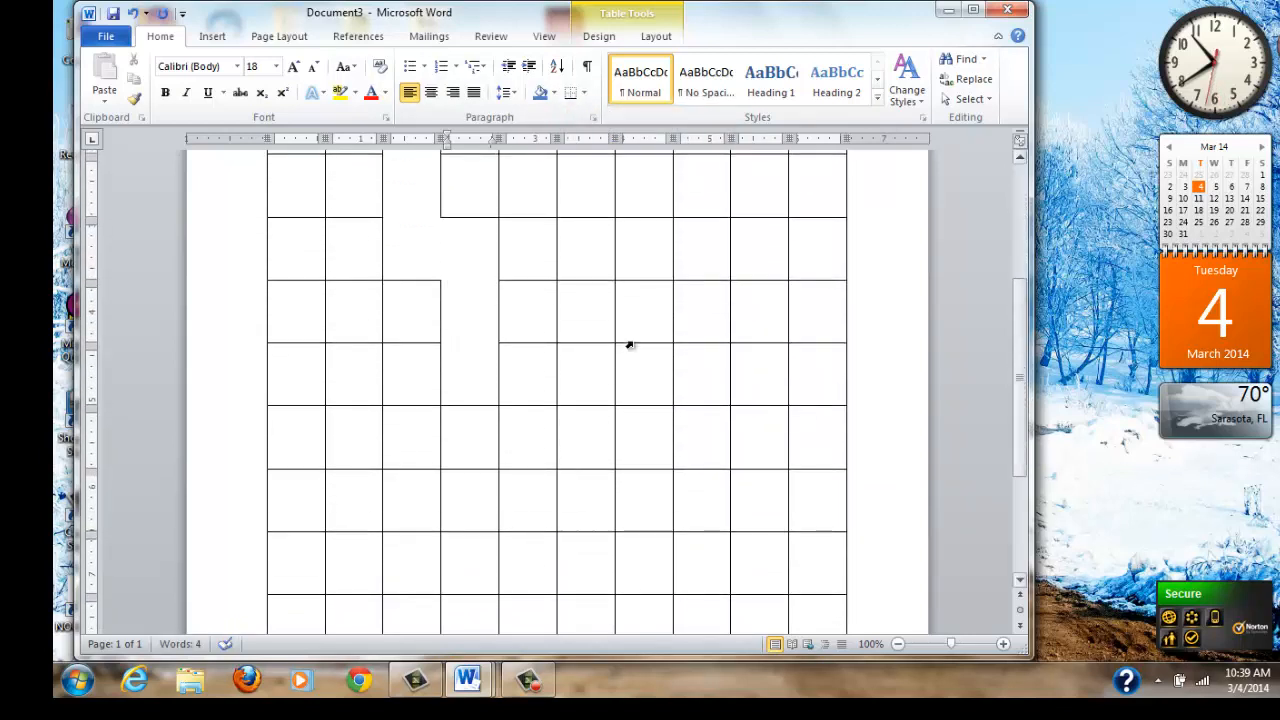
click(448, 295)
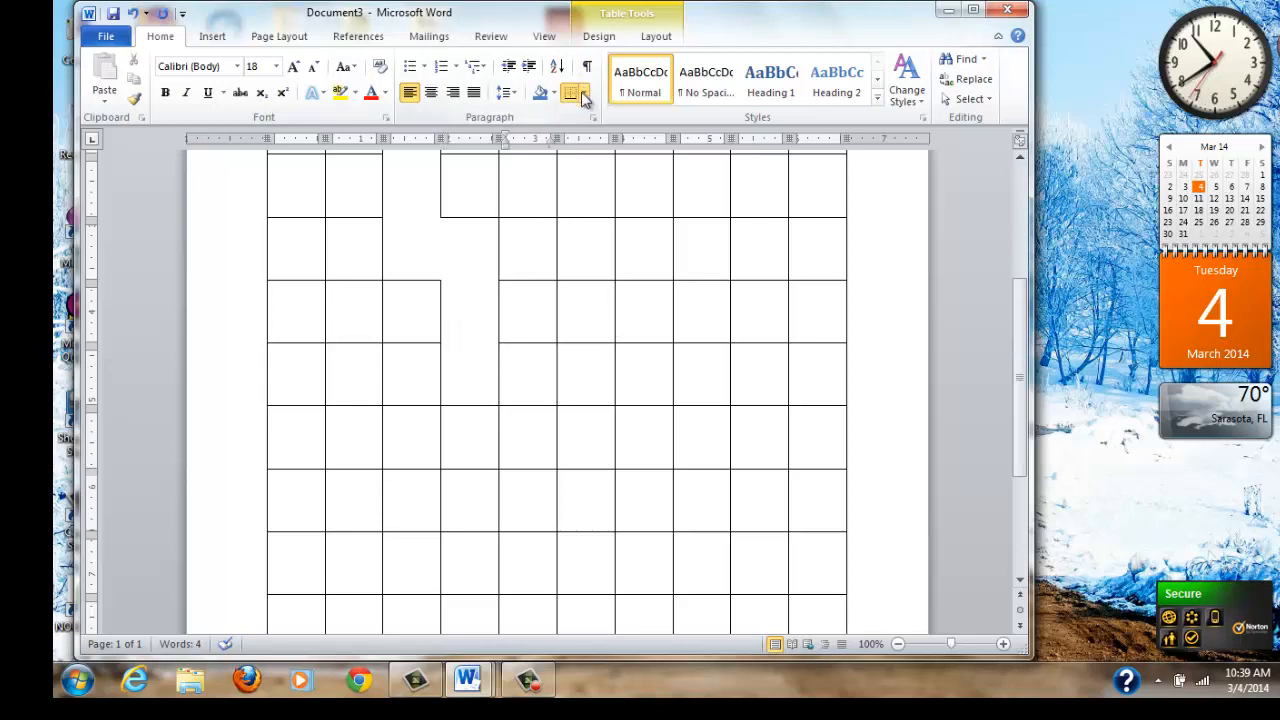
click(583, 92)
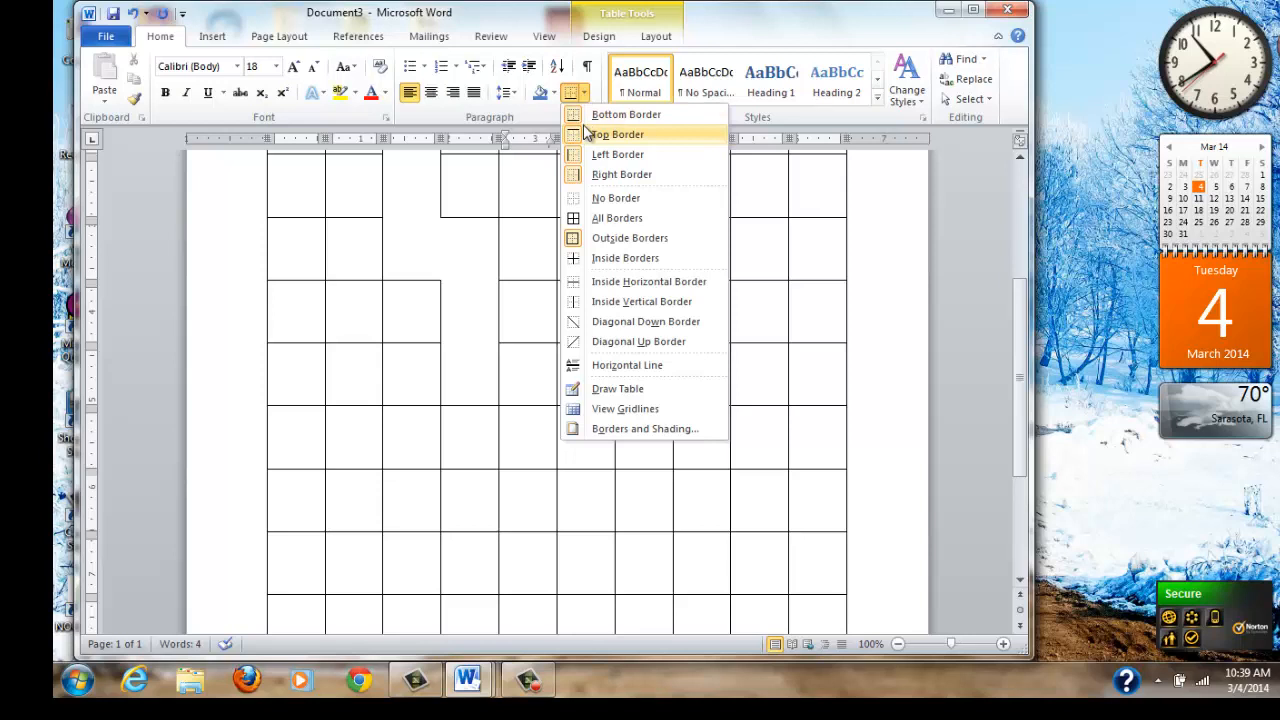
mouse_move(590, 174)
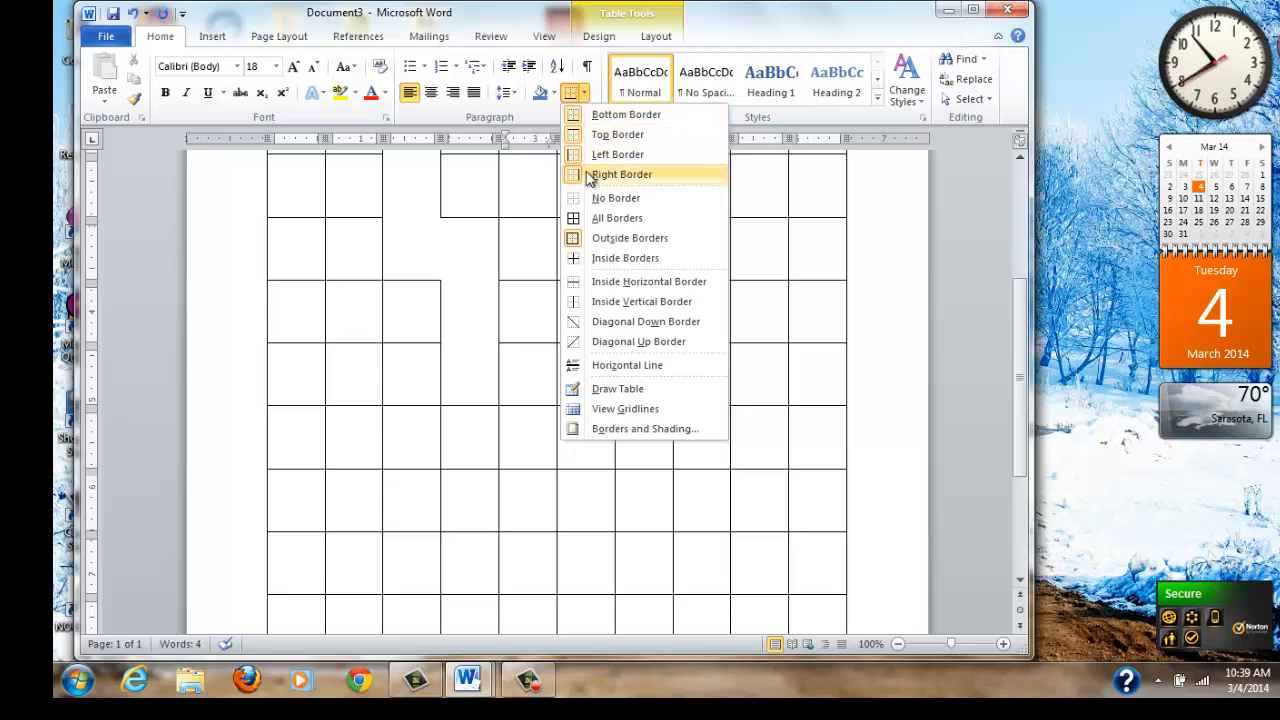
click(619, 174)
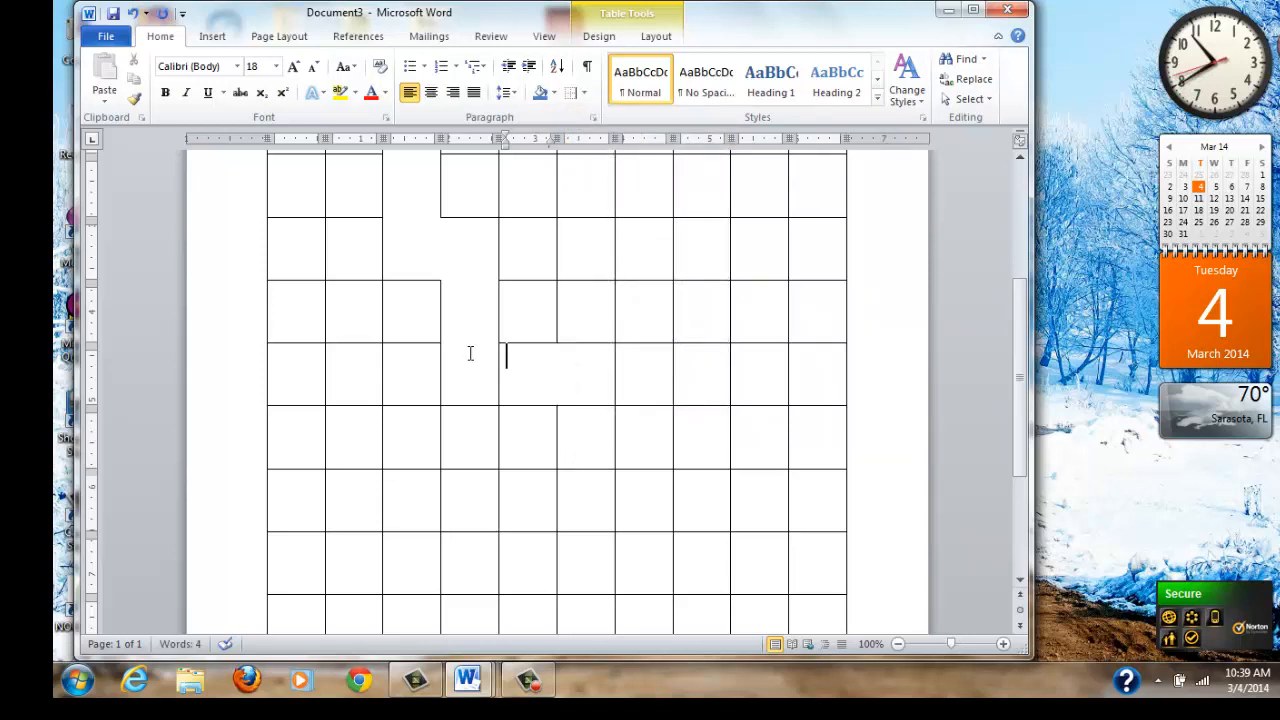
click(581, 92)
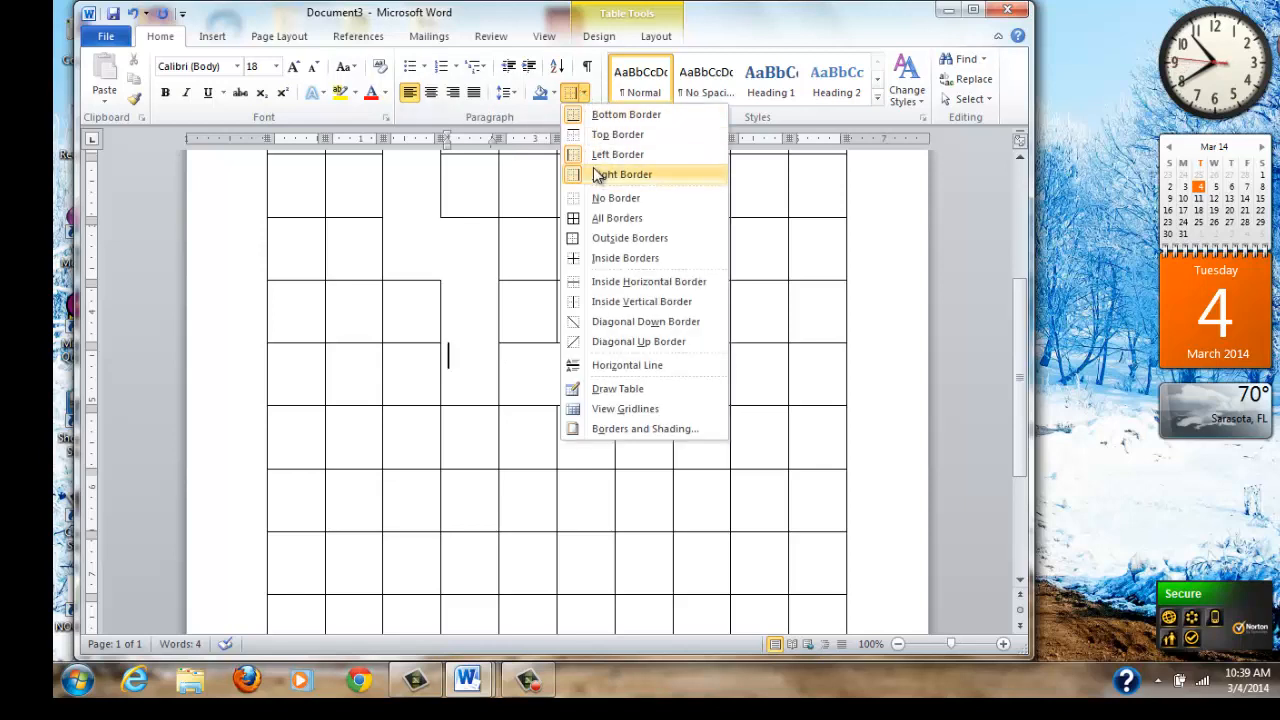
click(622, 174)
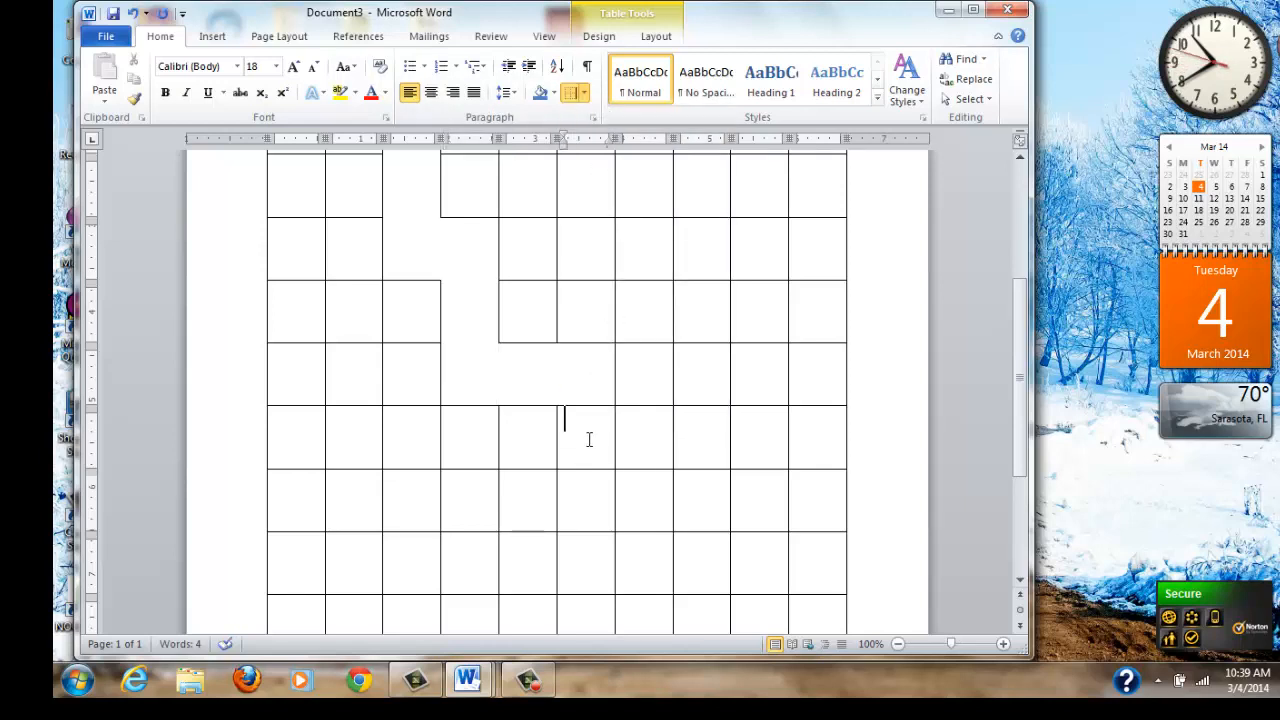
click(586, 92)
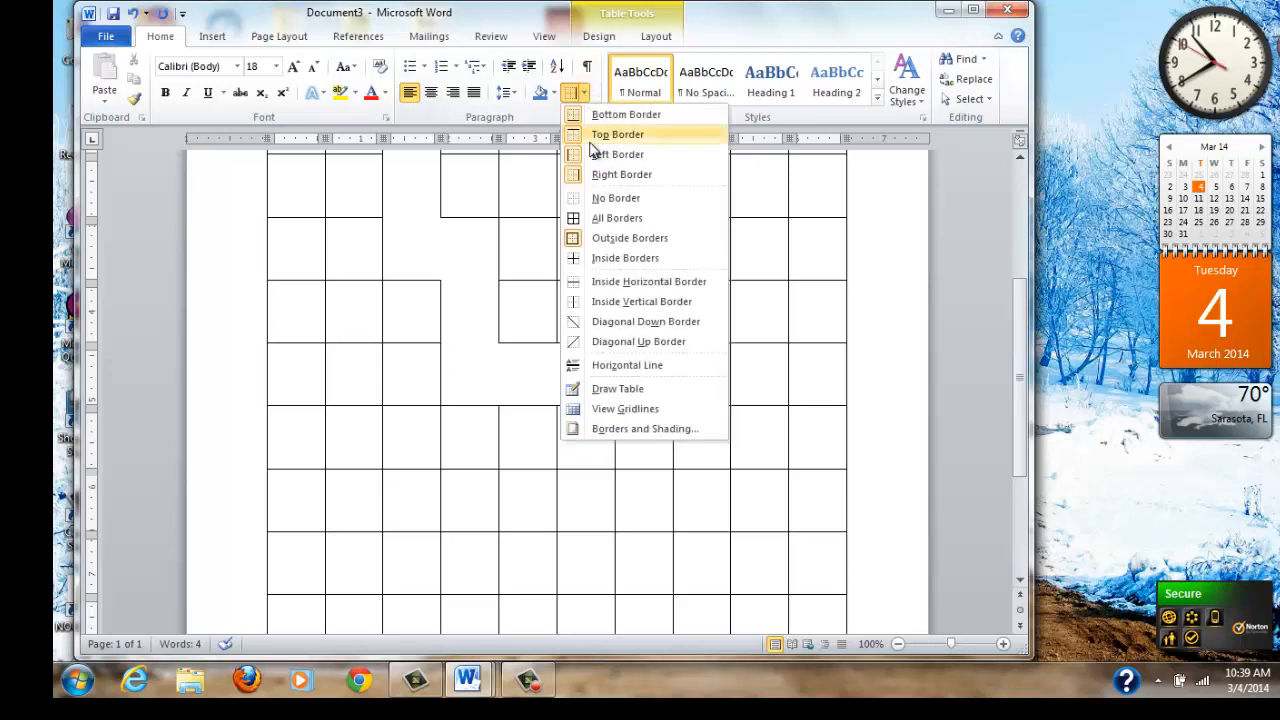
click(617, 134)
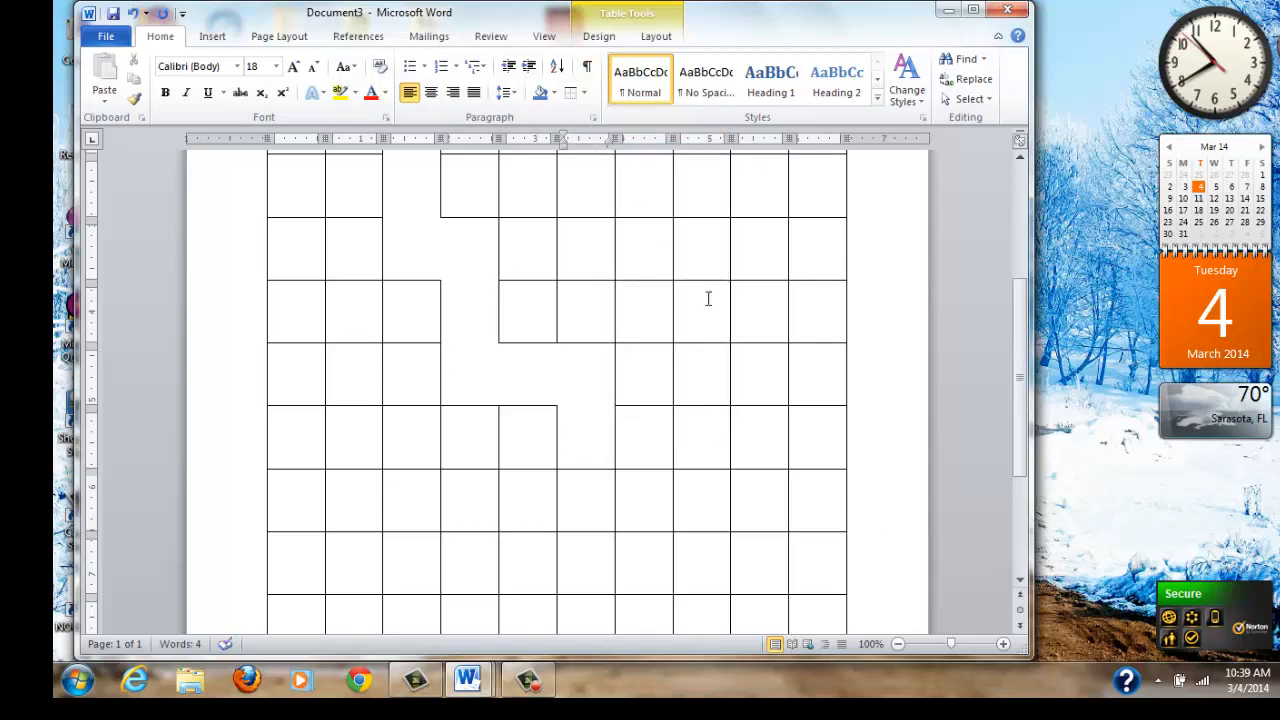
scroll(down, 3)
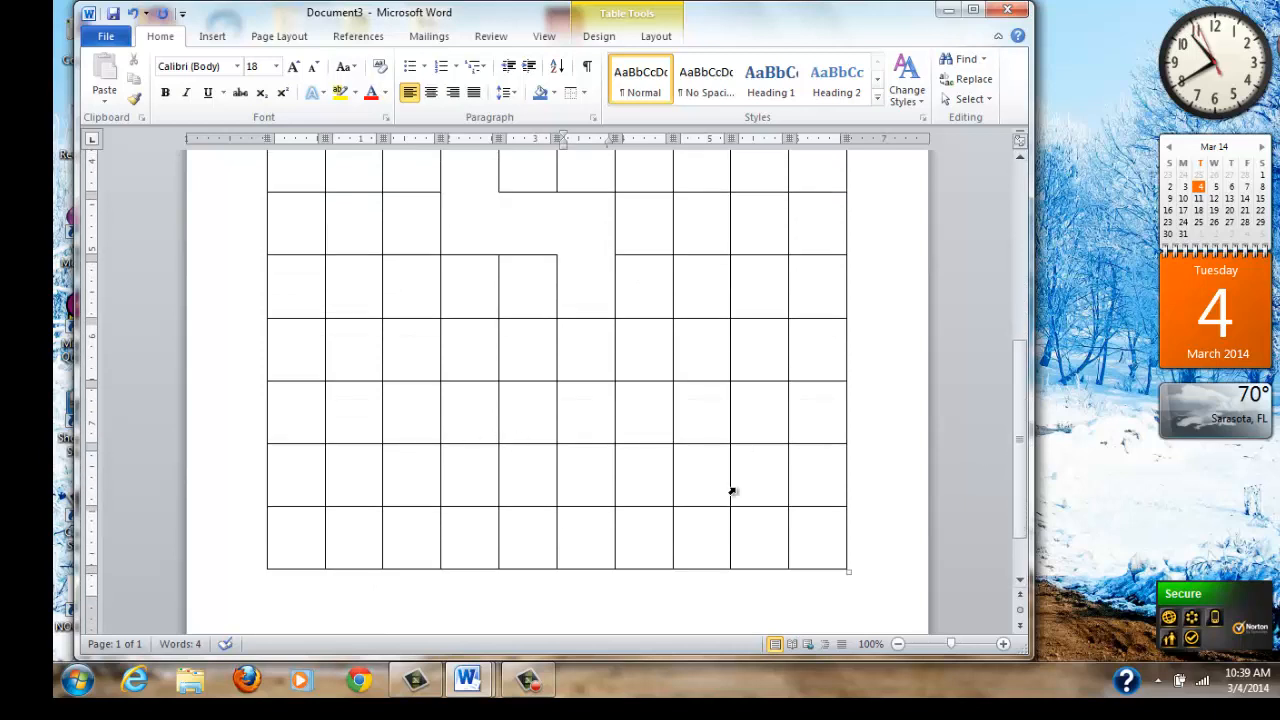
mouse_move(817, 458)
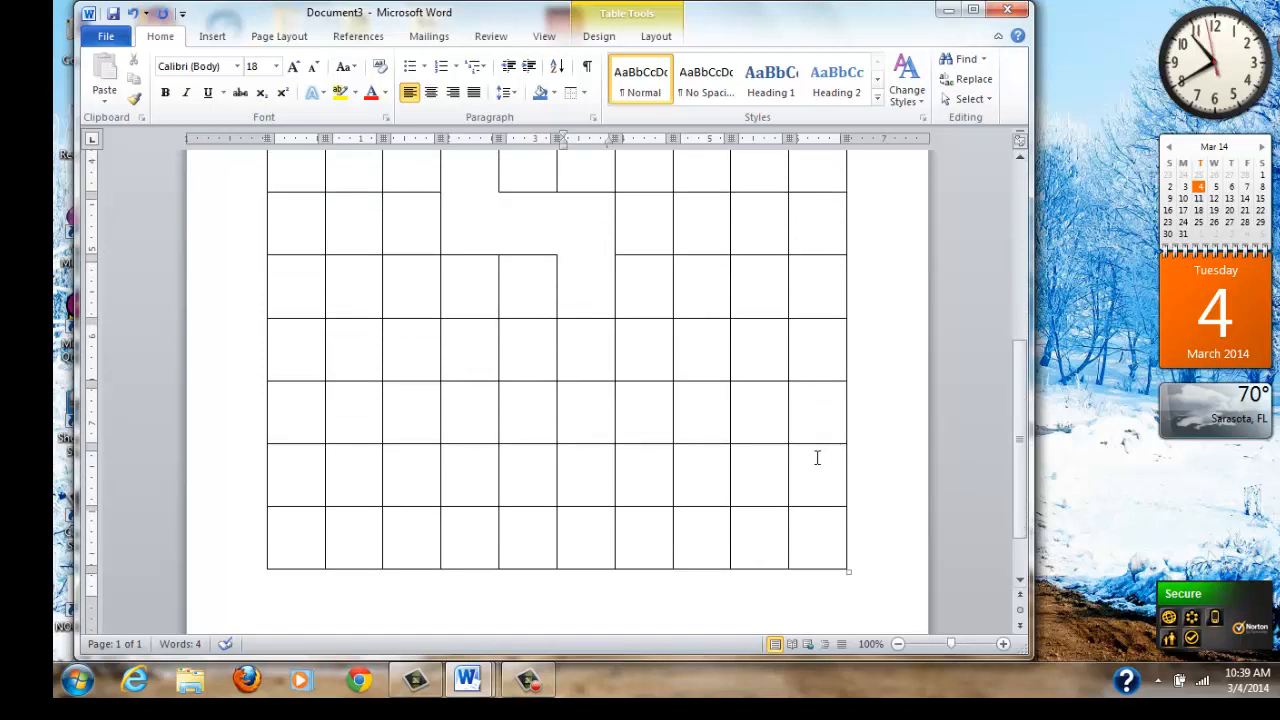
Type 'Finish' into the last-column cell of the second-to-last row
text(Finish)
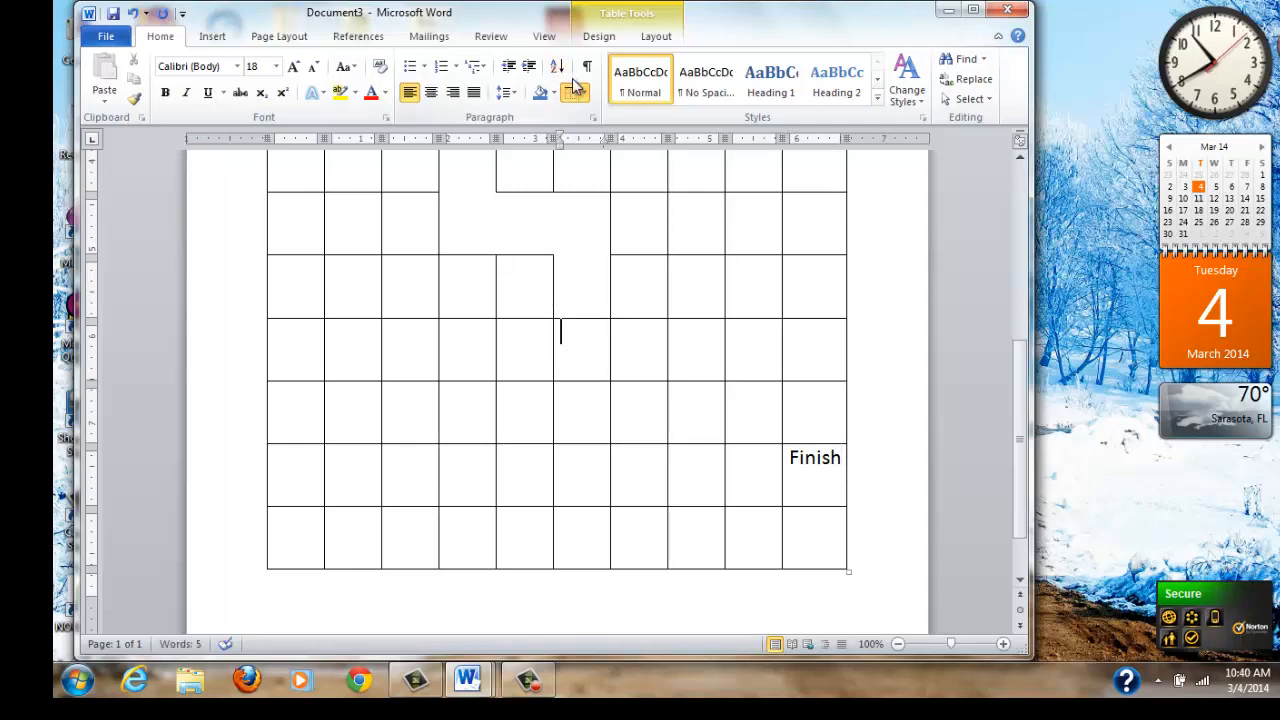
Remove bottom and right borders so the path turns left and descends toward Finish
click(586, 92)
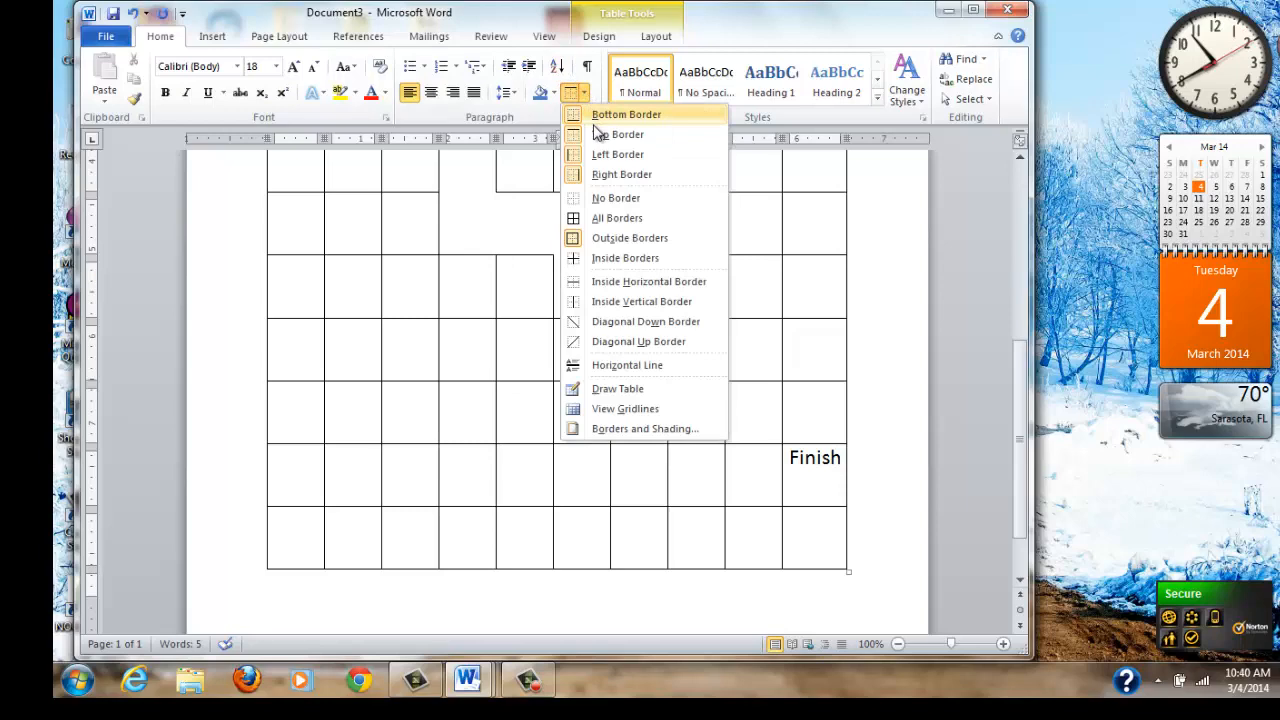
click(625, 114)
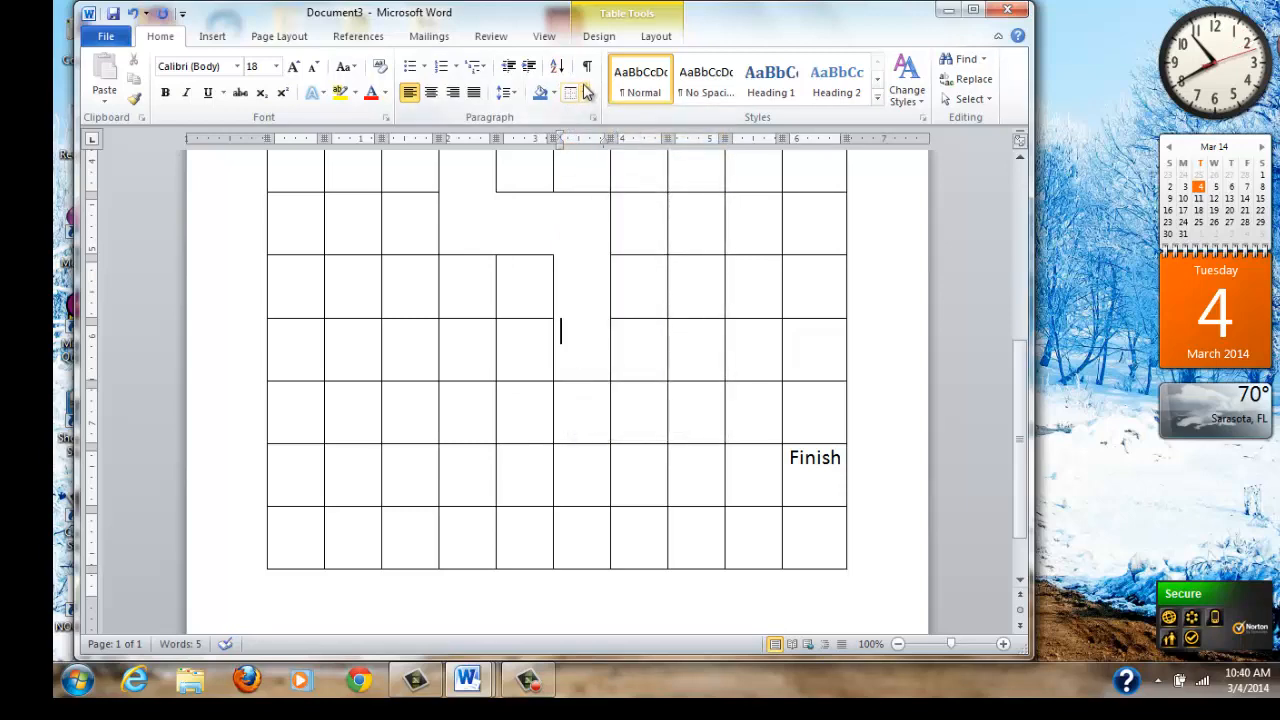
click(588, 92)
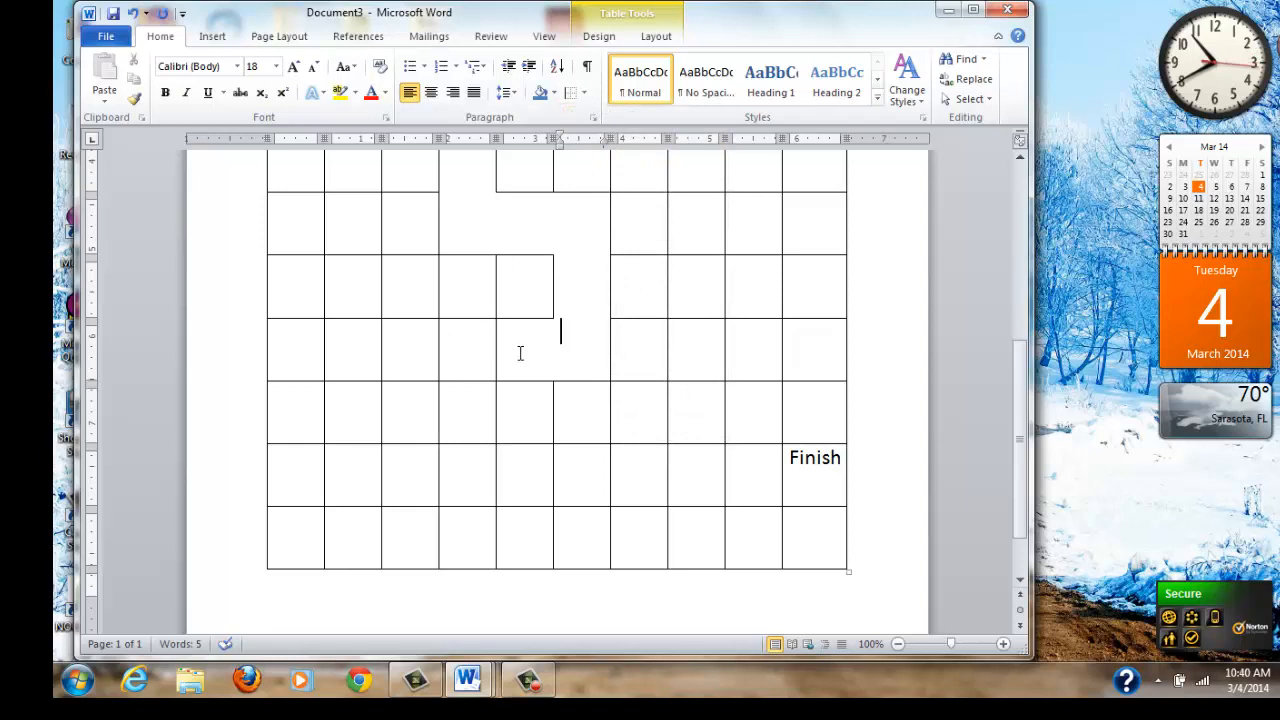
click(584, 92)
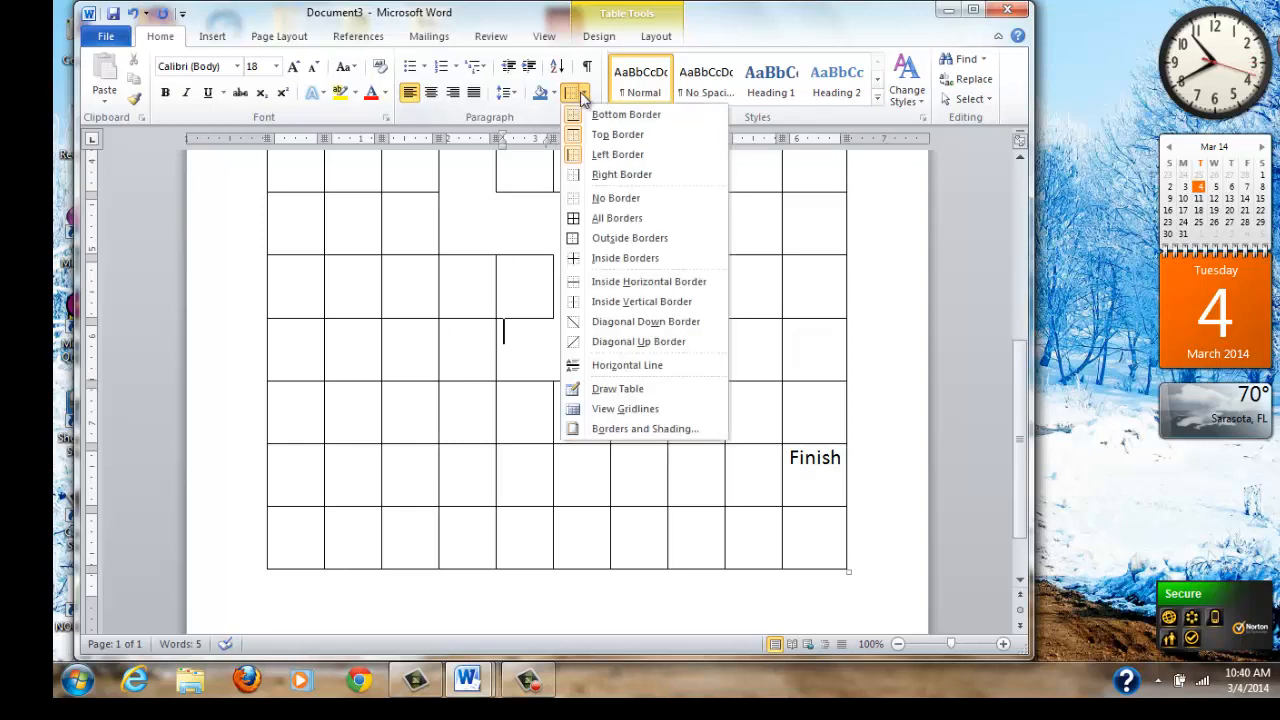
mouse_move(617, 154)
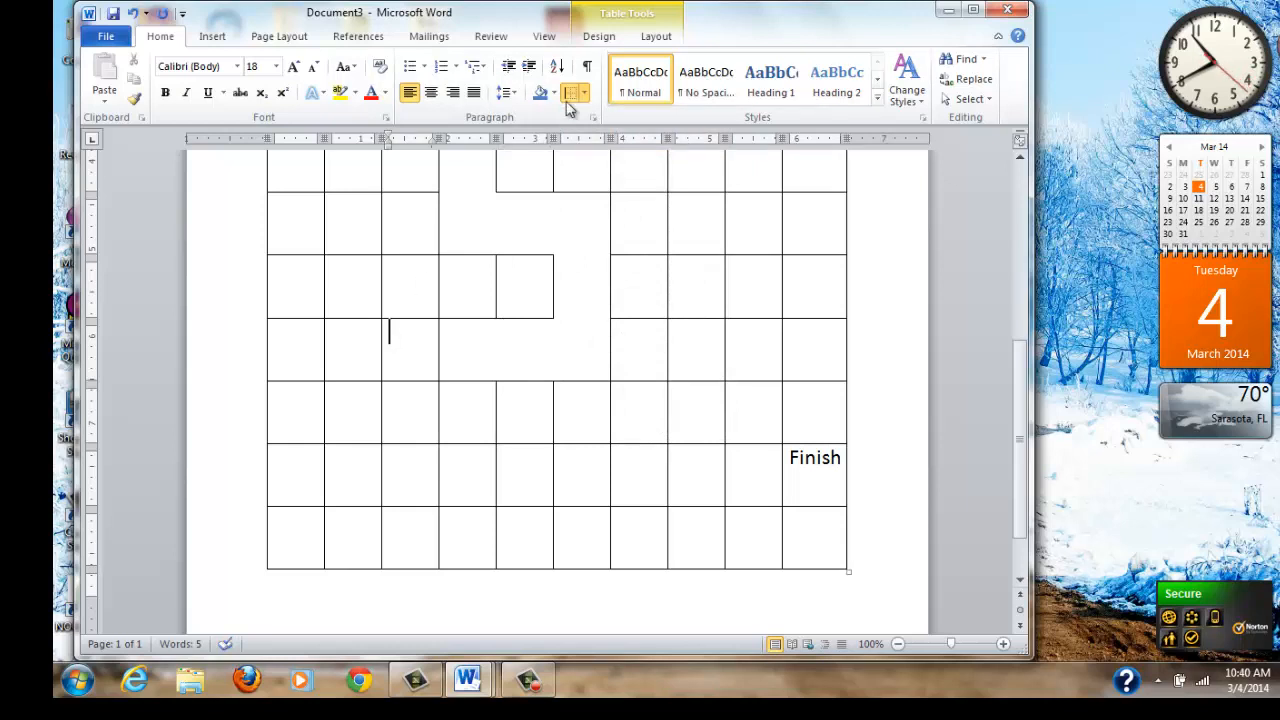
click(573, 92)
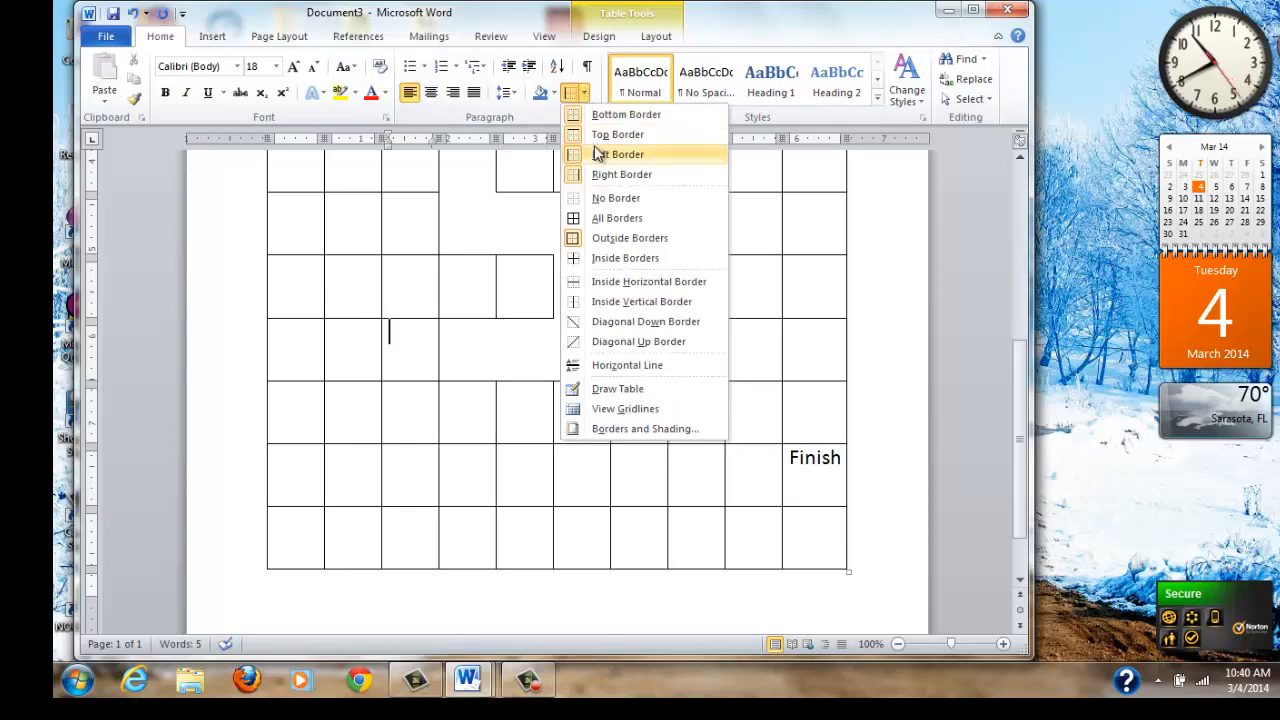
mouse_move(621, 174)
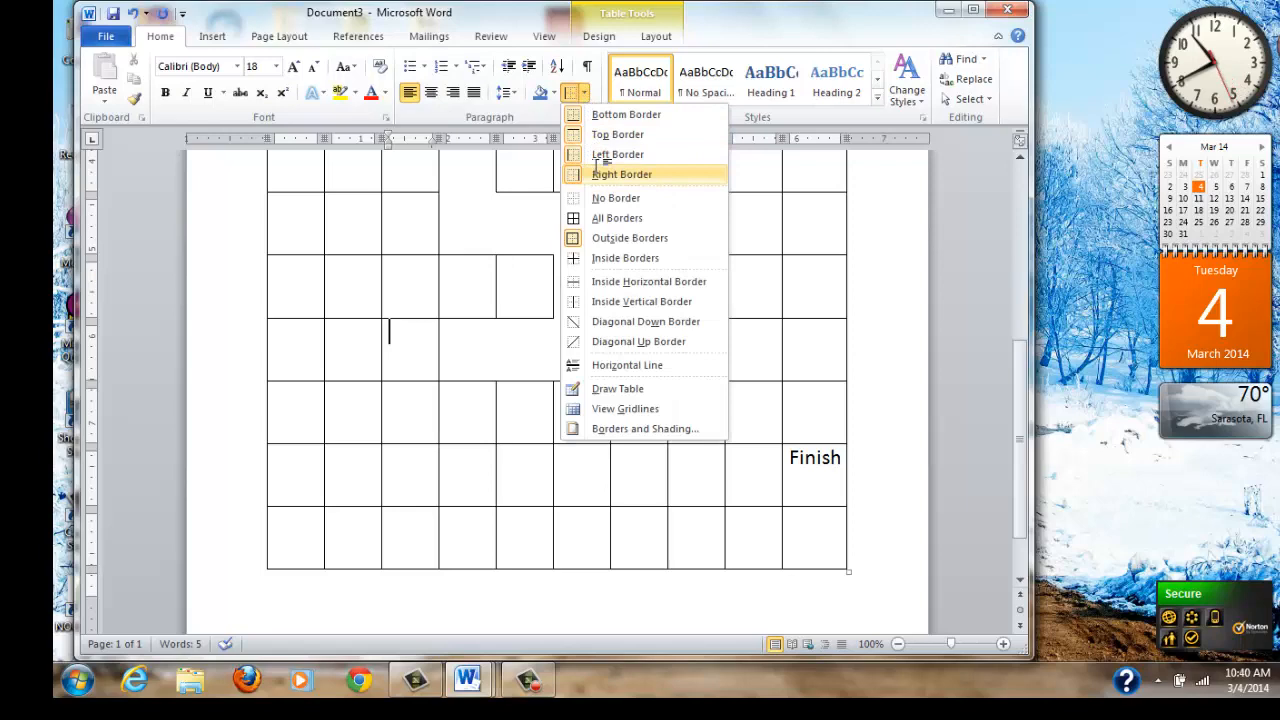
click(622, 174)
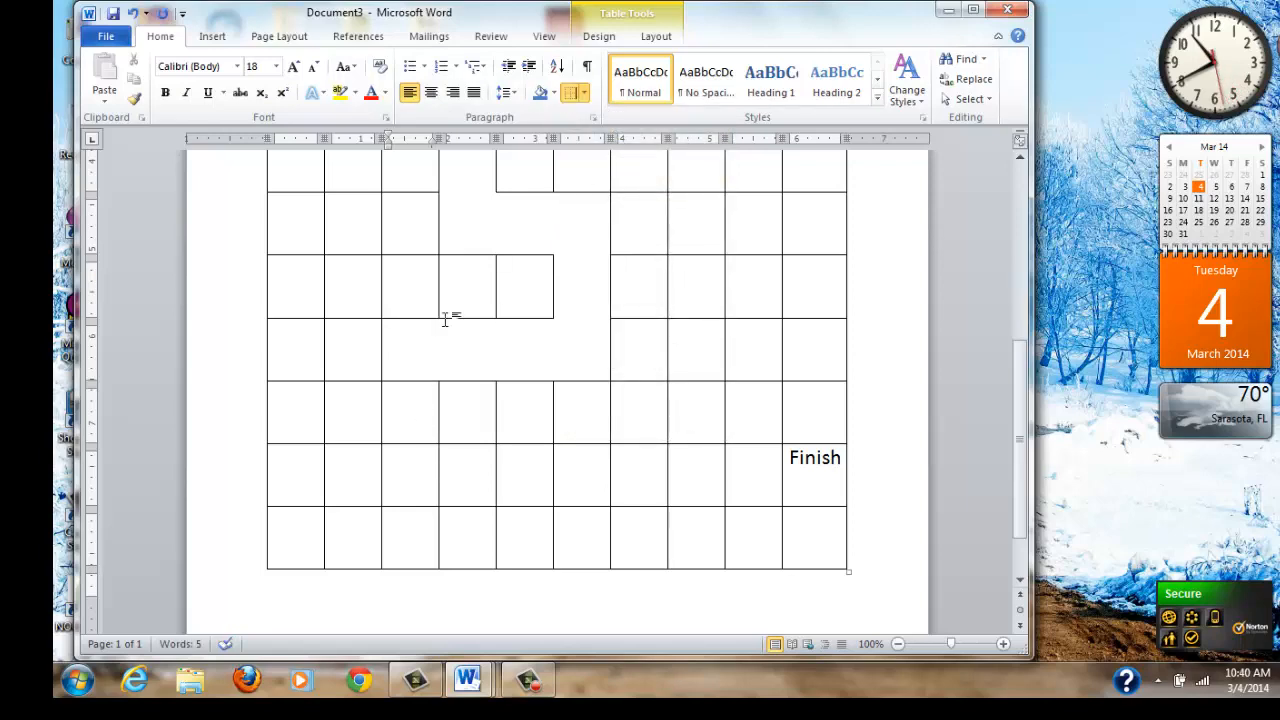
click(588, 92)
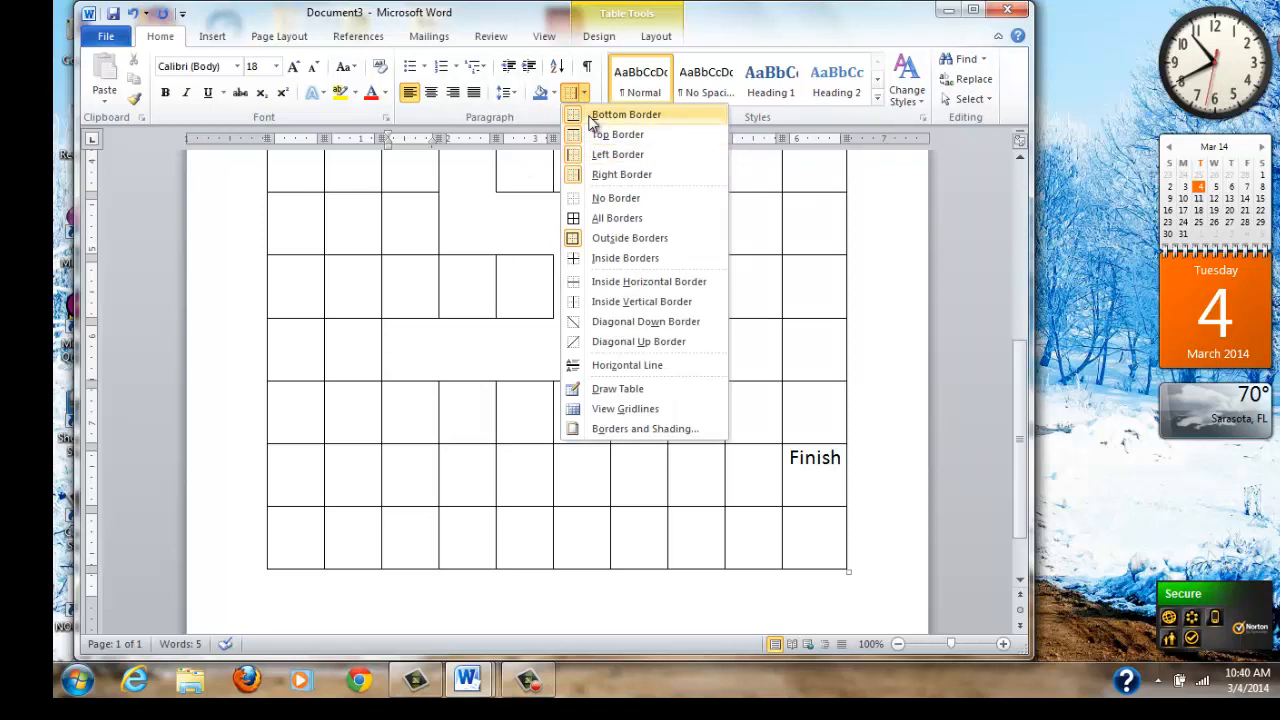
click(616, 217)
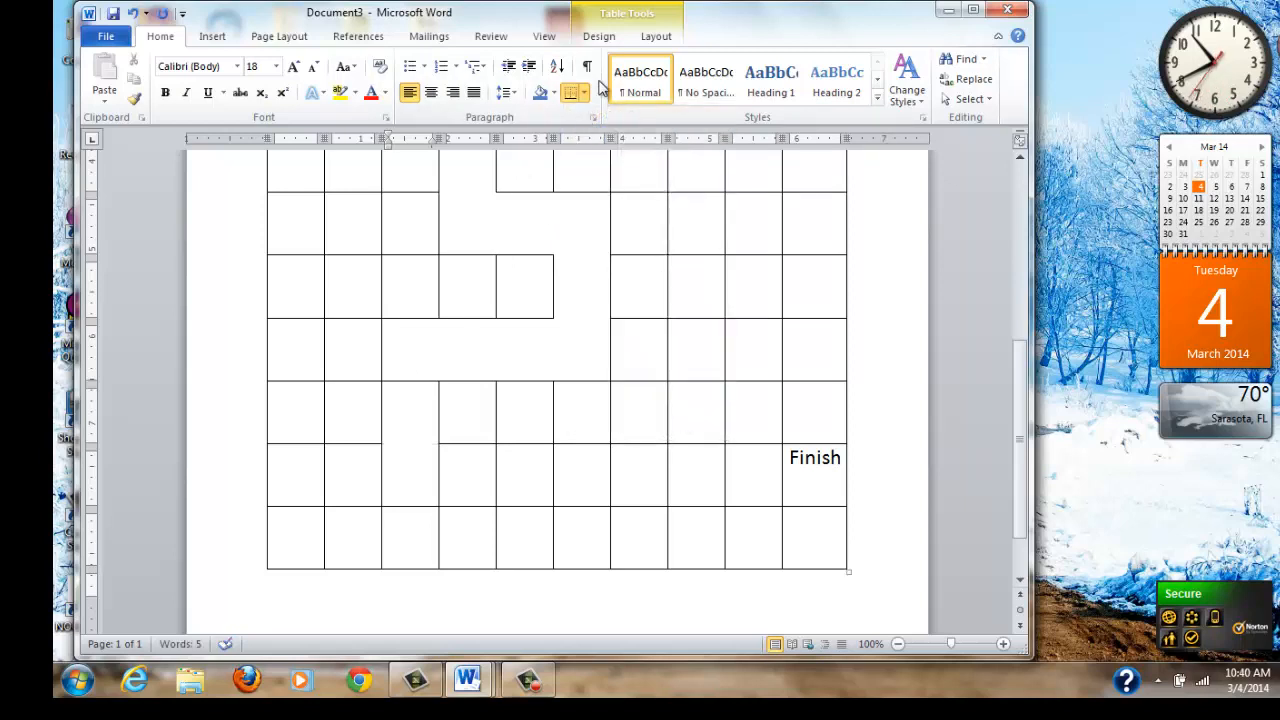
click(584, 92)
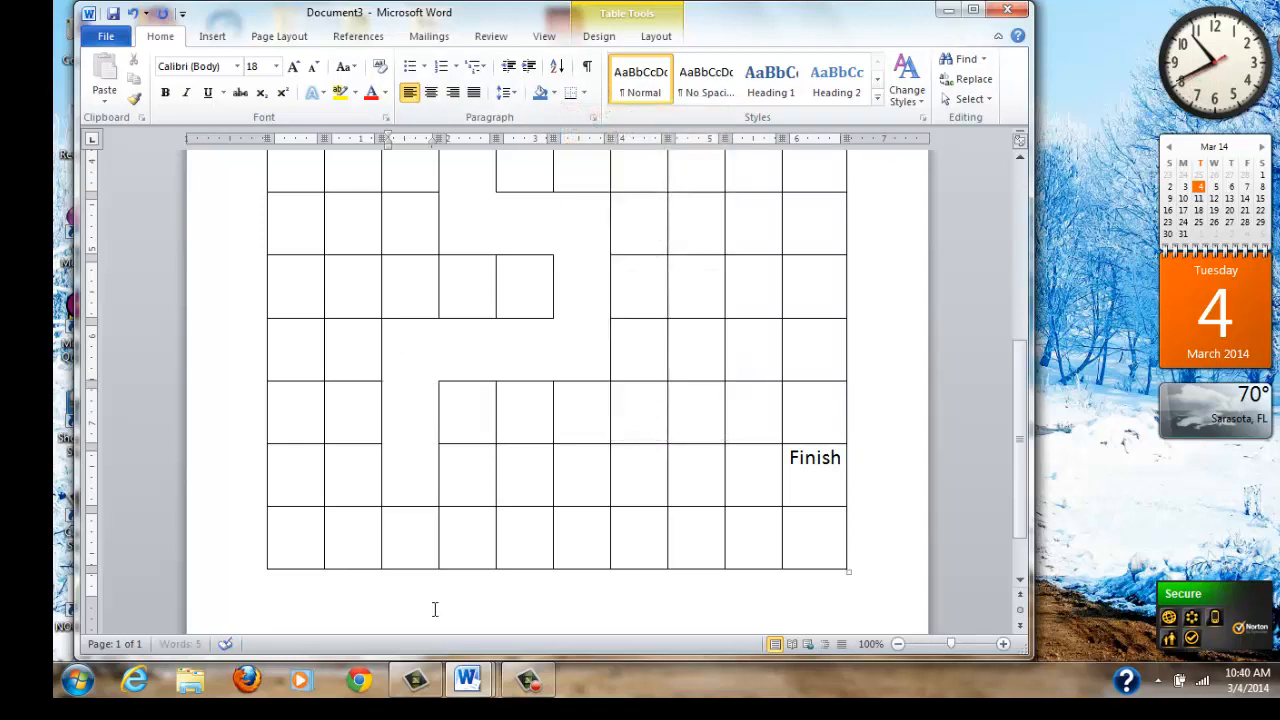
click(460, 470)
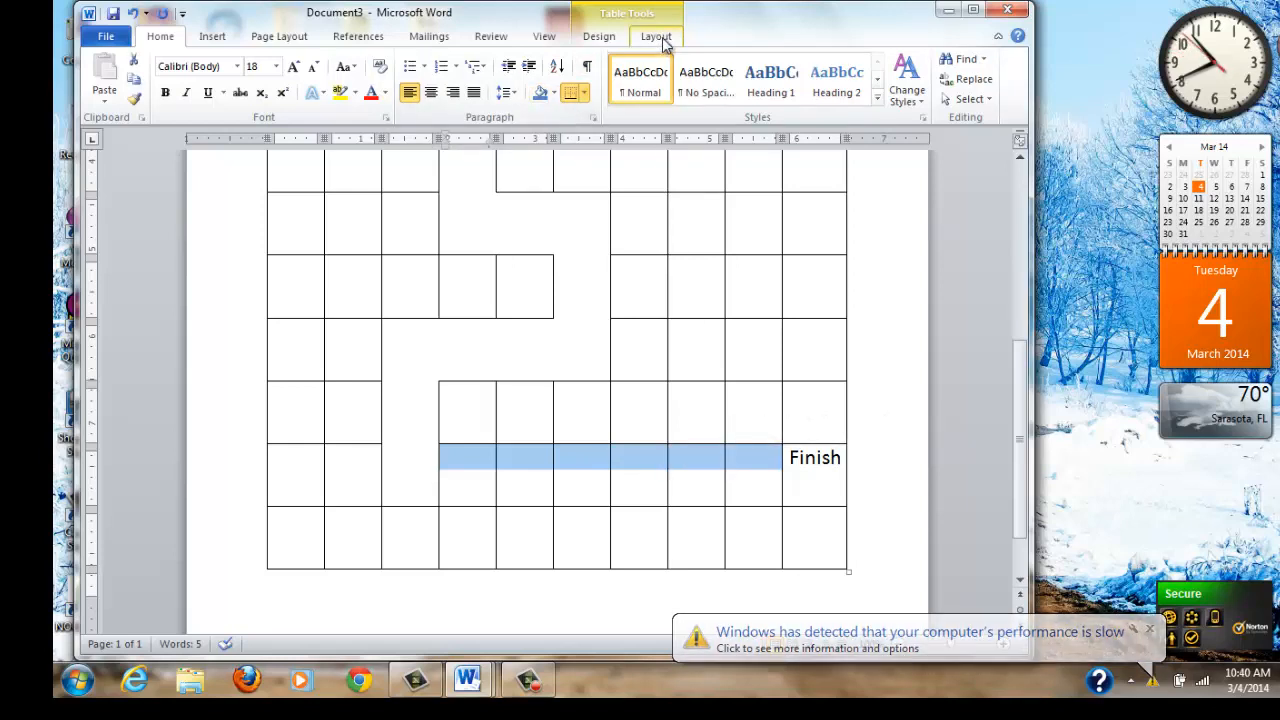
Merge the row cells left of Finish into a single passage leading into it
click(656, 36)
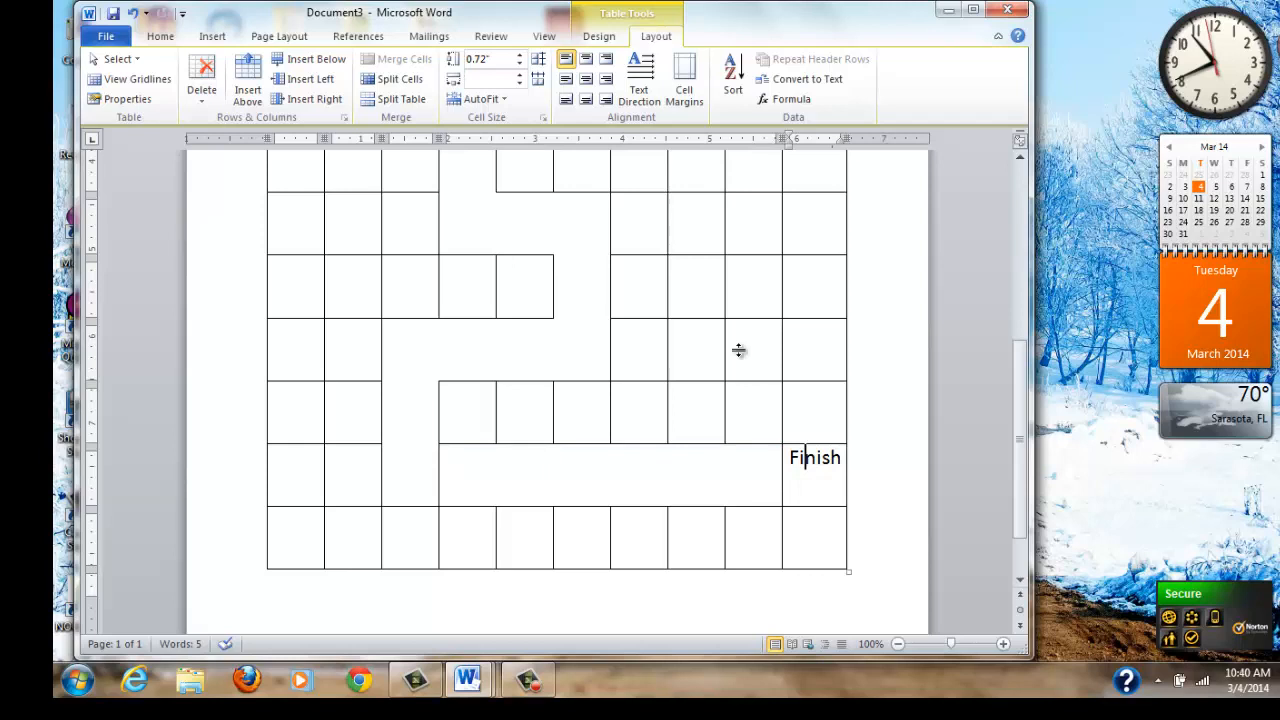
mouse_move(630, 27)
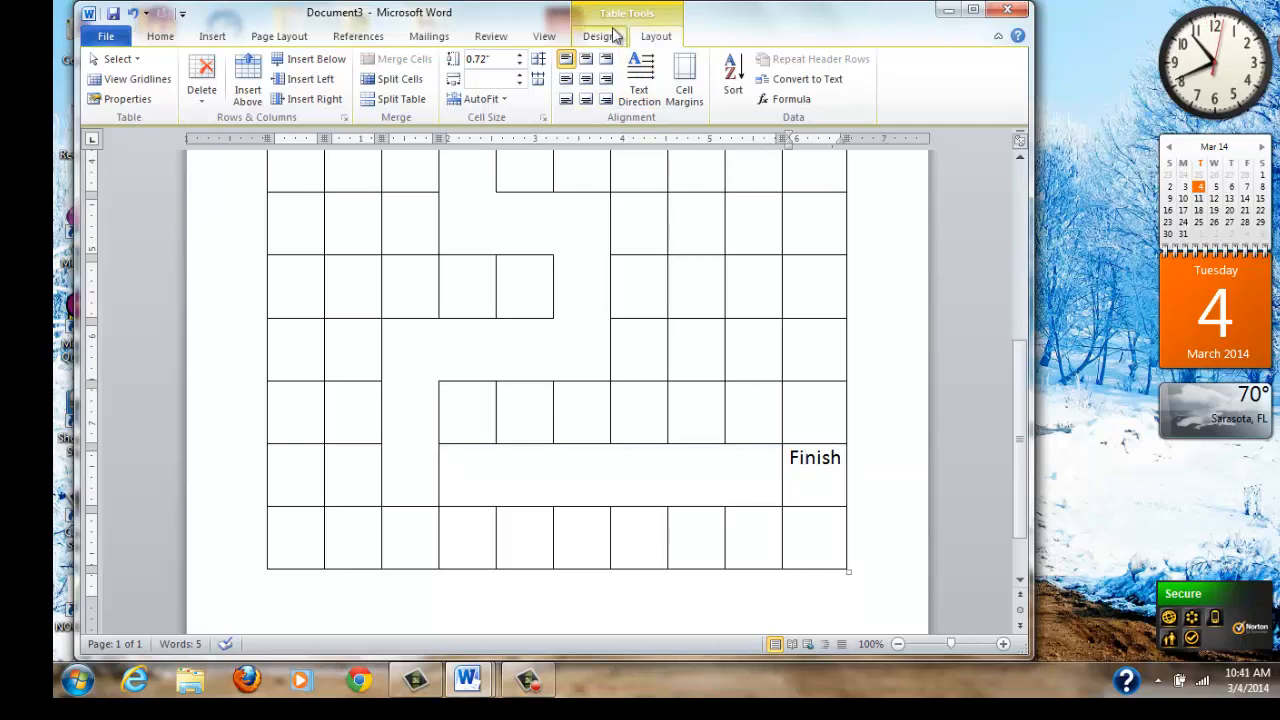
click(598, 36)
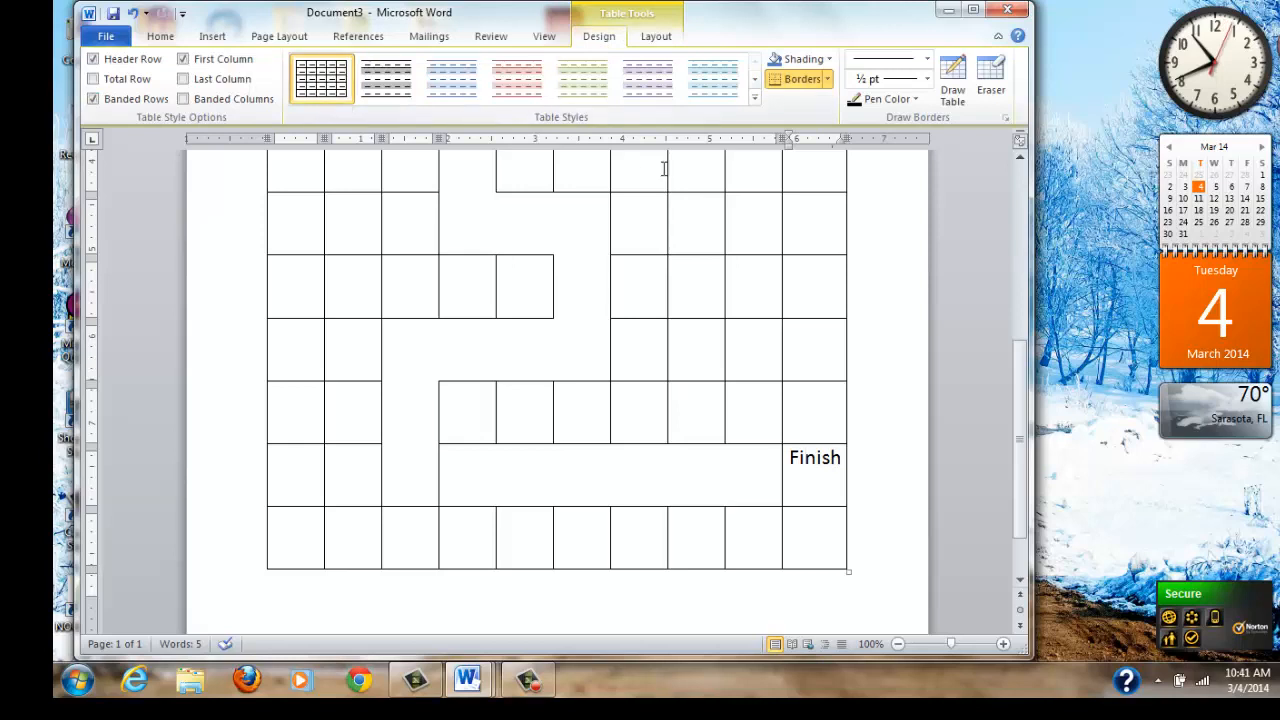
click(800, 79)
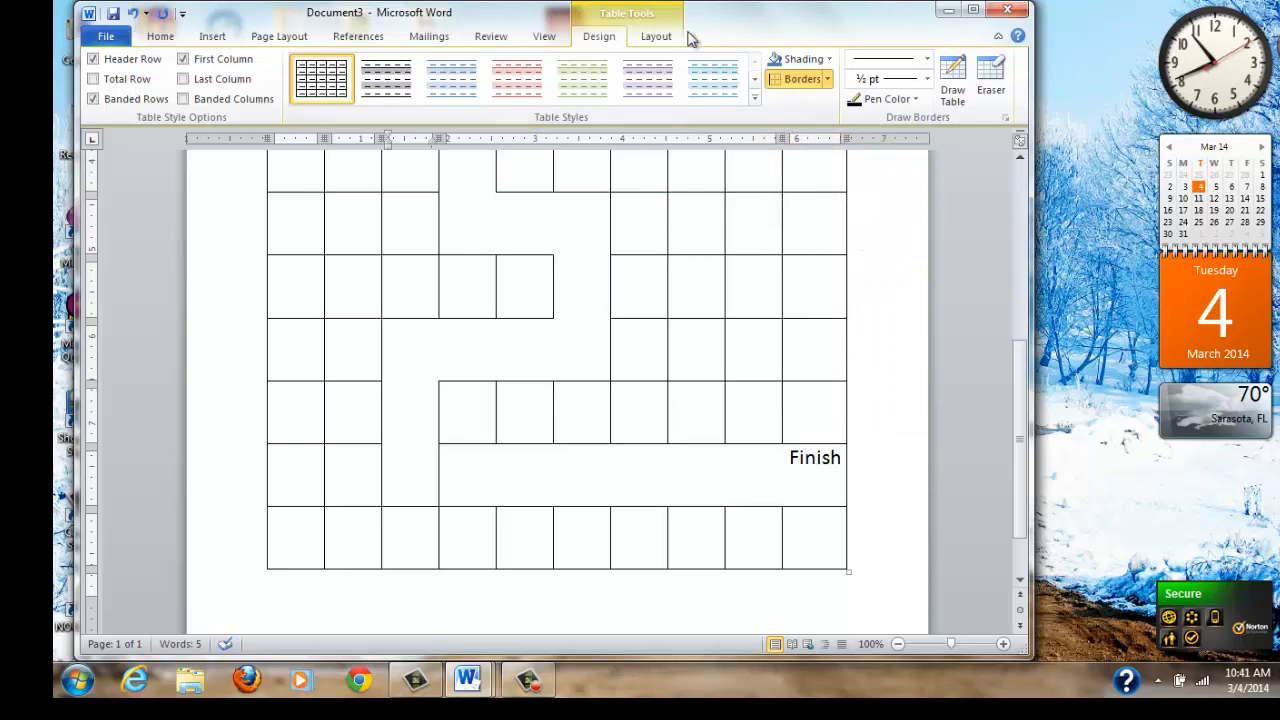
mouse_move(863, 120)
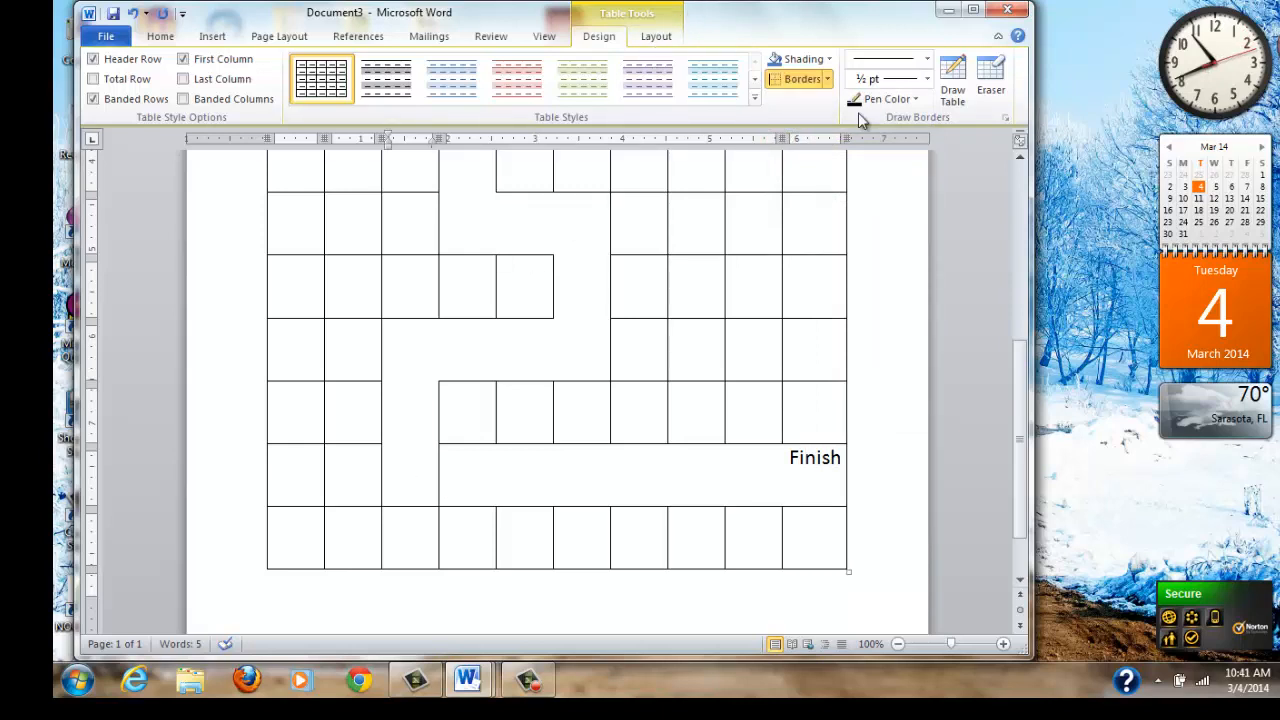
click(802, 79)
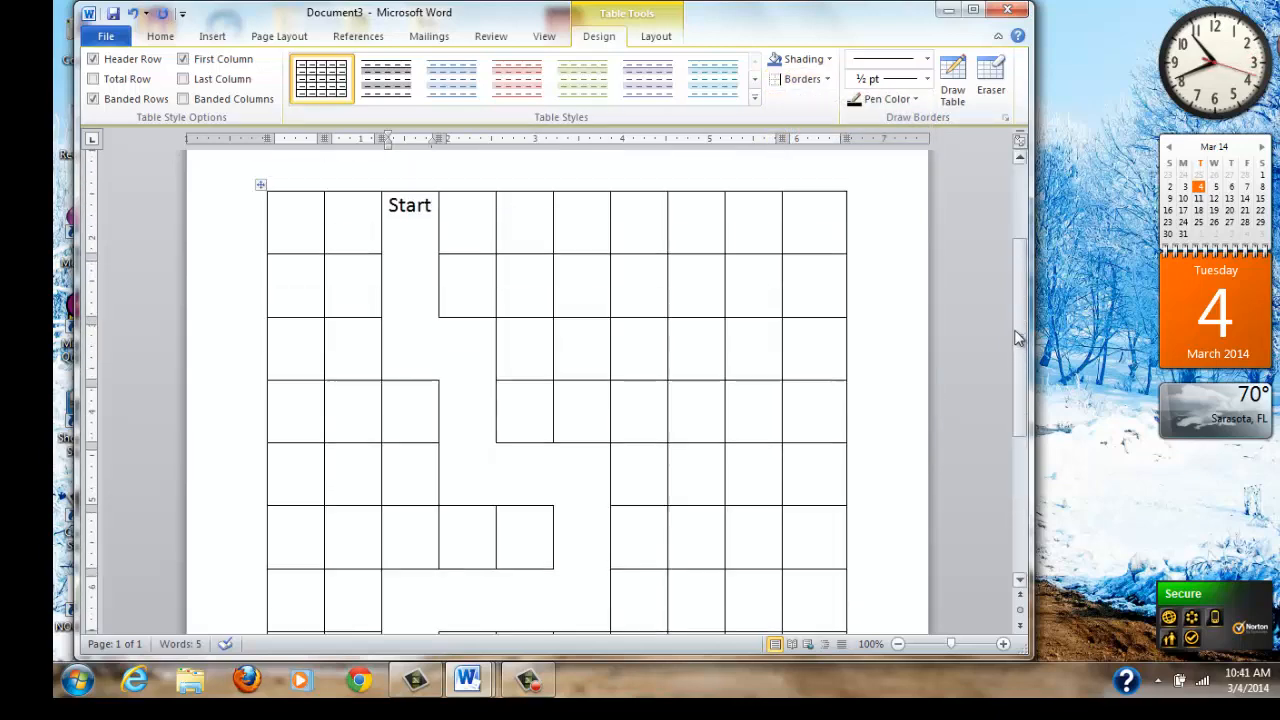
Remove the left and other borders in row 2's right cells, opening dead-end passages
scroll(down, 3)
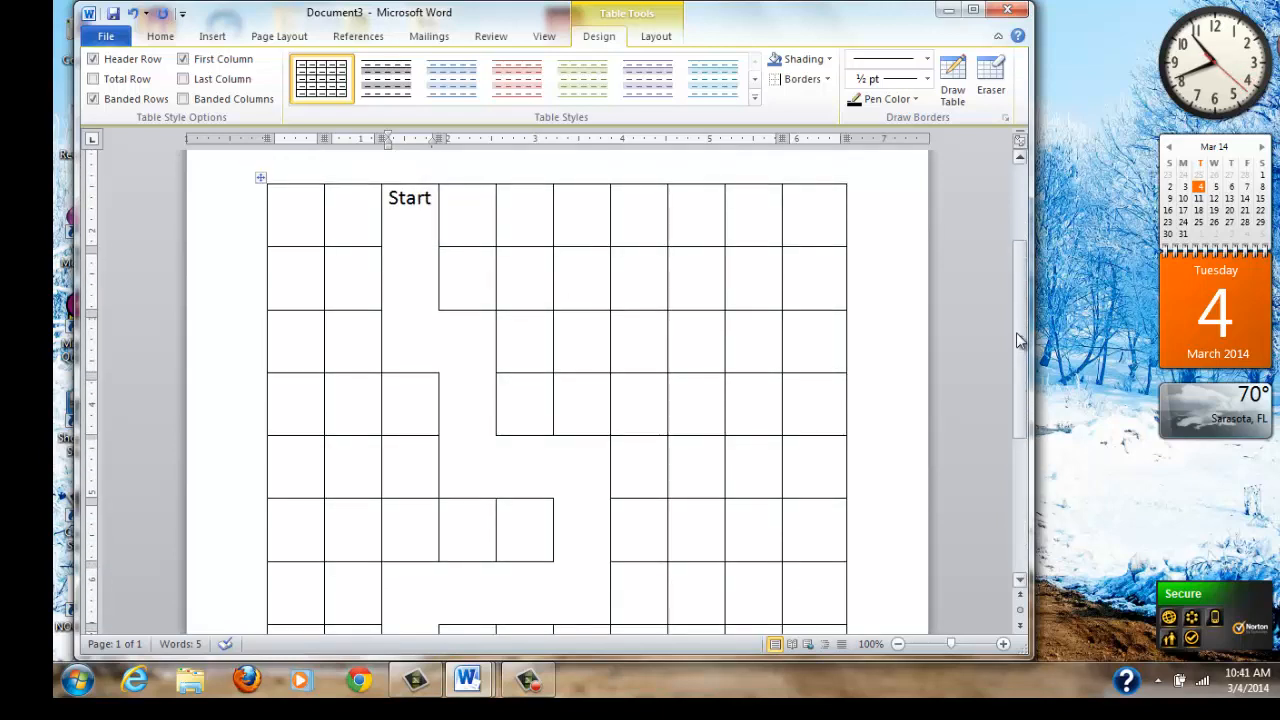
scroll(down, 3)
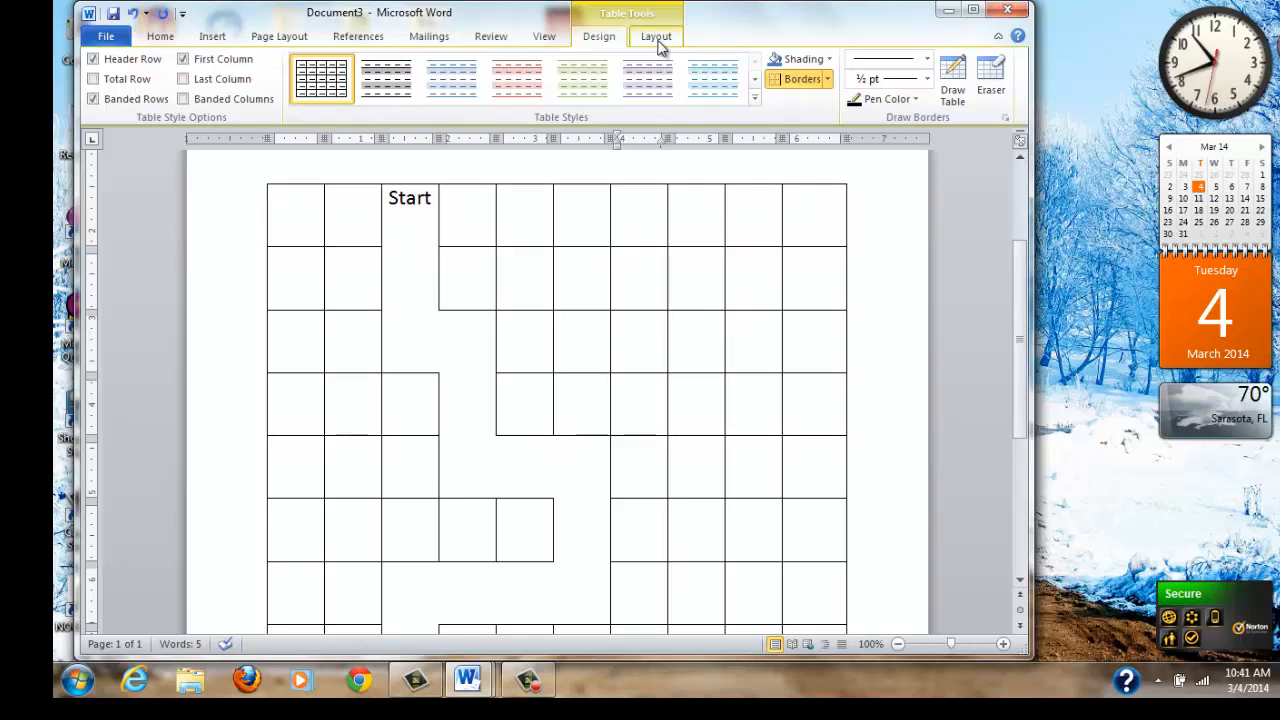
click(827, 79)
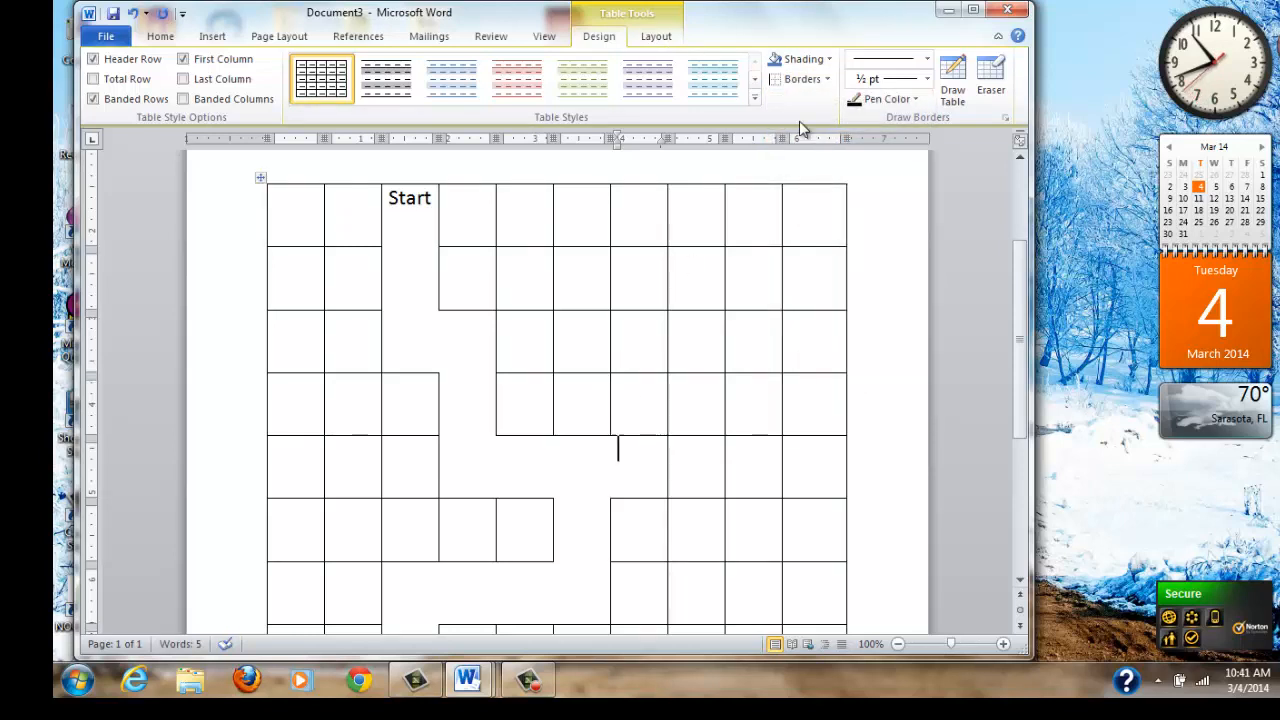
click(803, 79)
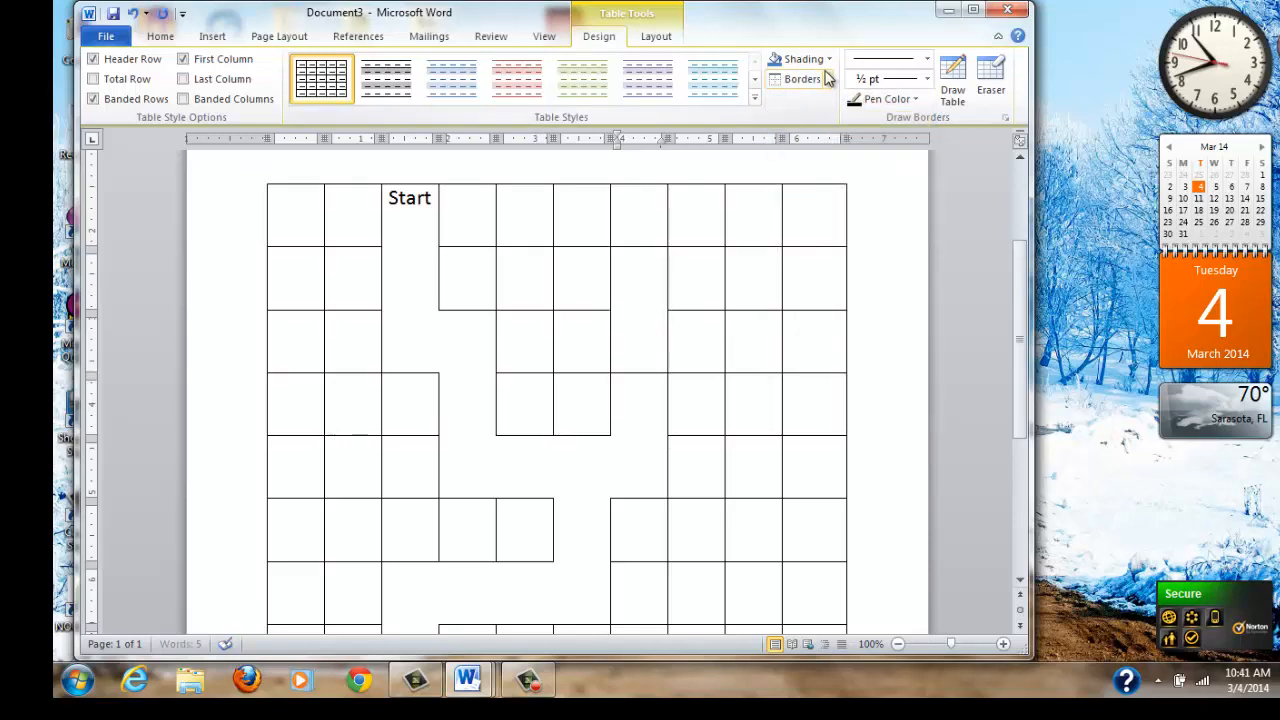
click(804, 79)
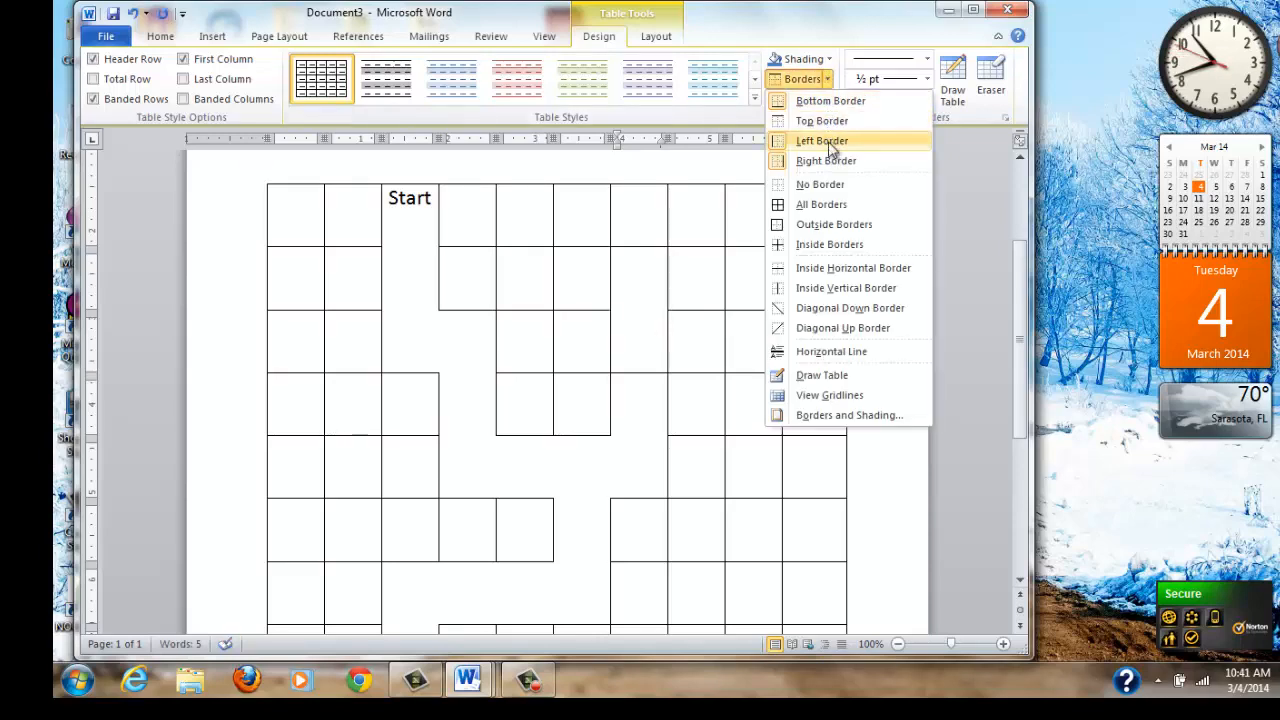
click(821, 140)
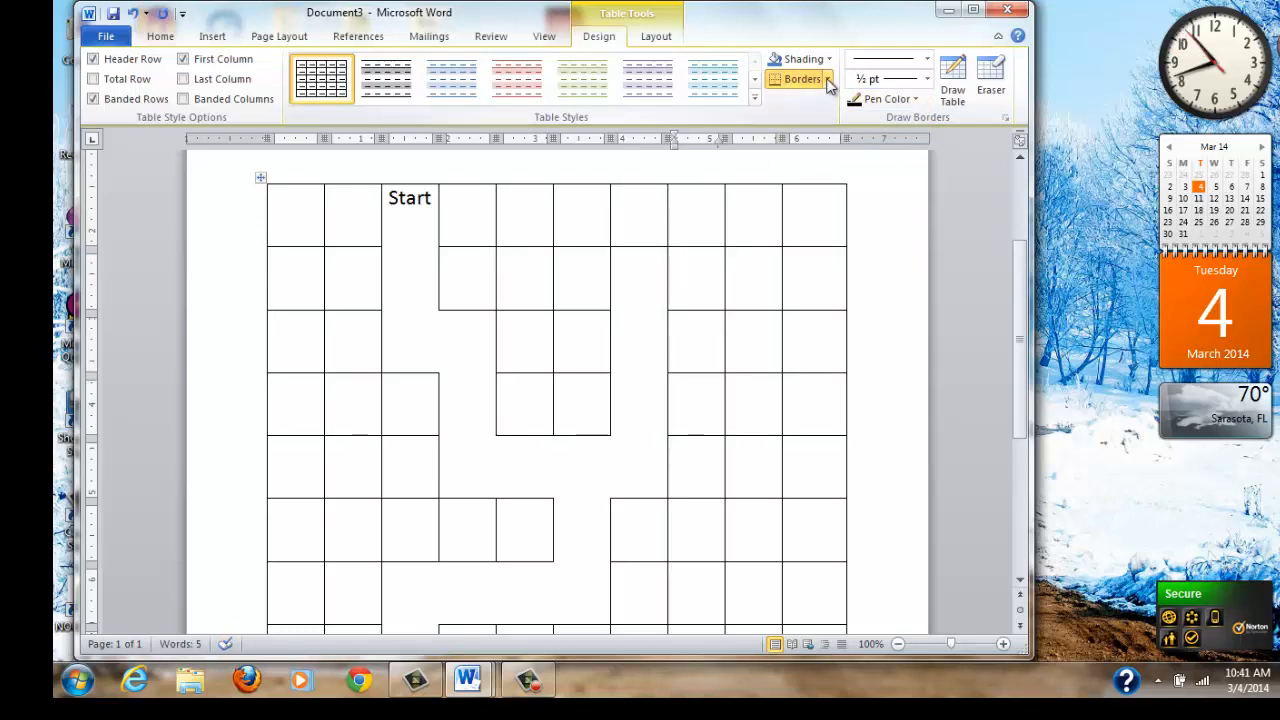
click(825, 79)
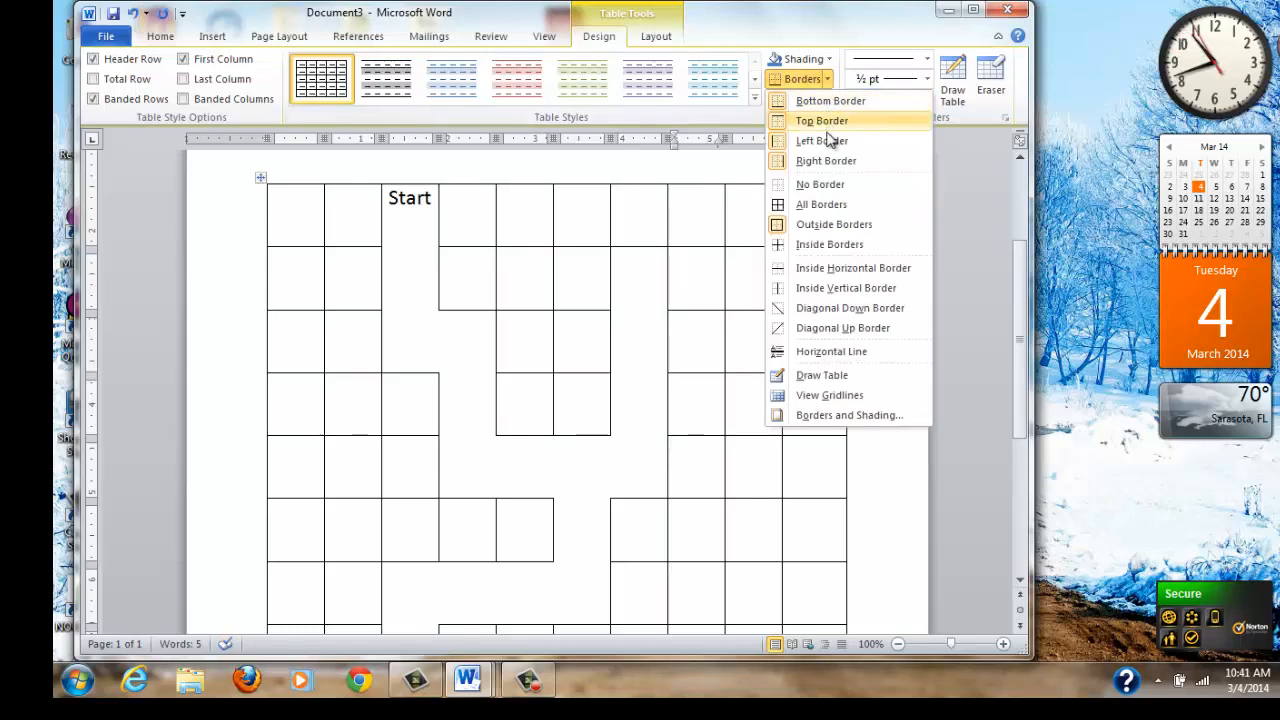
mouse_move(826, 160)
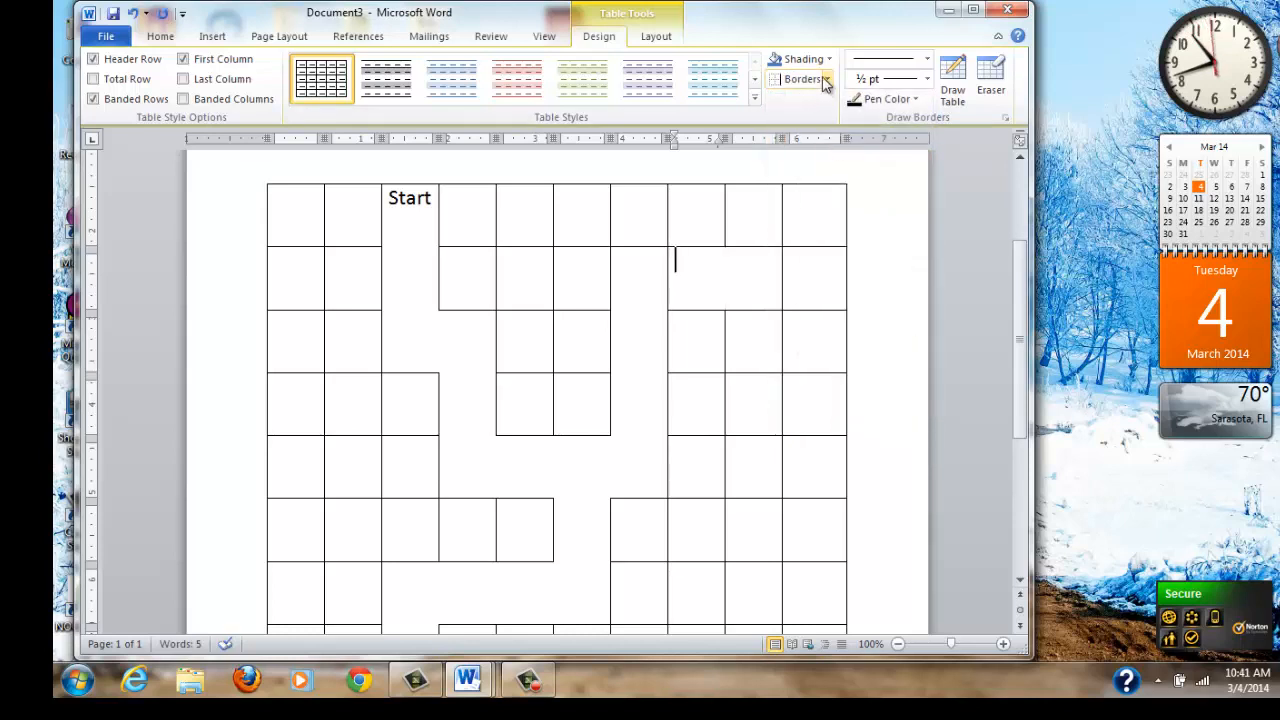
mouse_move(803, 59)
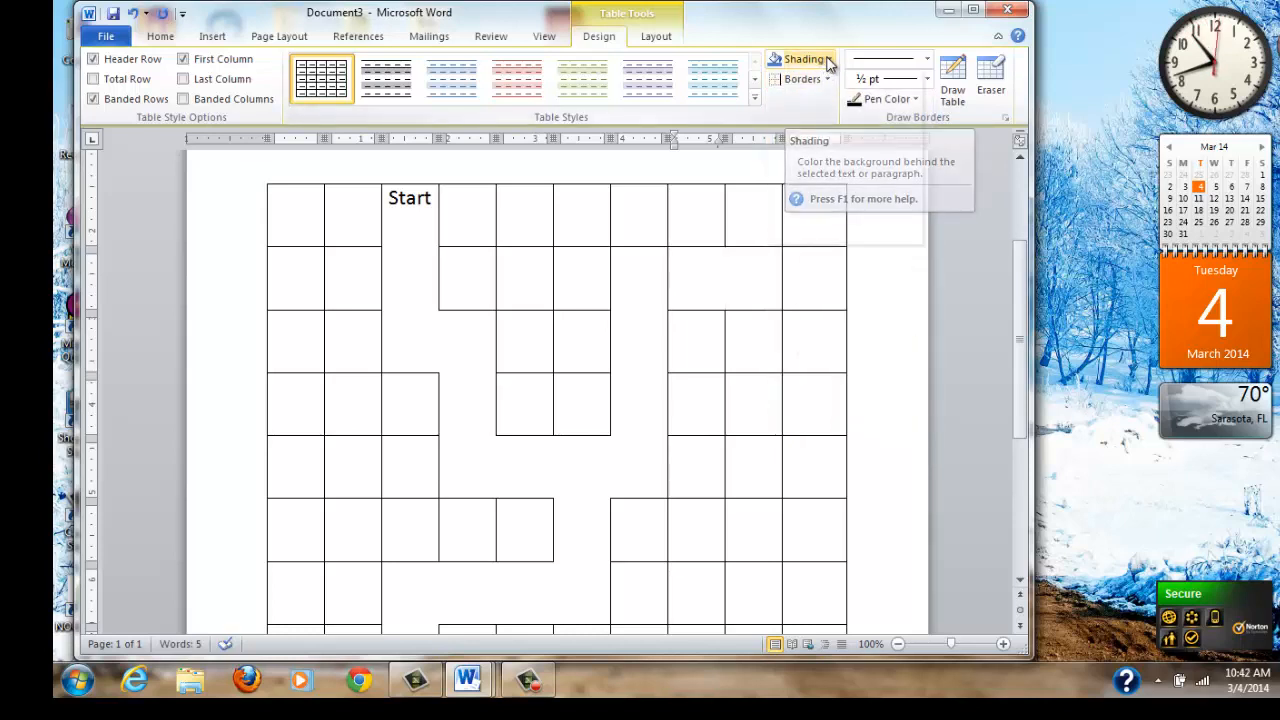
click(828, 59)
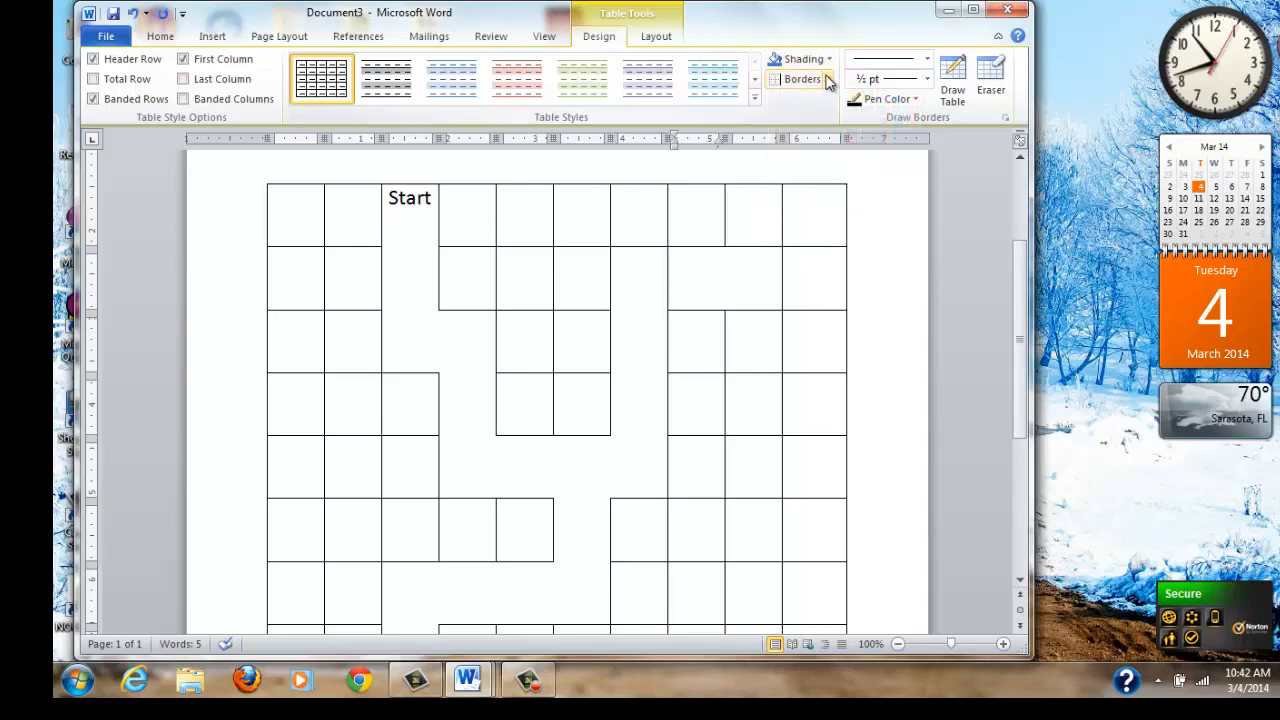
click(827, 79)
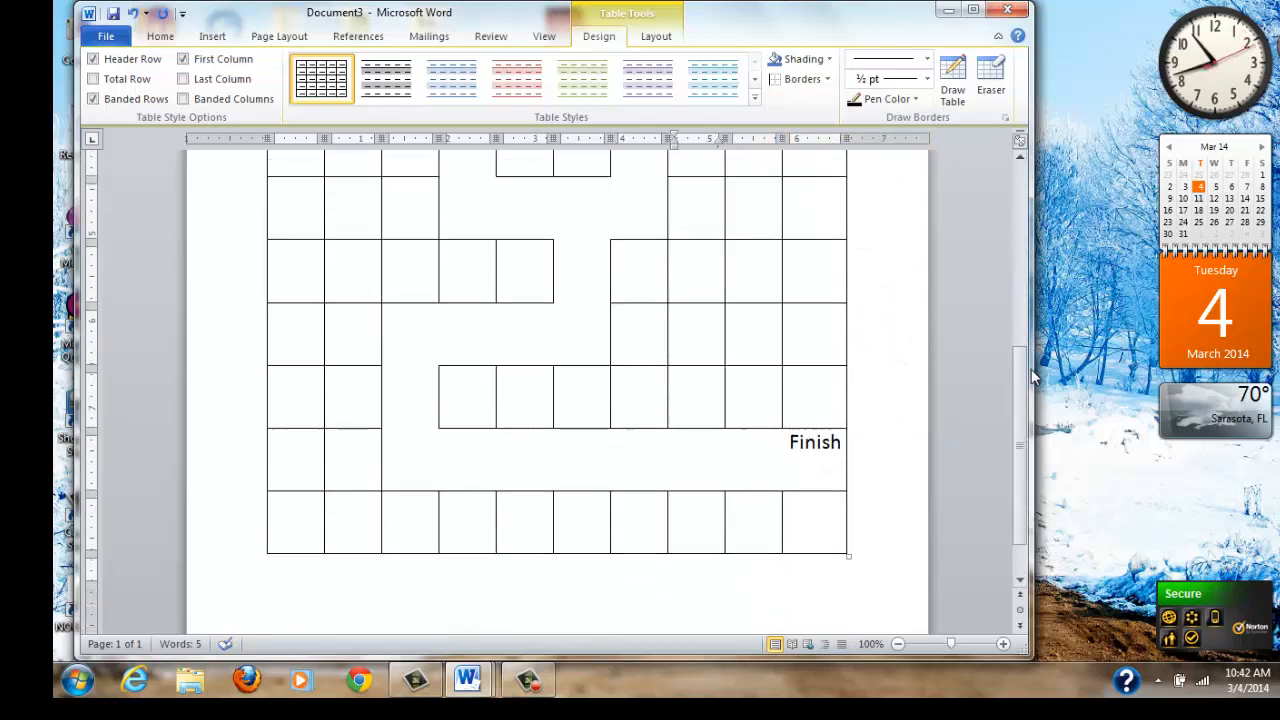
Merge the 3x3 cell block on the right side of rows 3–5 into one chamber
scroll(down, 3)
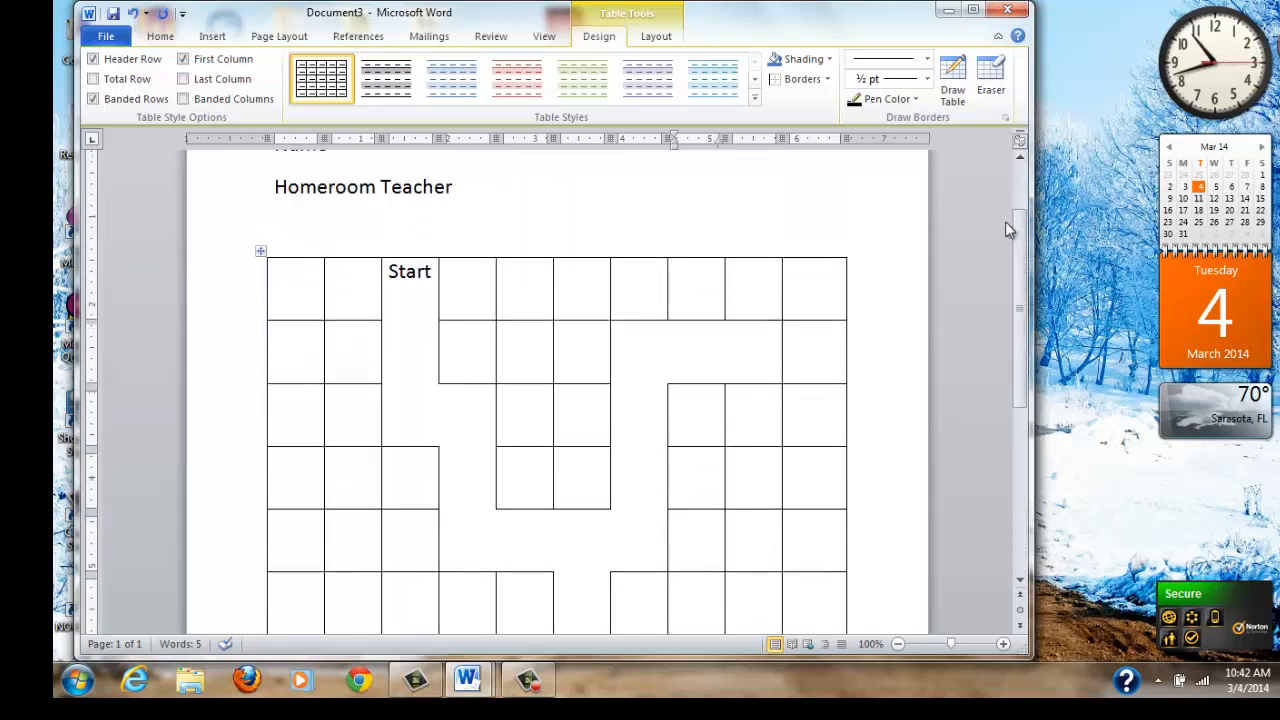
scroll(down, 3)
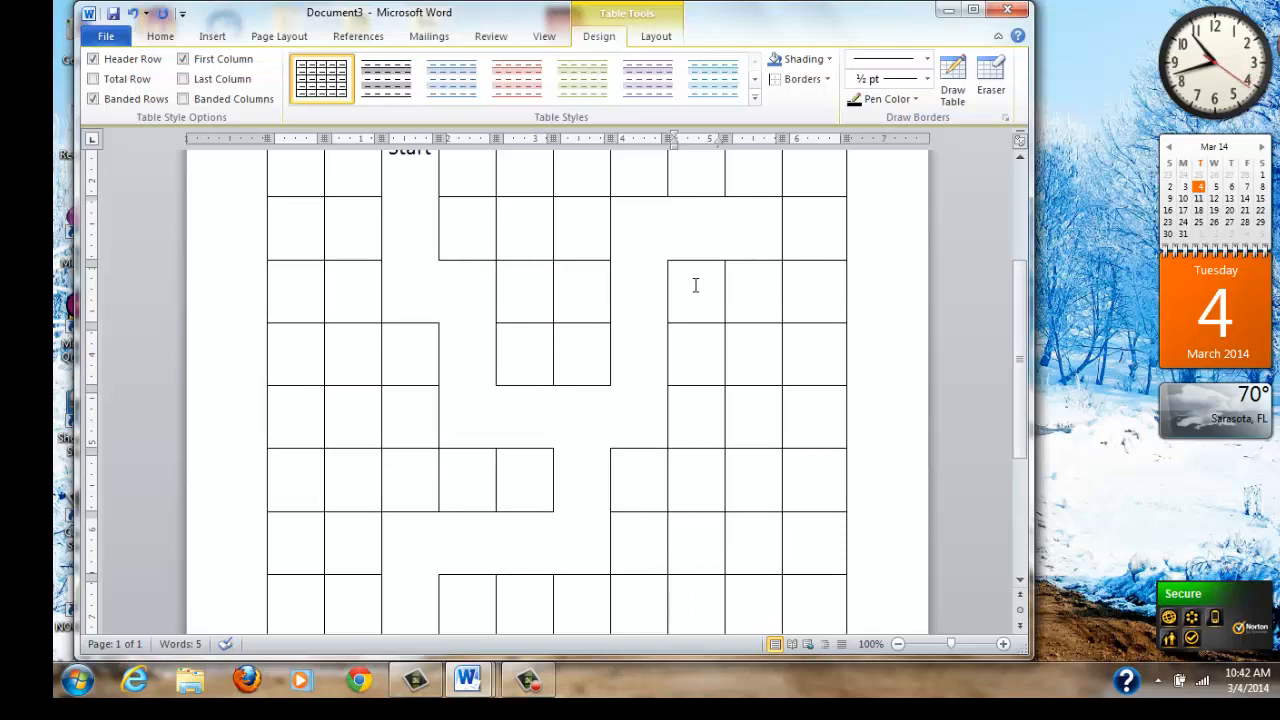
drag(695, 285, 811, 285)
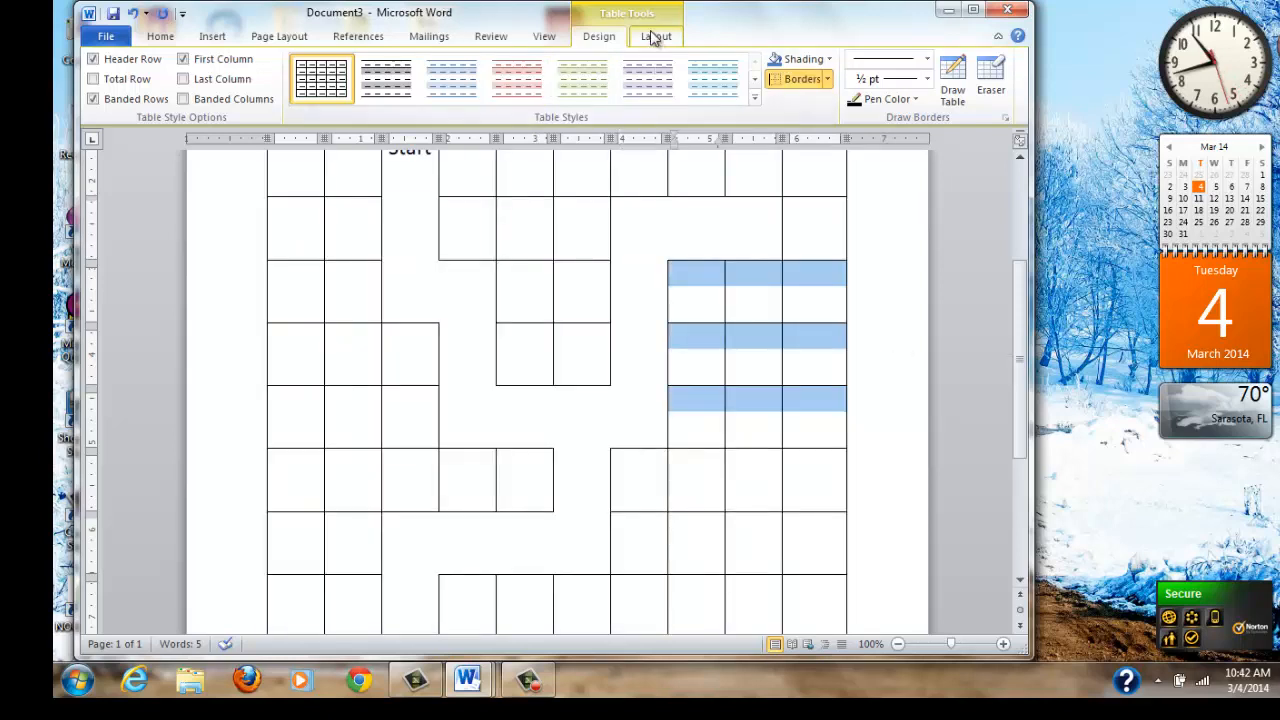
click(656, 36)
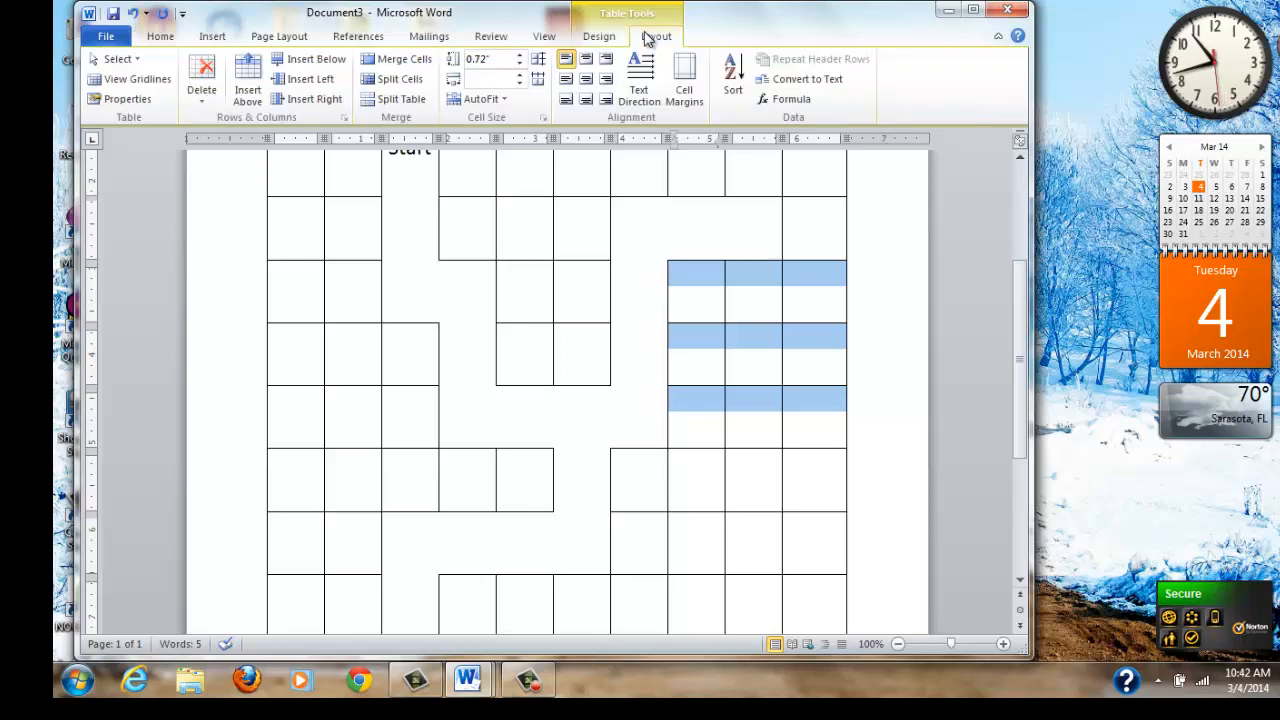
click(403, 58)
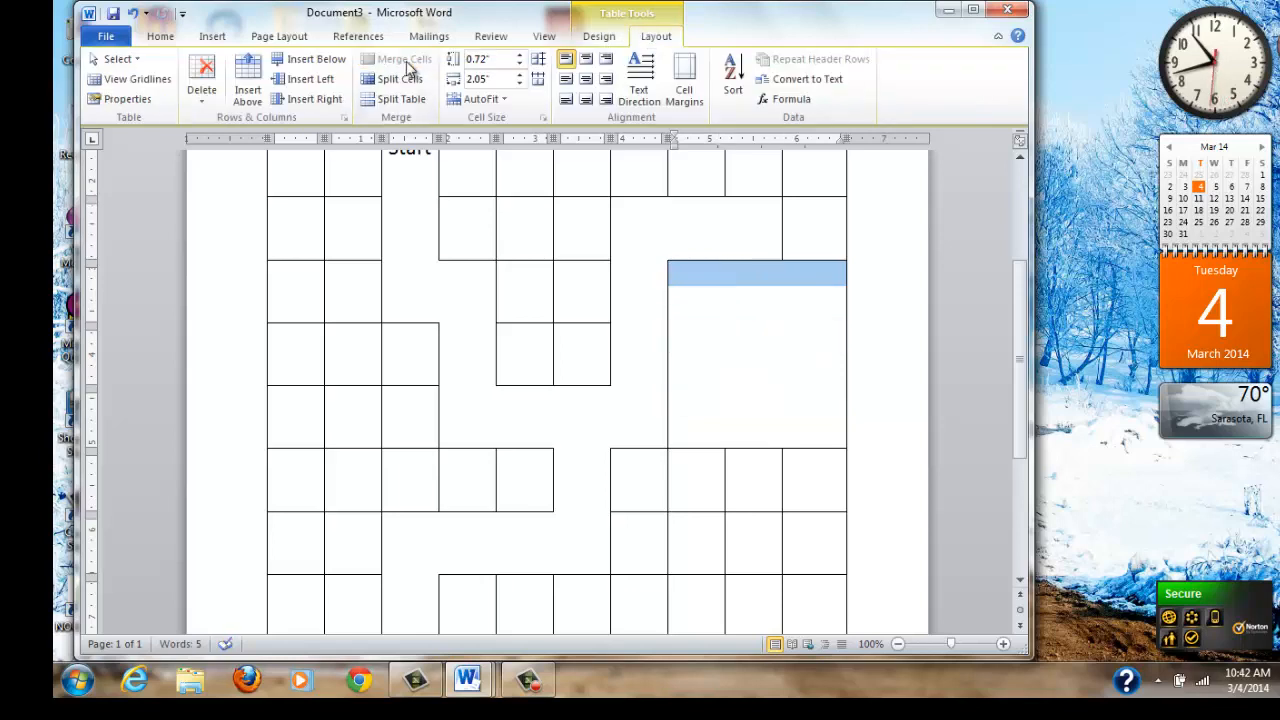
click(211, 36)
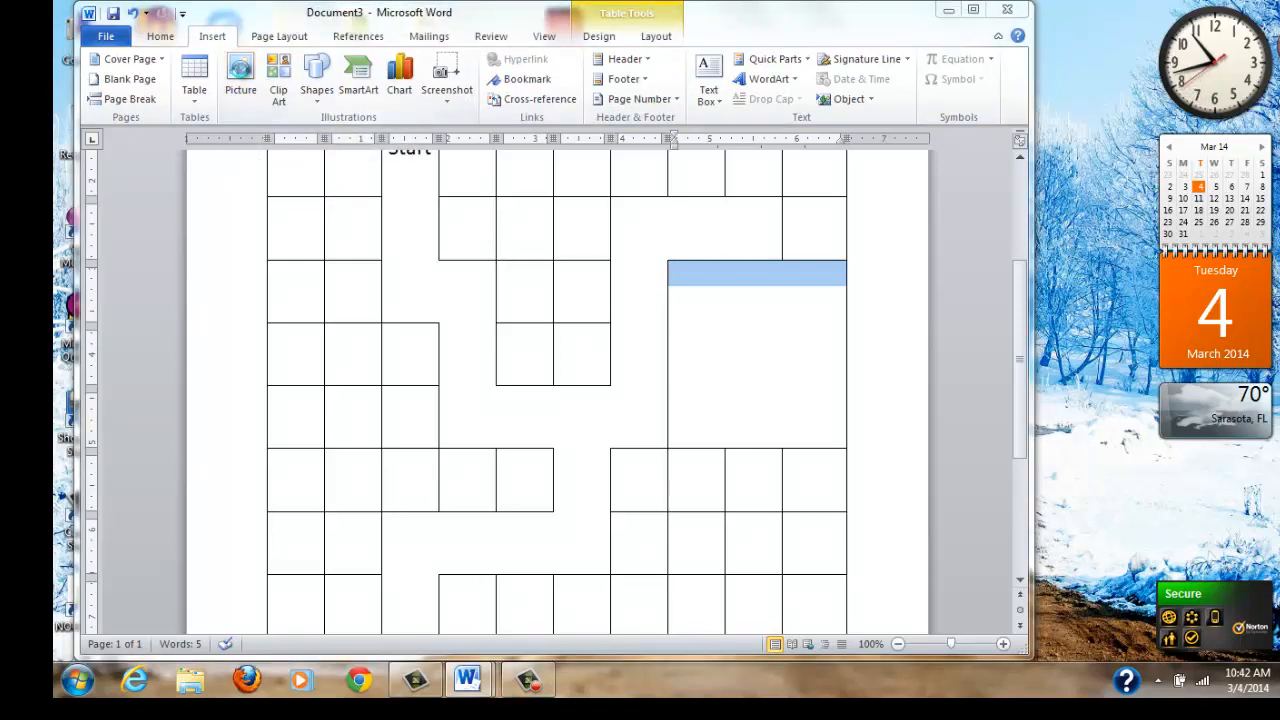
Insert the courtroom portrait photo from the Pictures library into the merged chamber
click(240, 75)
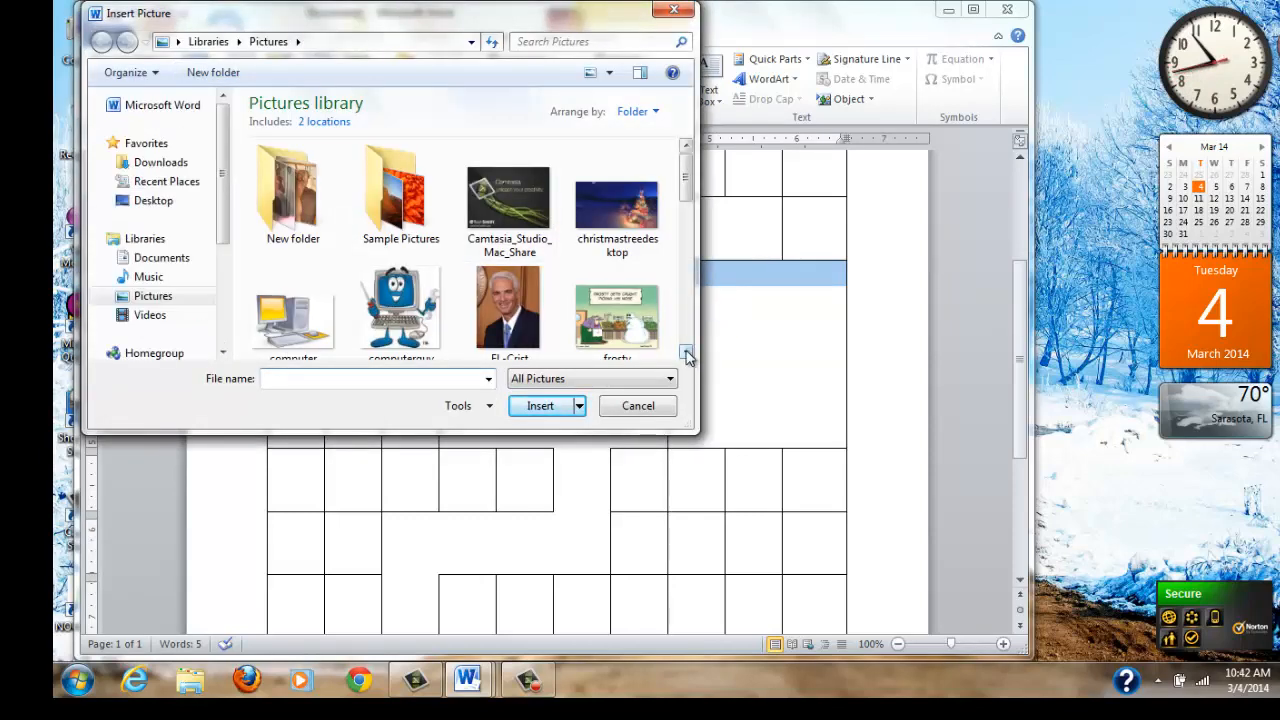
click(687, 356)
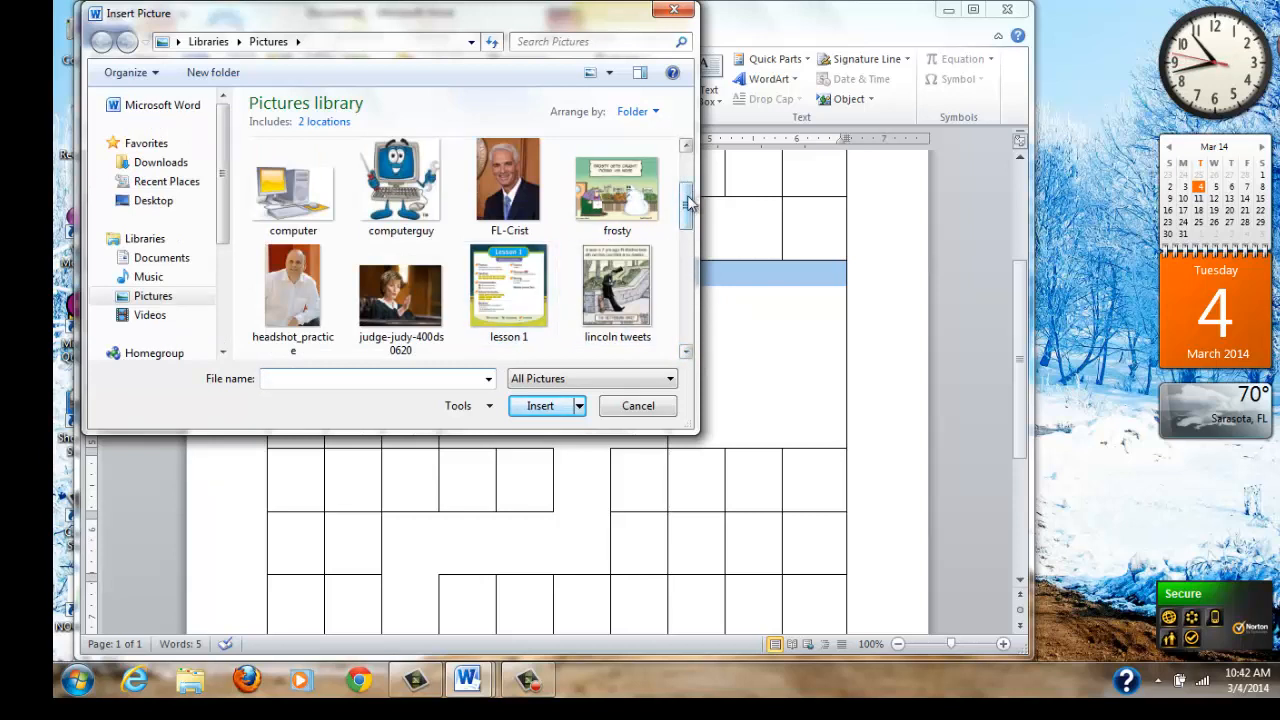
click(400, 288)
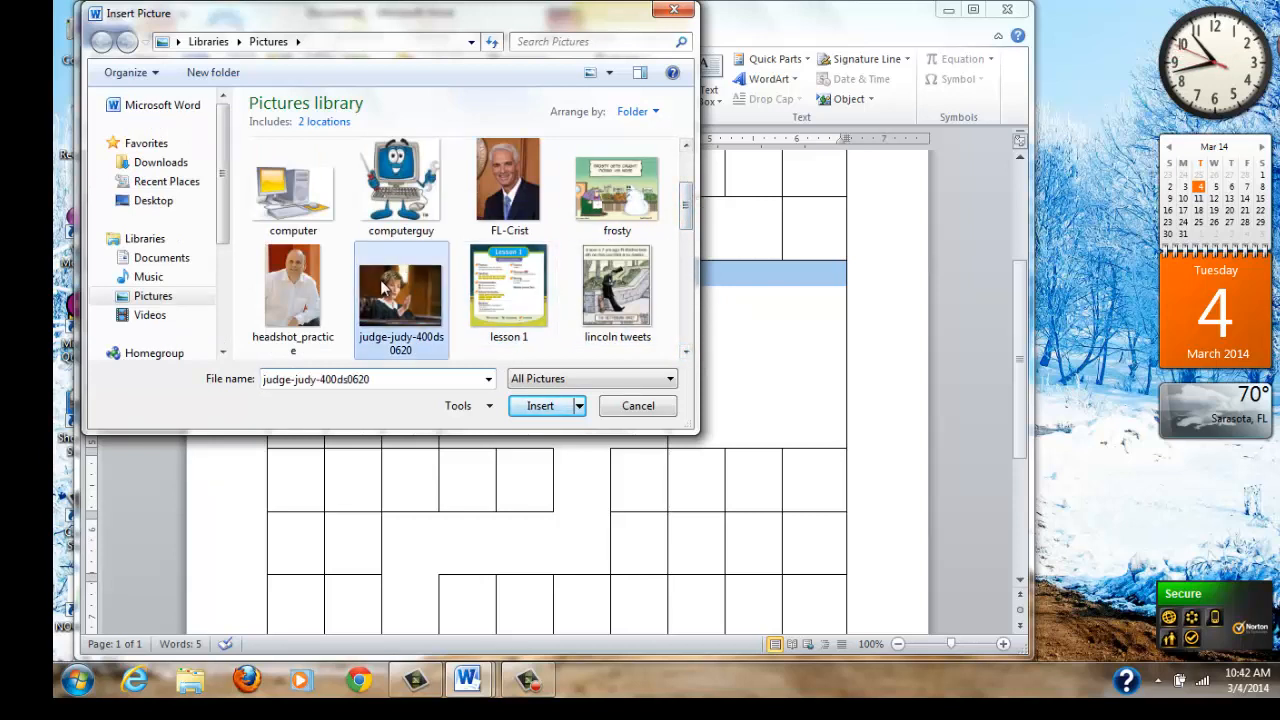
click(540, 405)
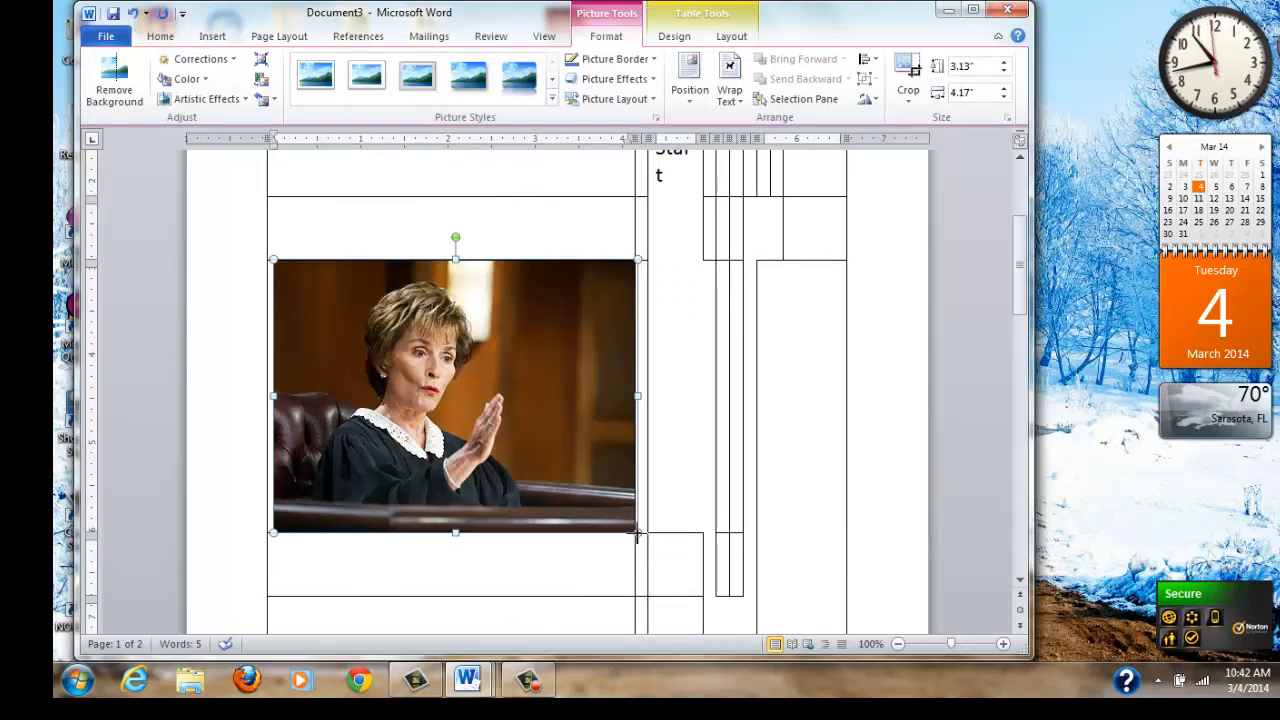
Shrink the oversized photo, then widen it to fill the merged maze cell
drag(637, 532, 392, 348)
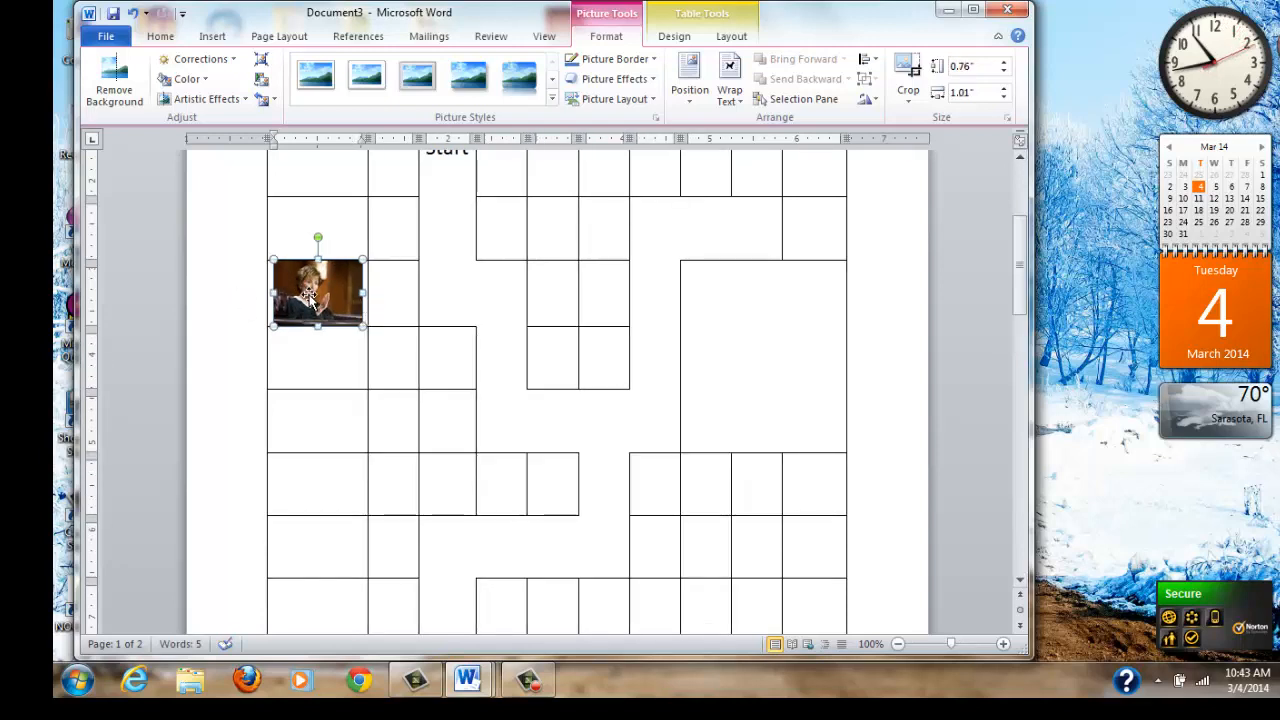
drag(318, 293, 718, 293)
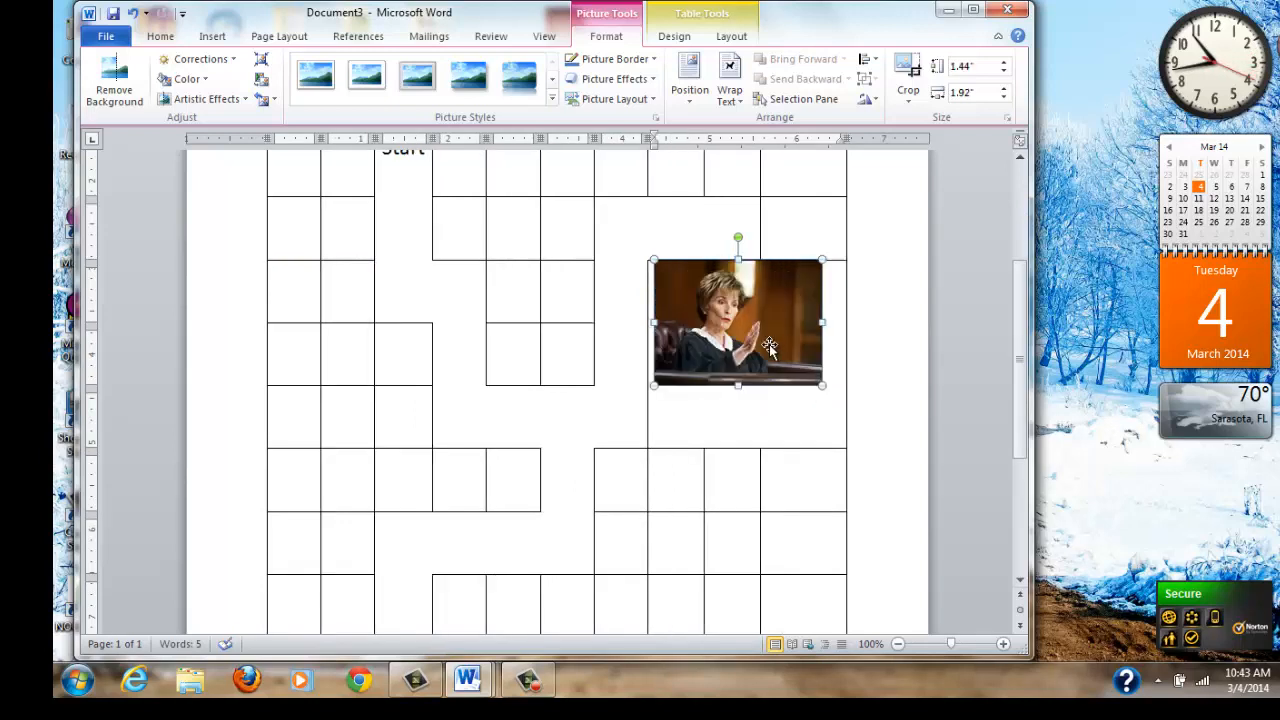
mouse_move(1095, 360)
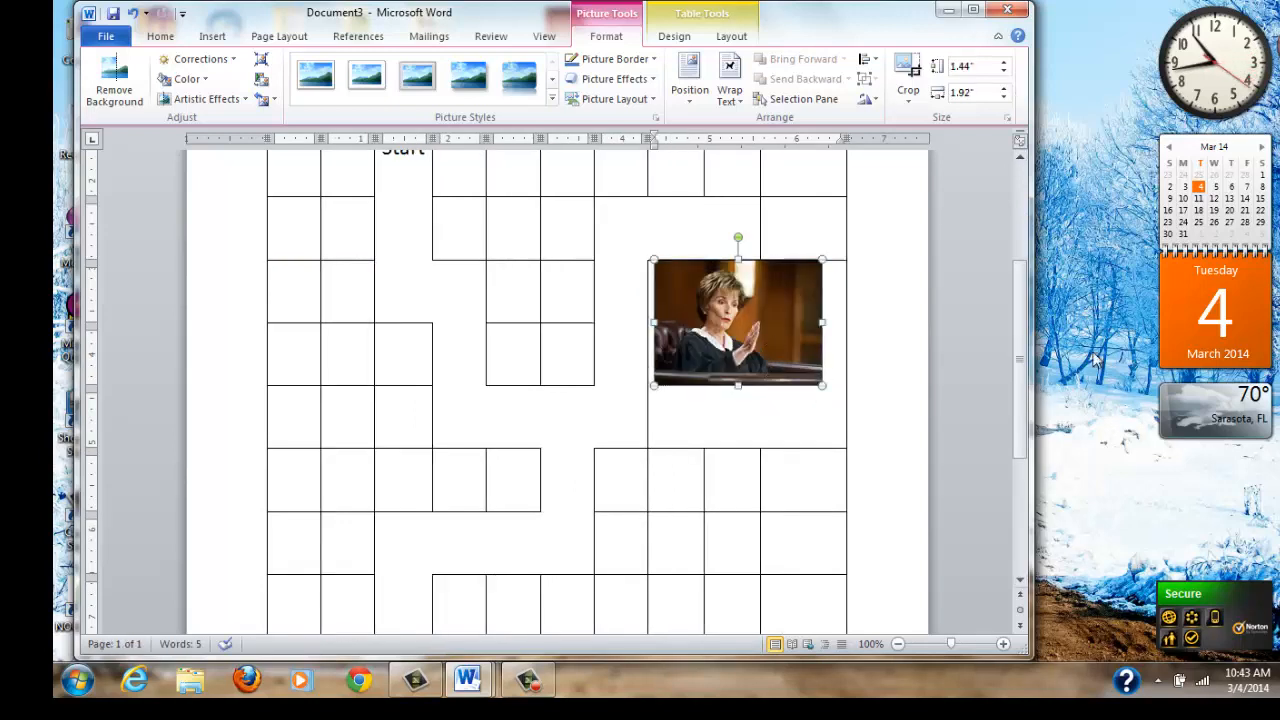
scroll(down, 3)
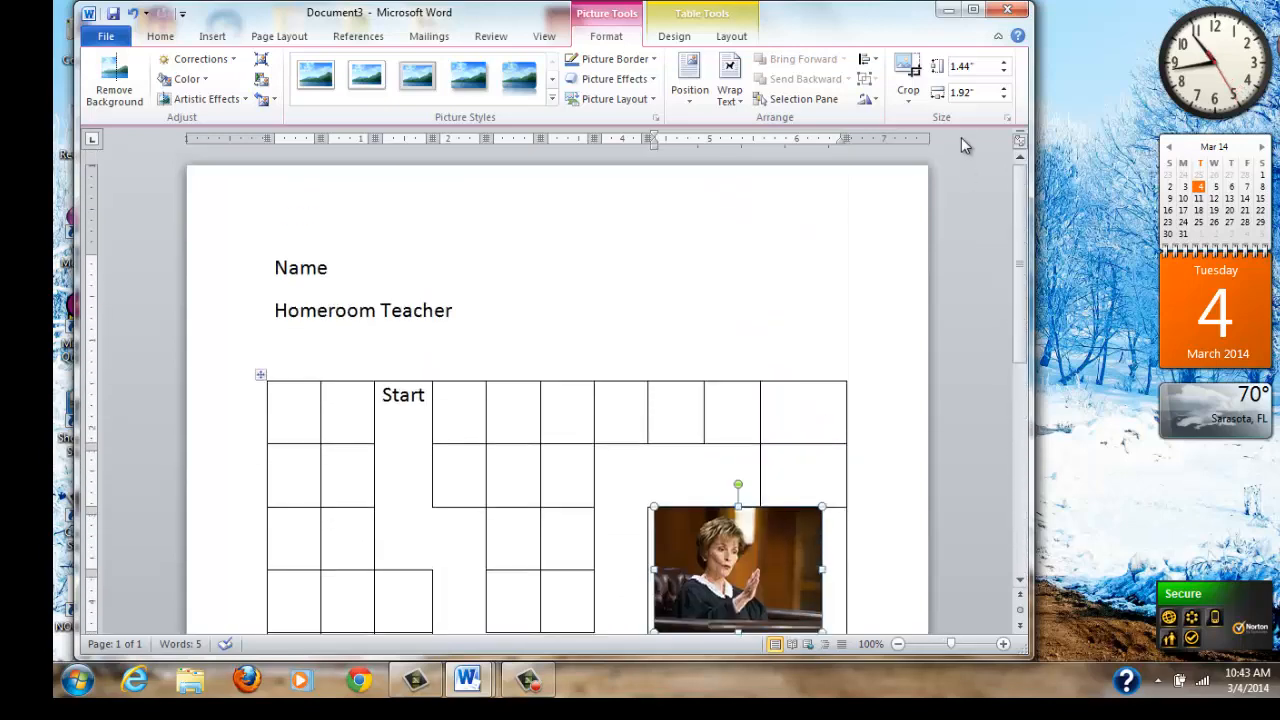
scroll(down, 3)
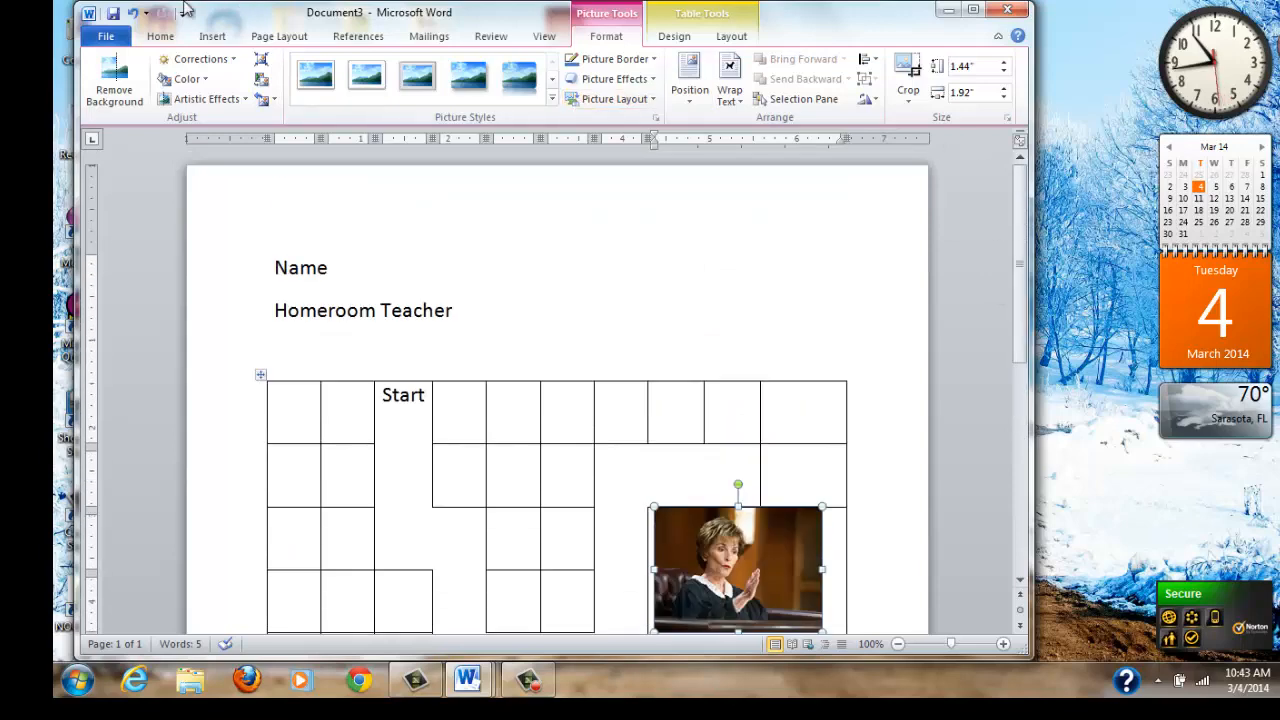
Save the document to the Documents library as "Maze - Johnson"
click(105, 36)
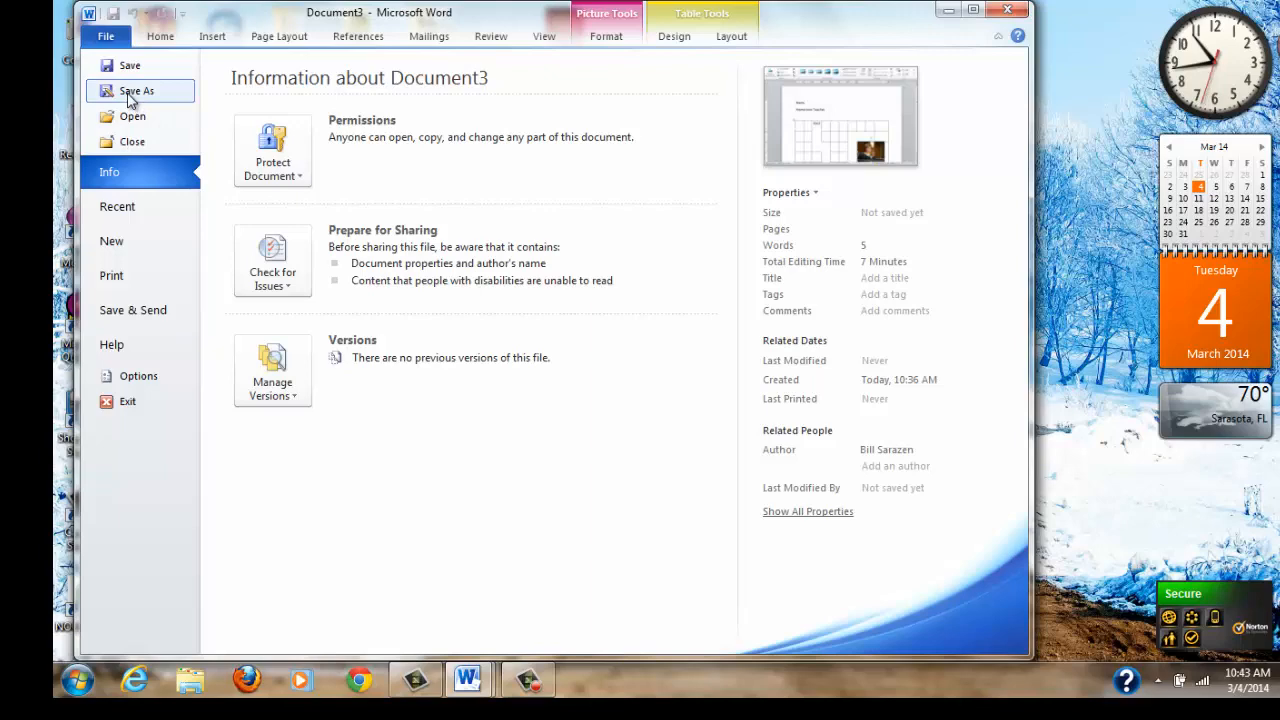
click(105, 36)
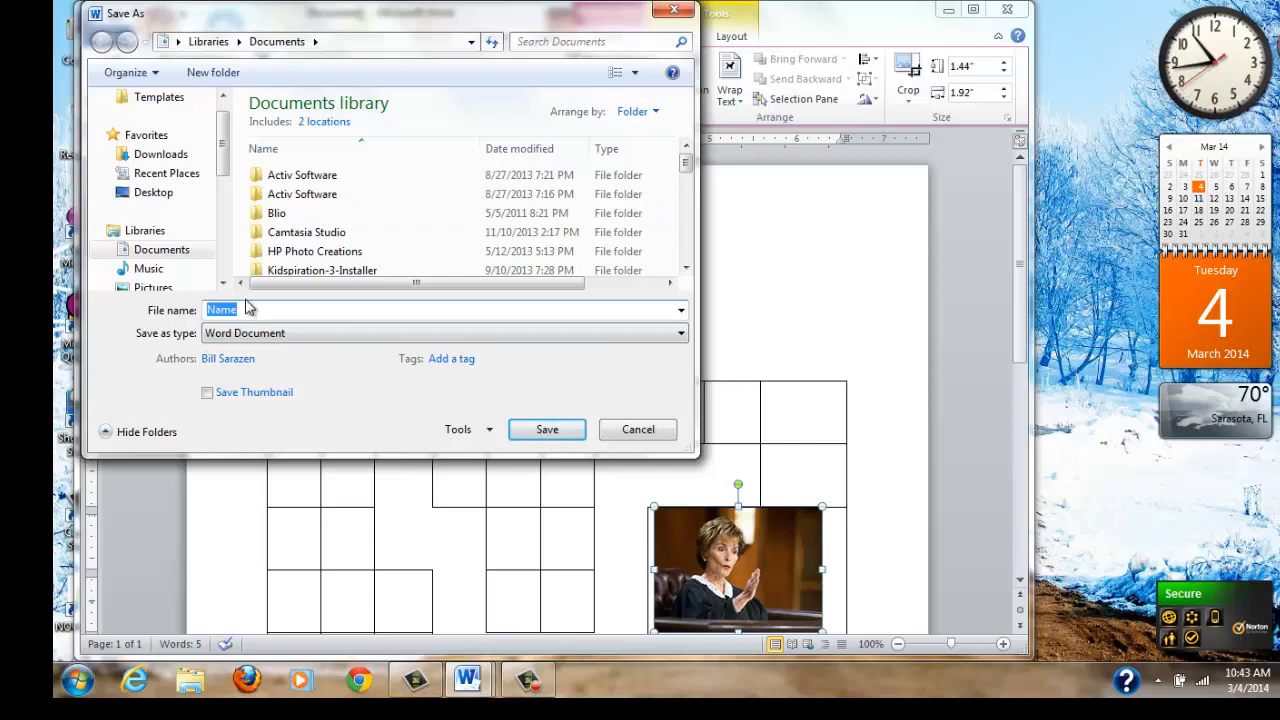
text(Maze -)
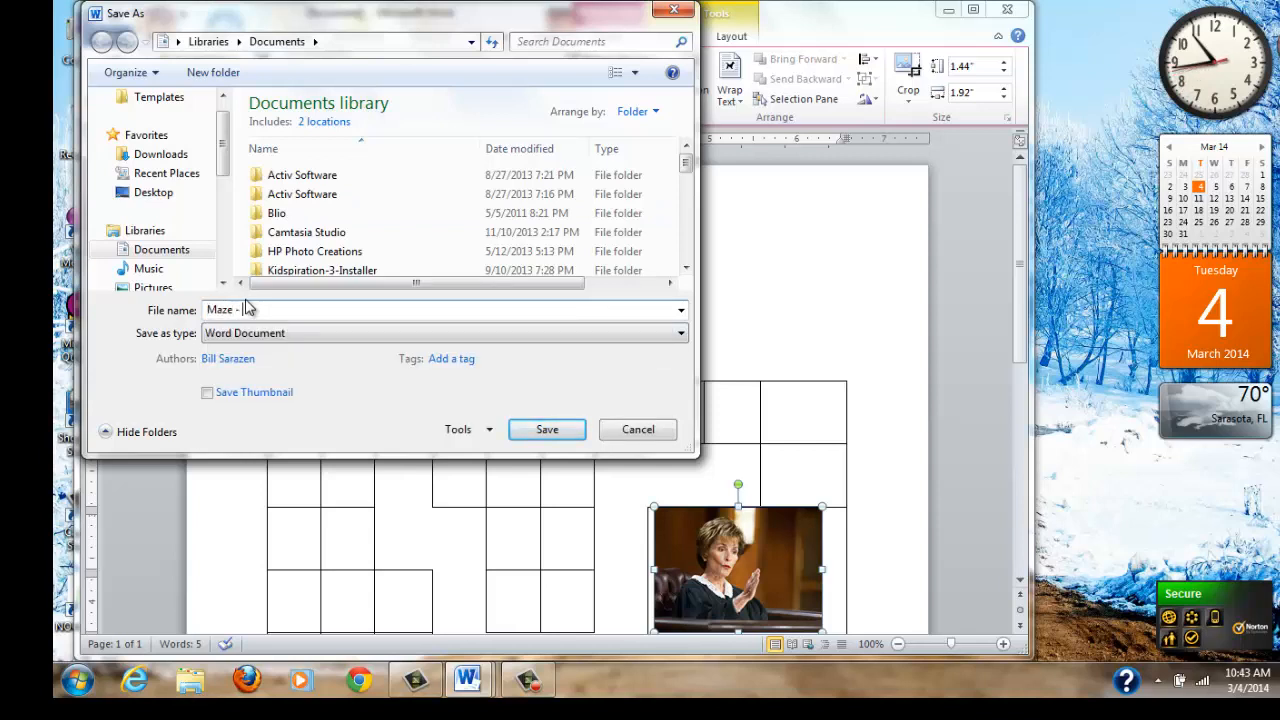
text(Johnson)
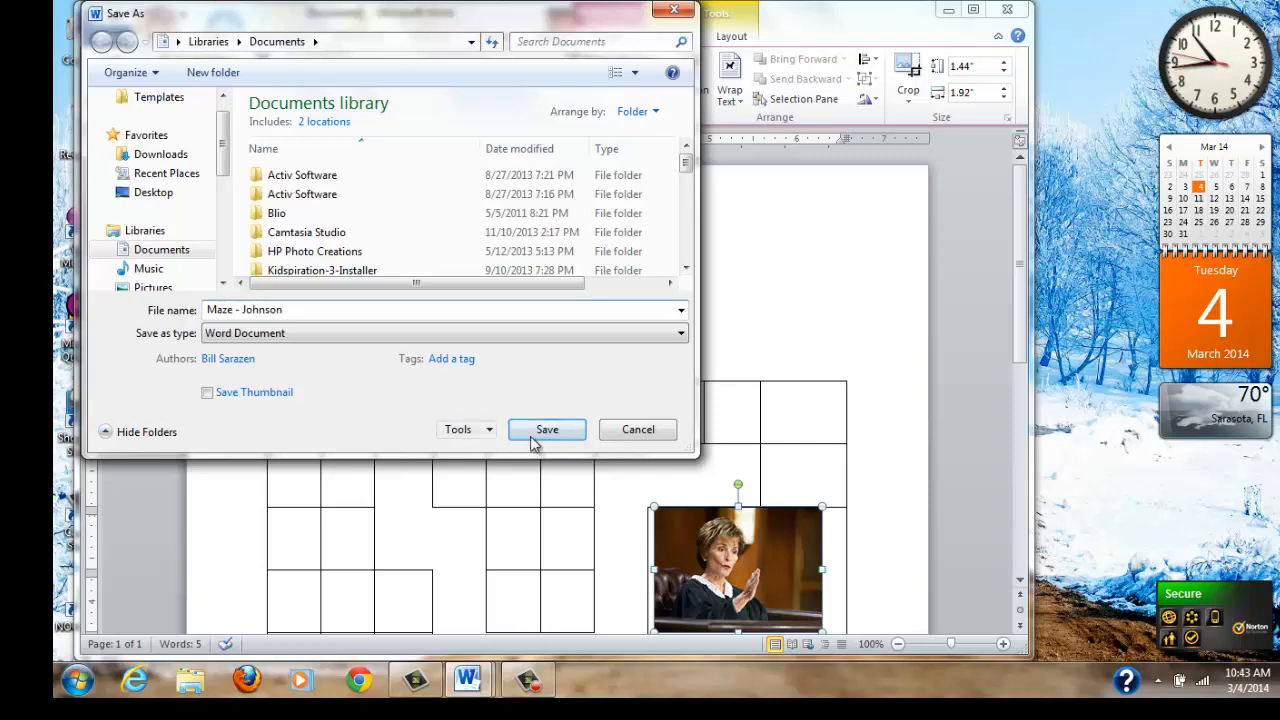
click(546, 429)
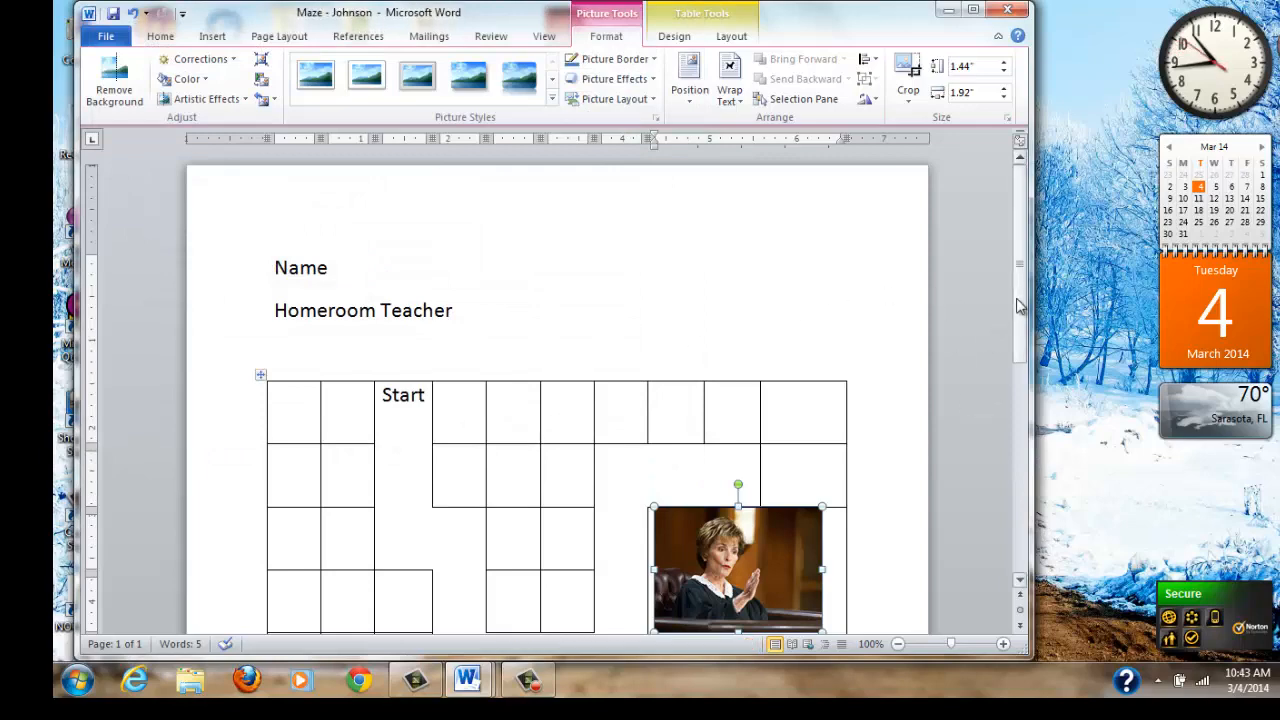
scroll(down, 3)
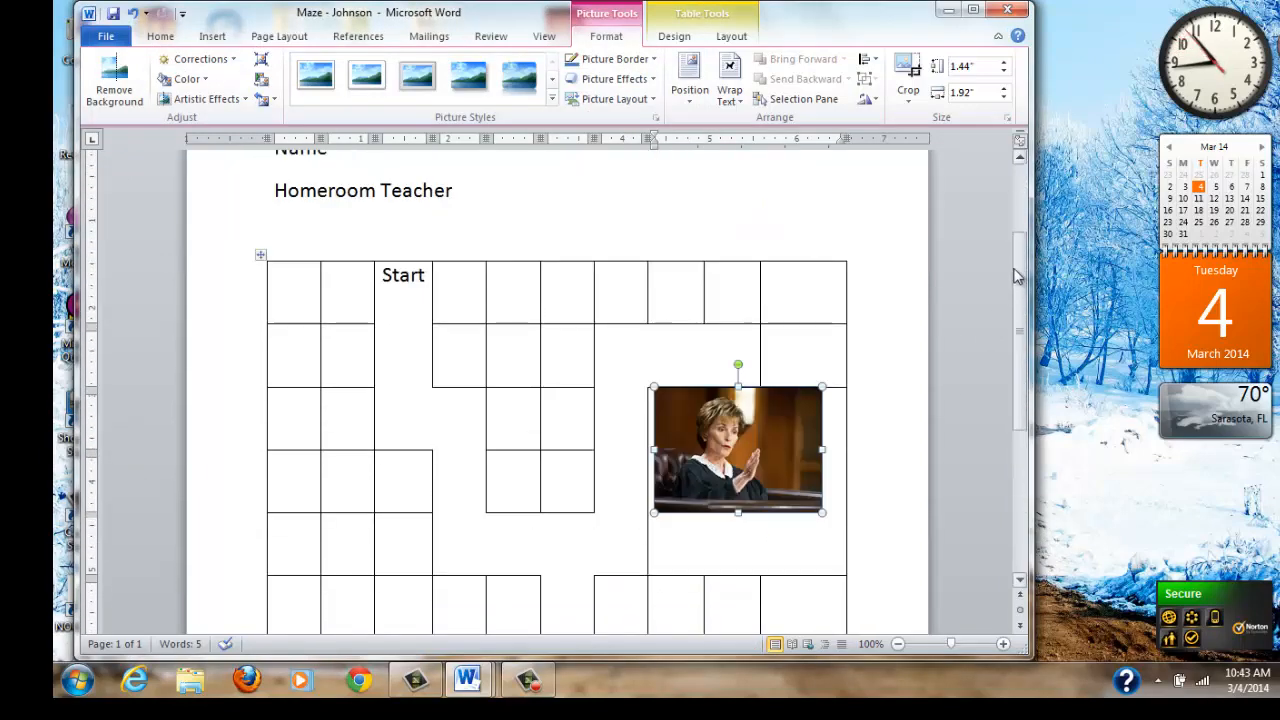
scroll(up, 3)
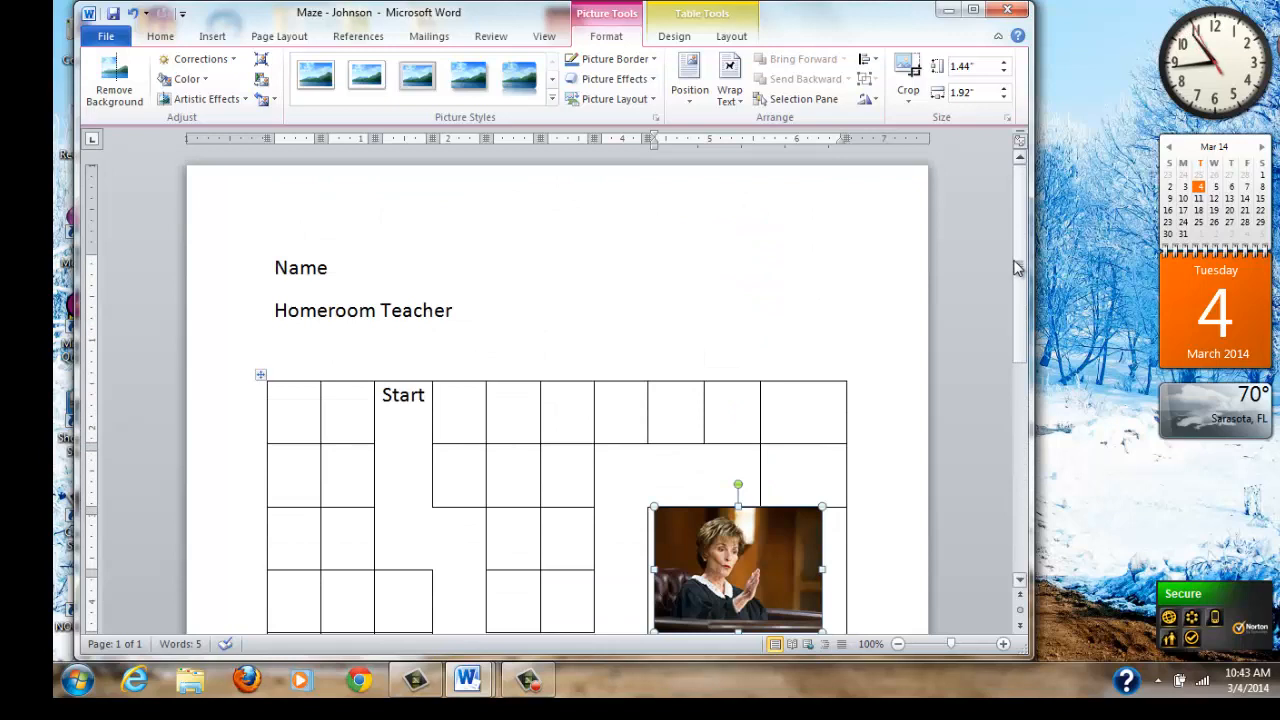